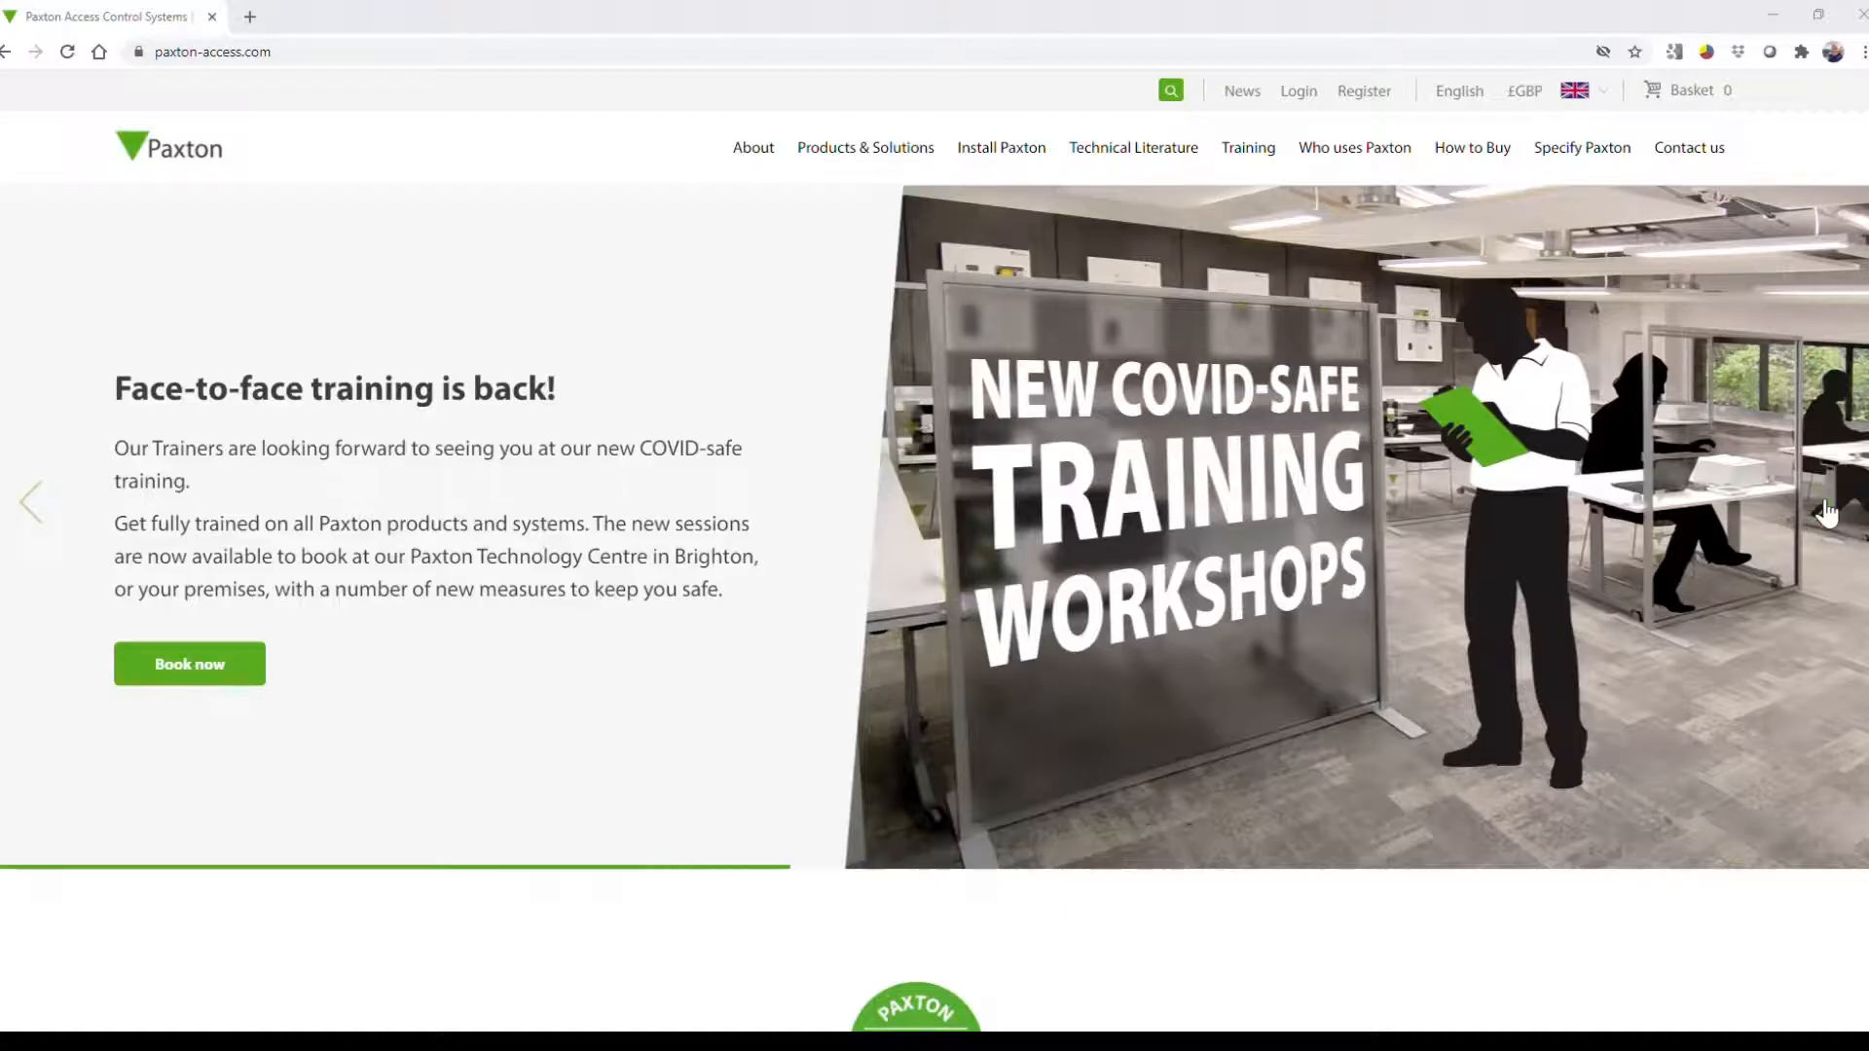
# - Browse paxton-access.com integrations to the Hikvision NVR Camera integration page
pyautogui.click(1825, 503)
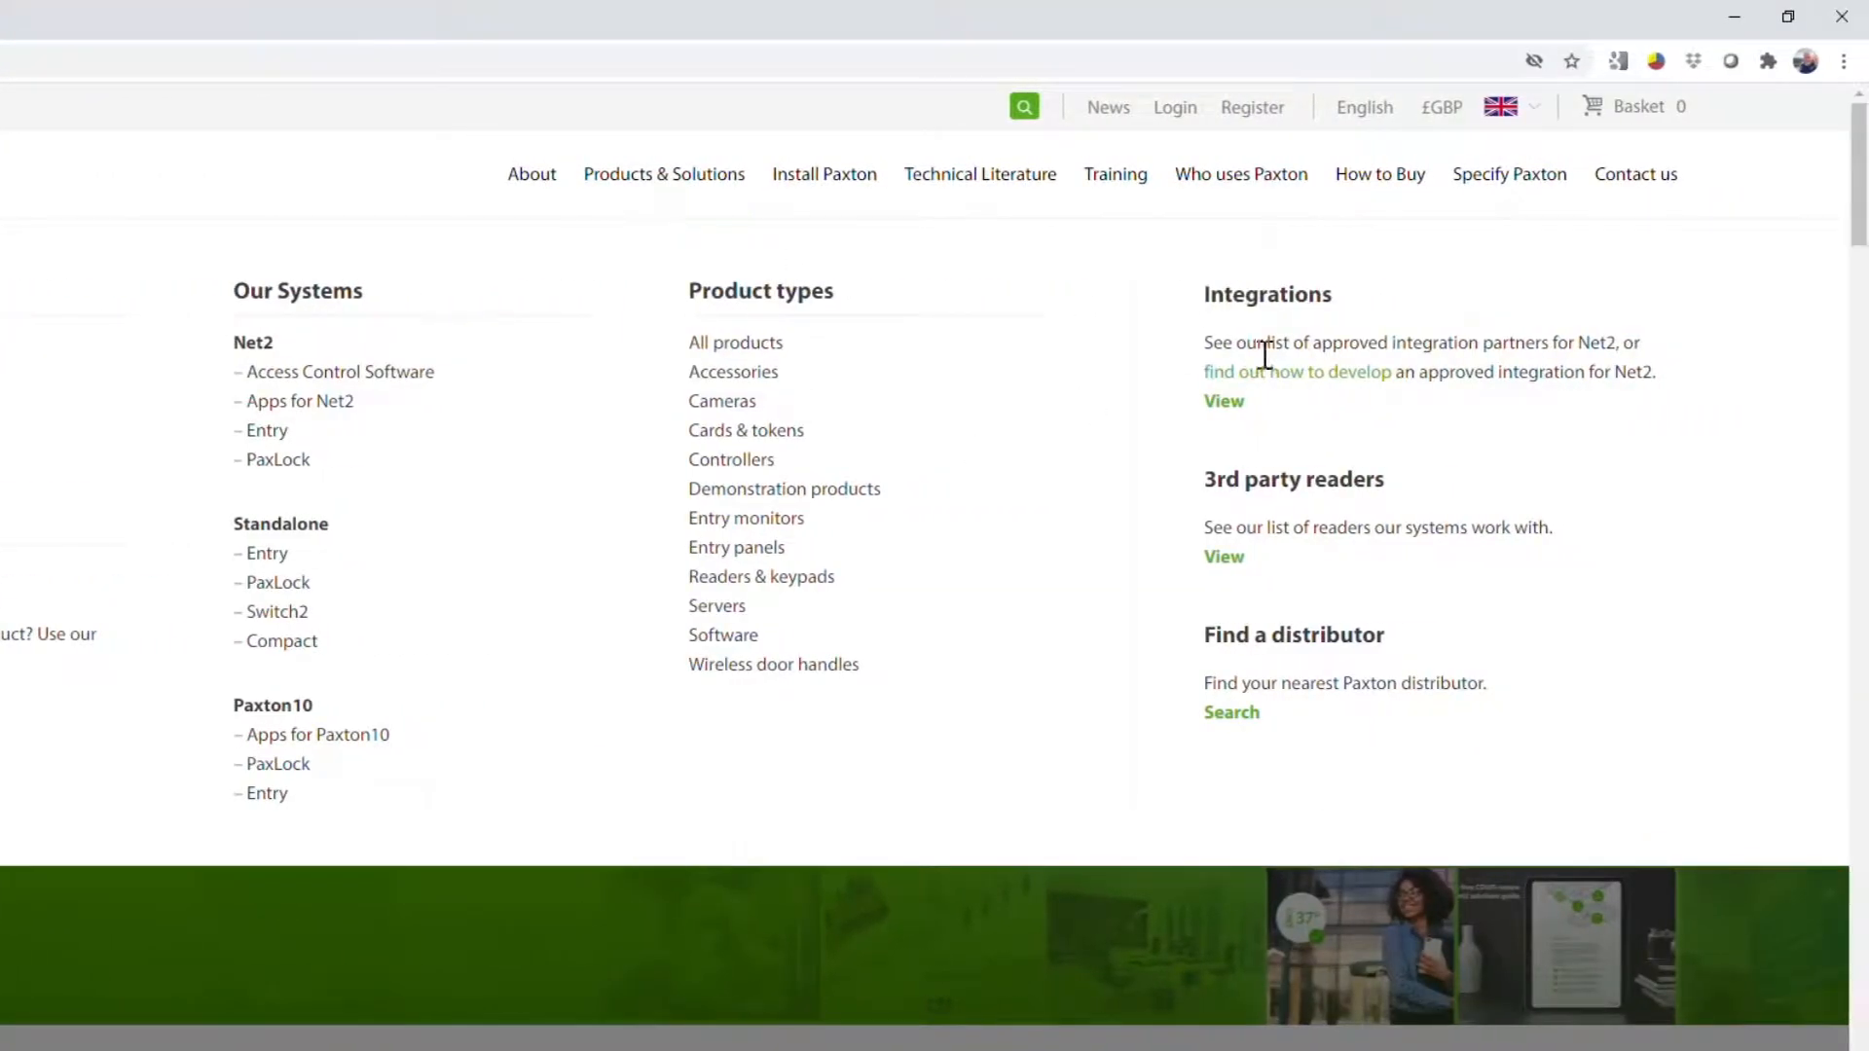
pyautogui.moveTo(1311, 419)
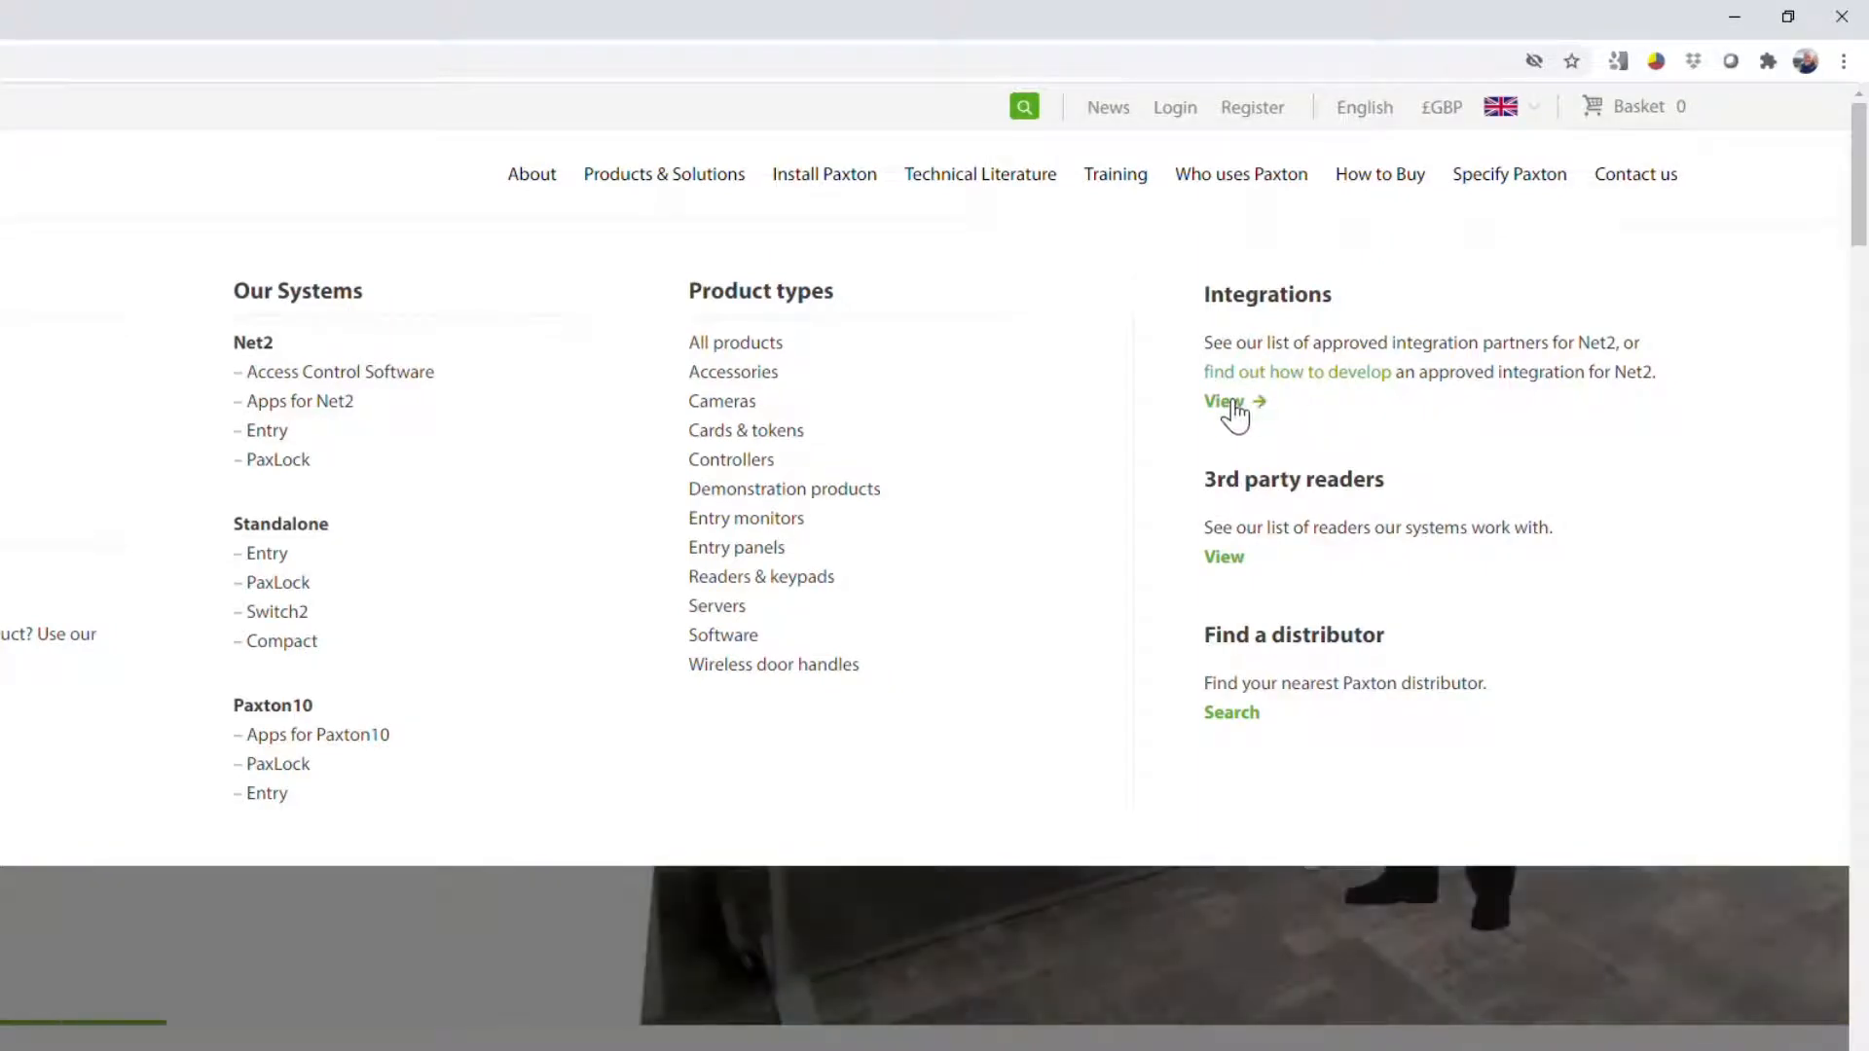
pyautogui.click(1225, 400)
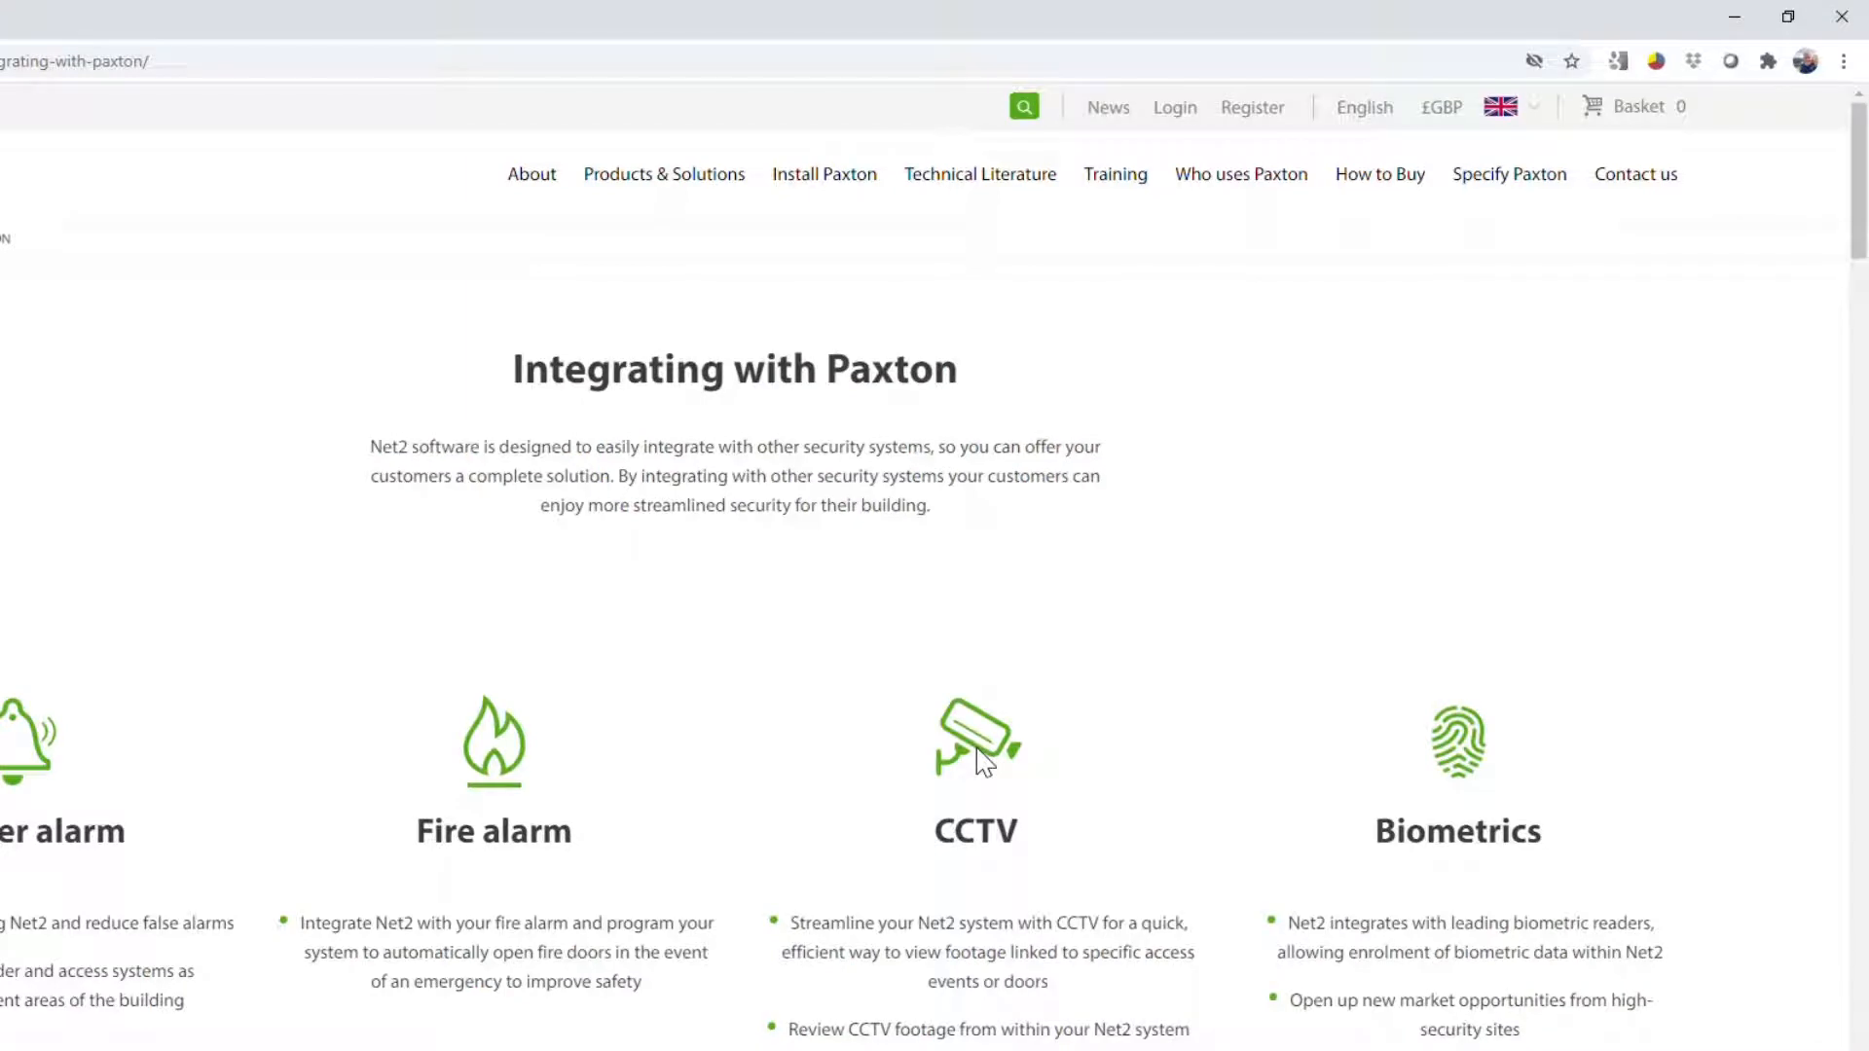
pyautogui.scroll(-3)
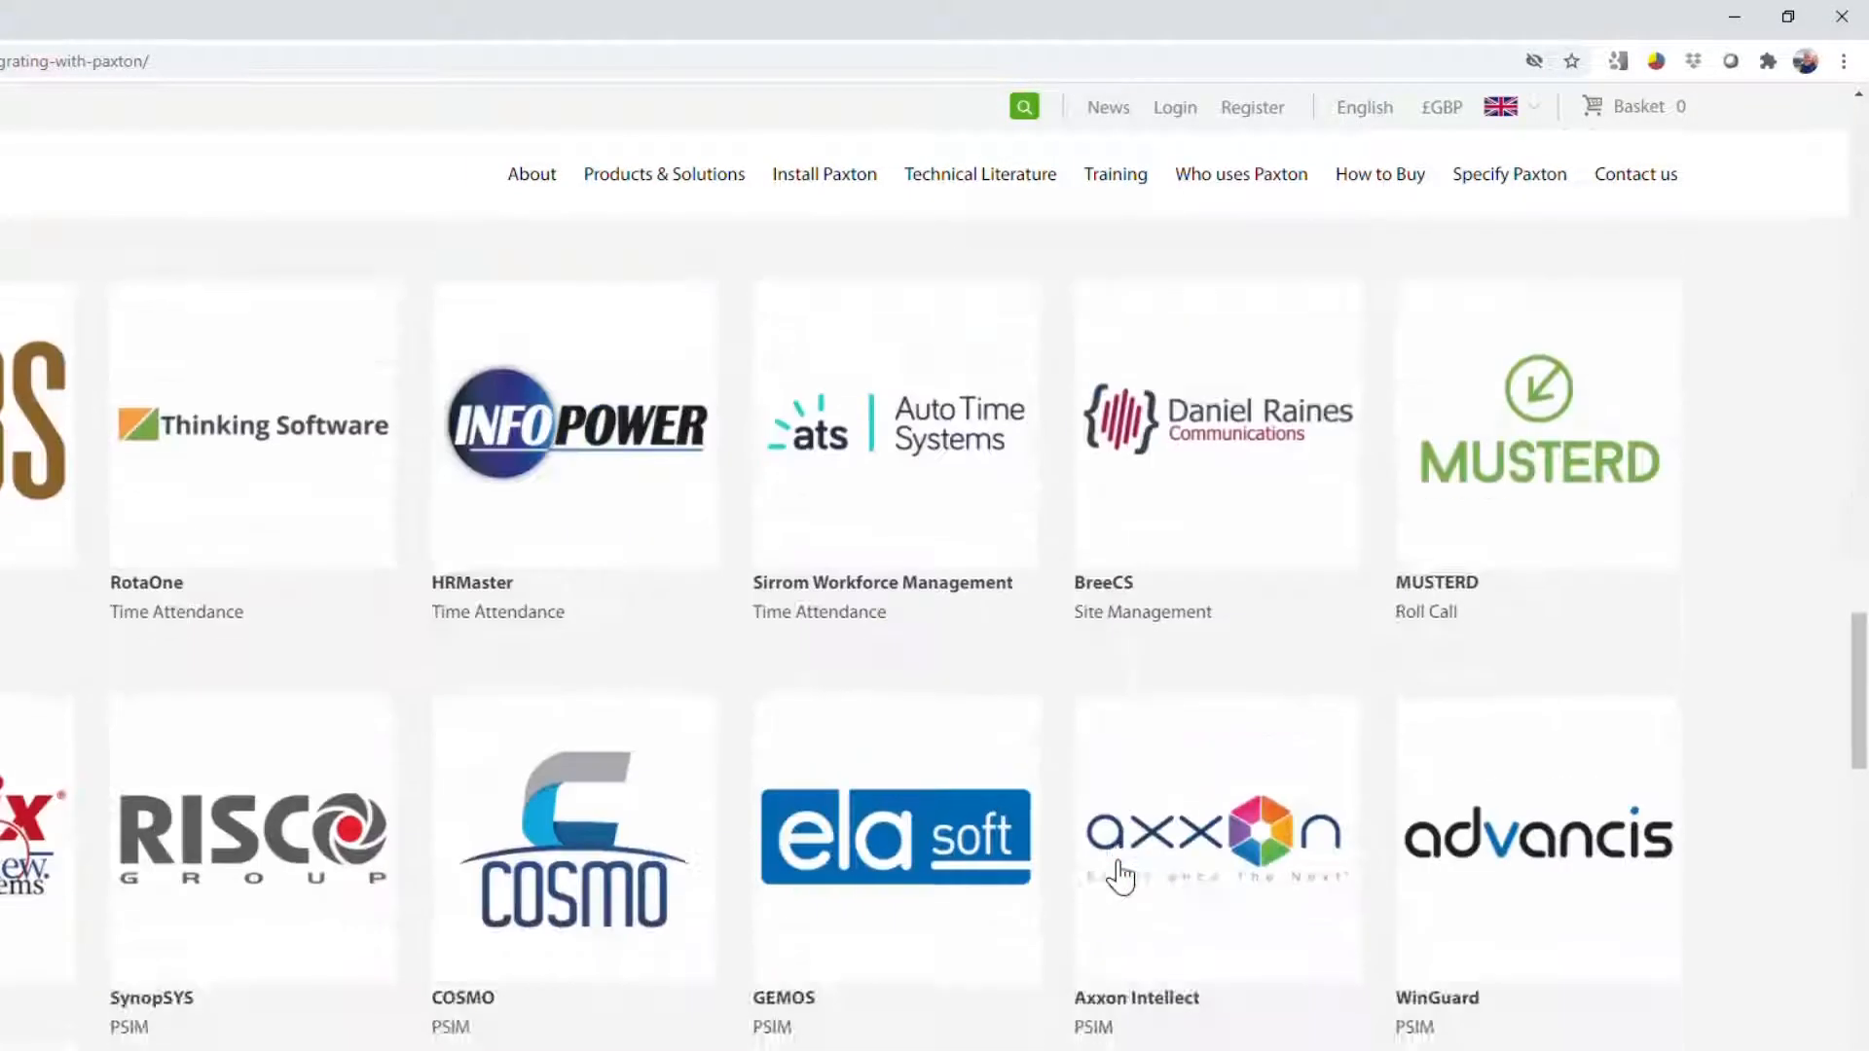
pyautogui.scroll(-3)
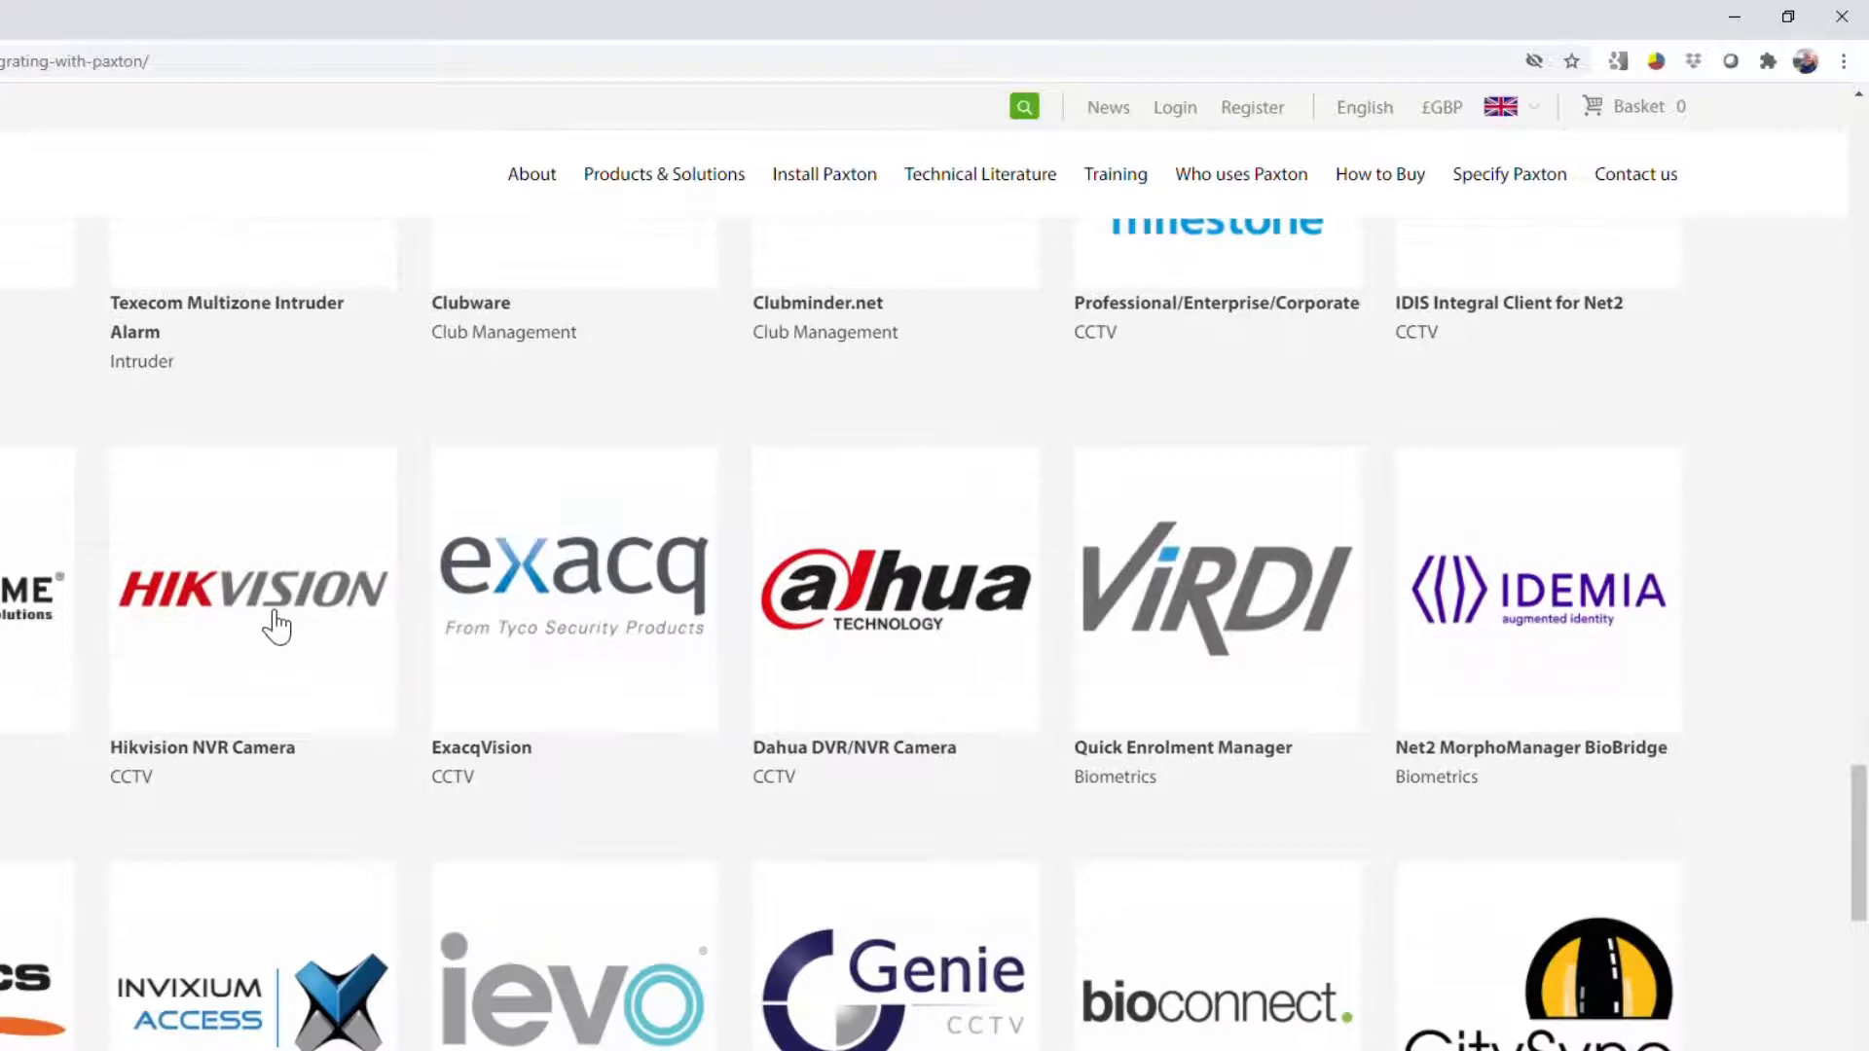
pyautogui.click(251, 584)
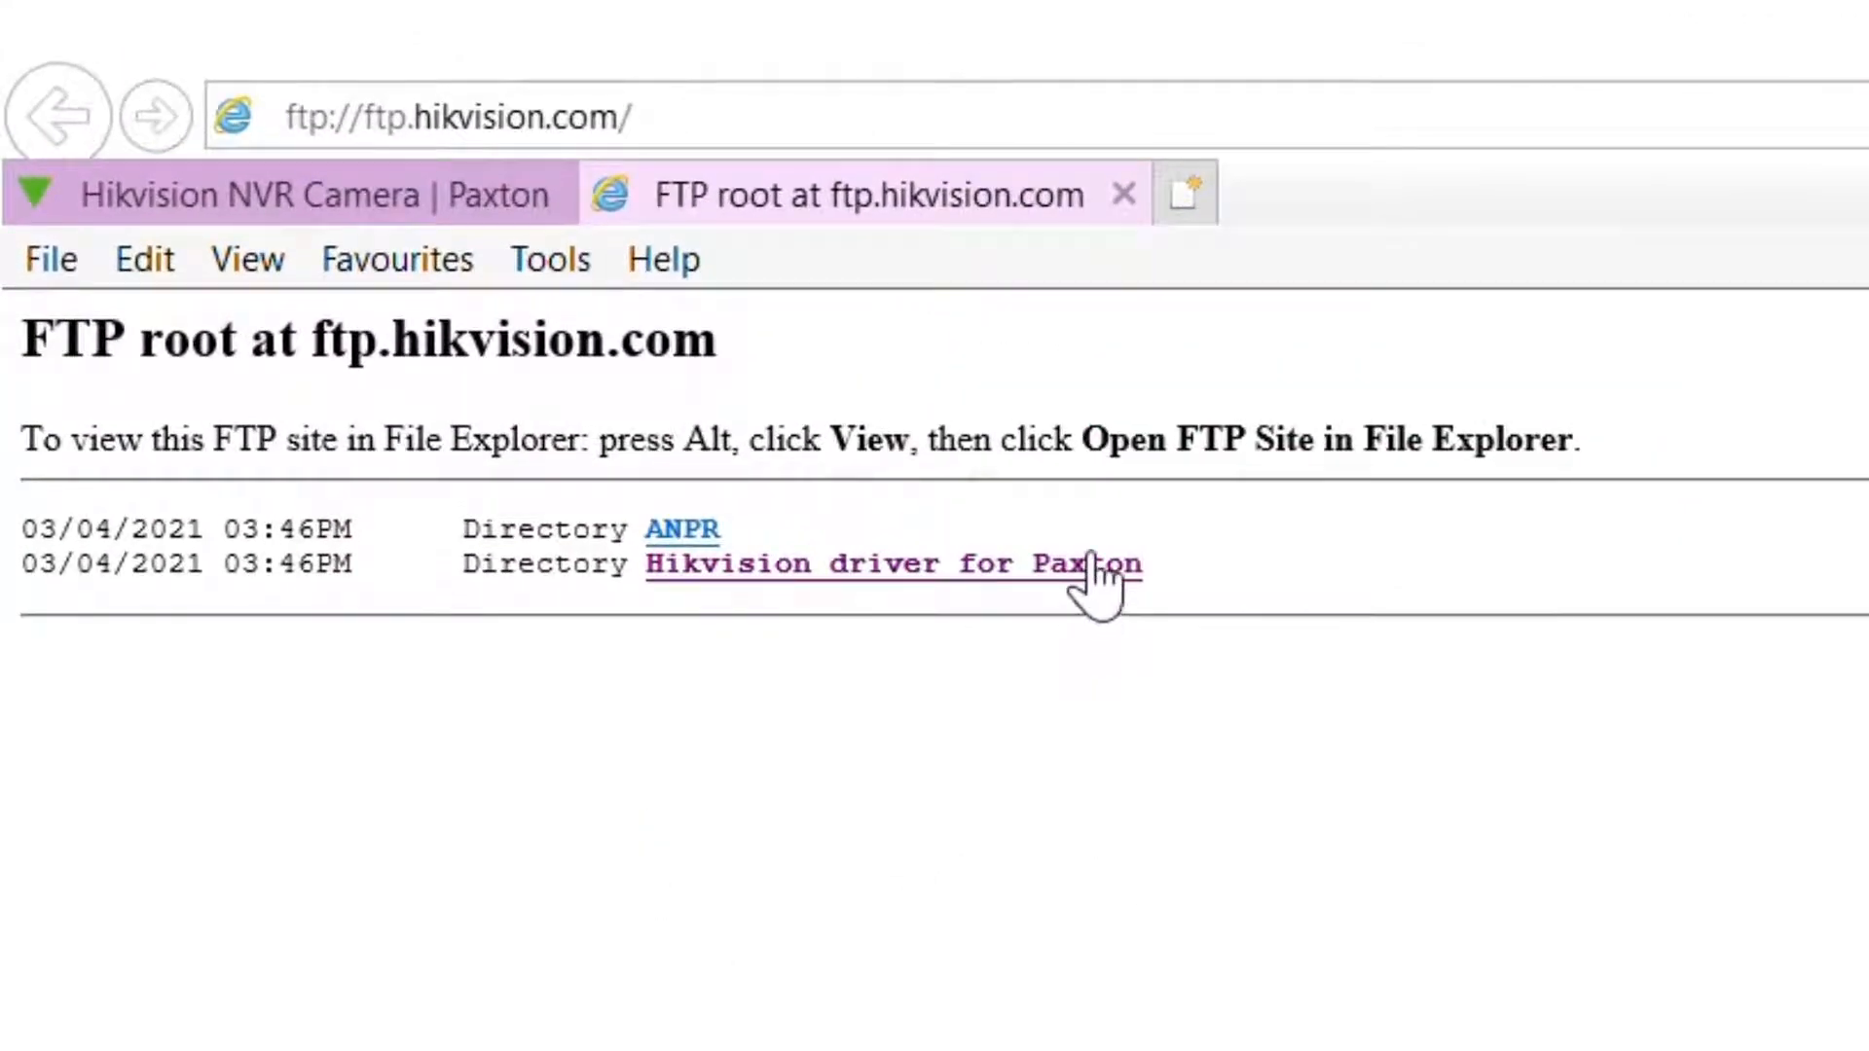
# - Save HikvisionMiniDriverSetup.zip from Hikvision driver for Paxton > Plugin for v6.00 and open it
pyautogui.click(890, 563)
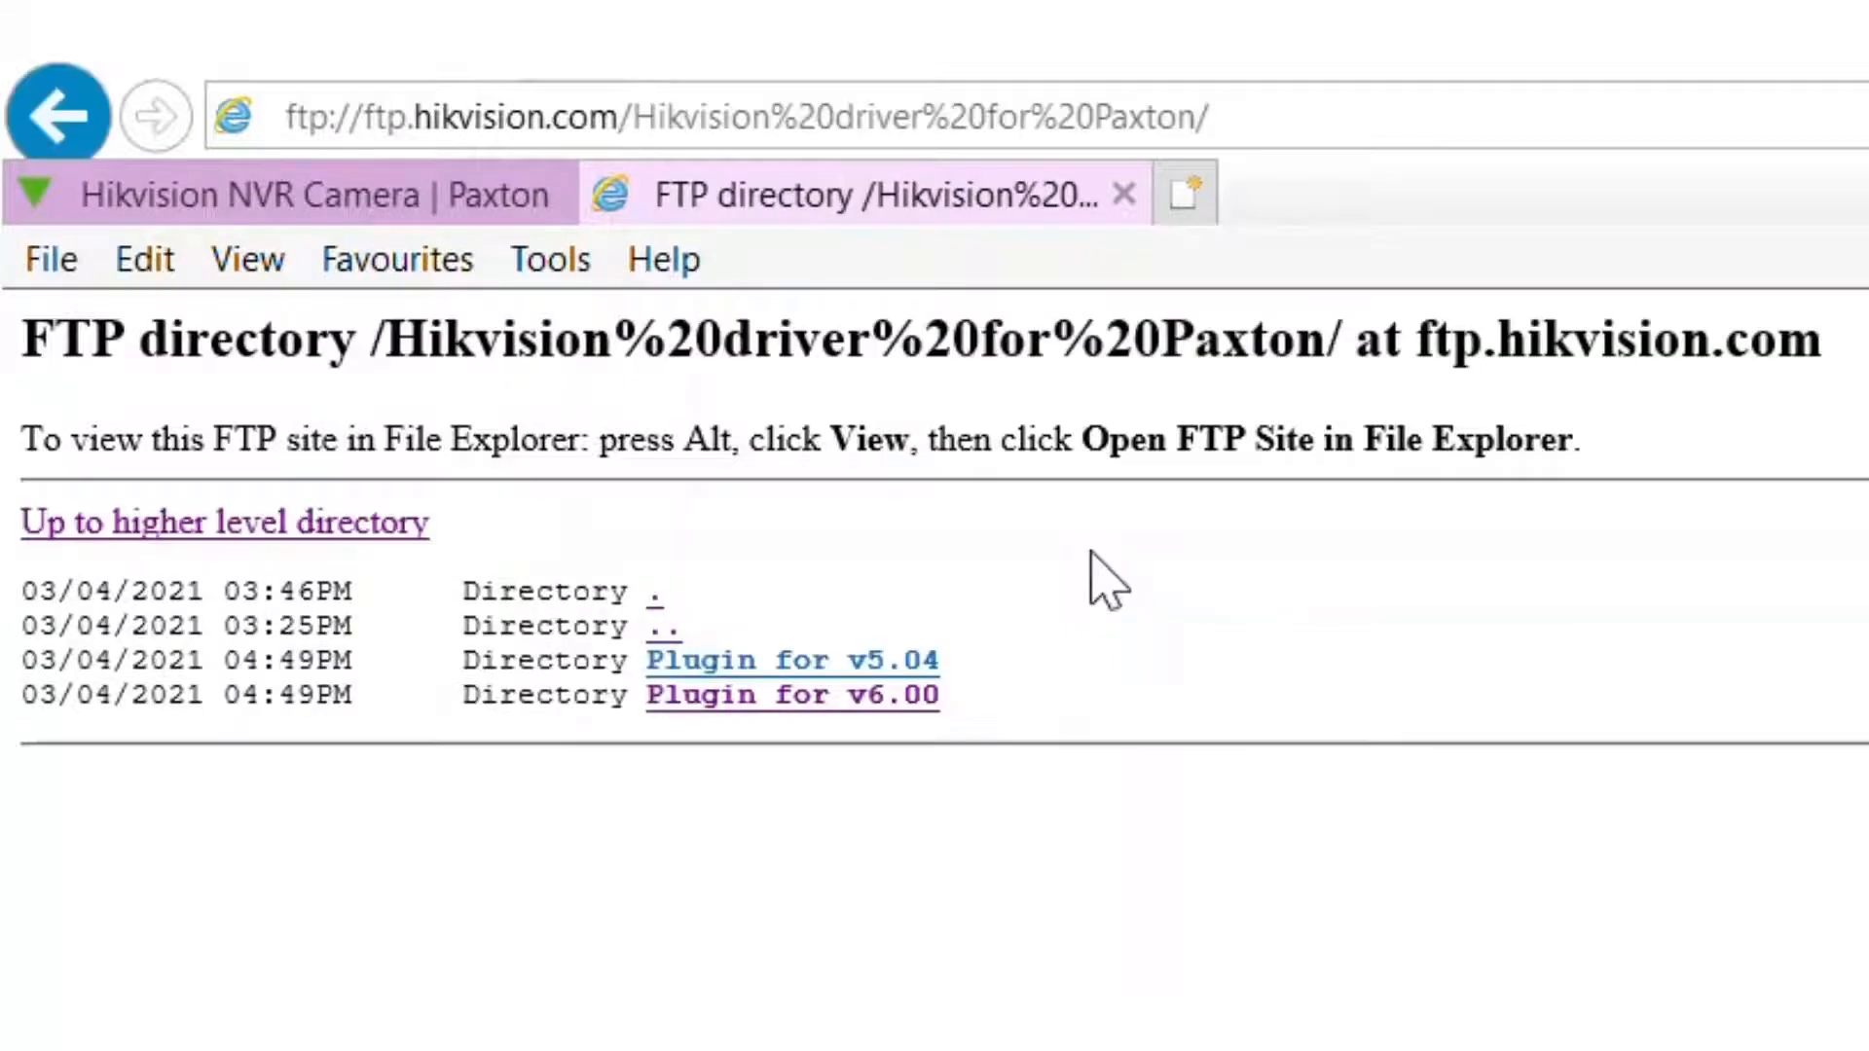
pyautogui.moveTo(930, 679)
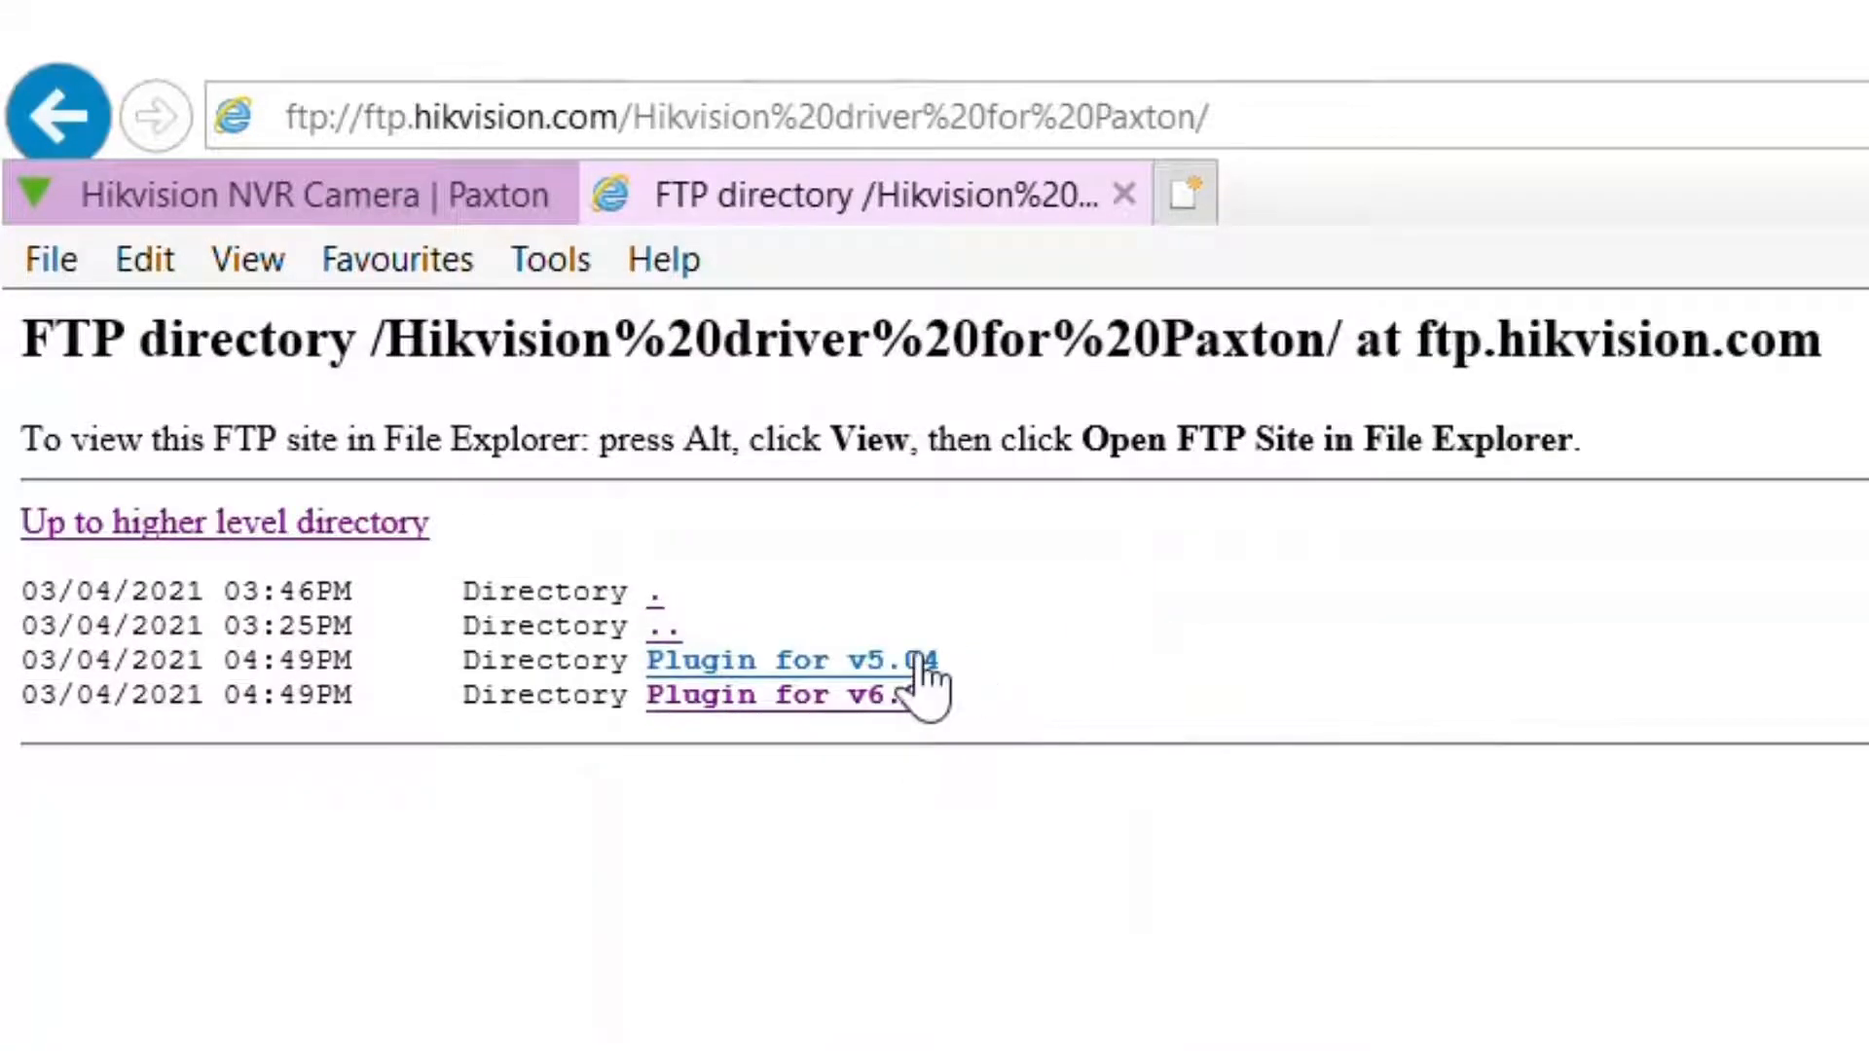
pyautogui.moveTo(918, 710)
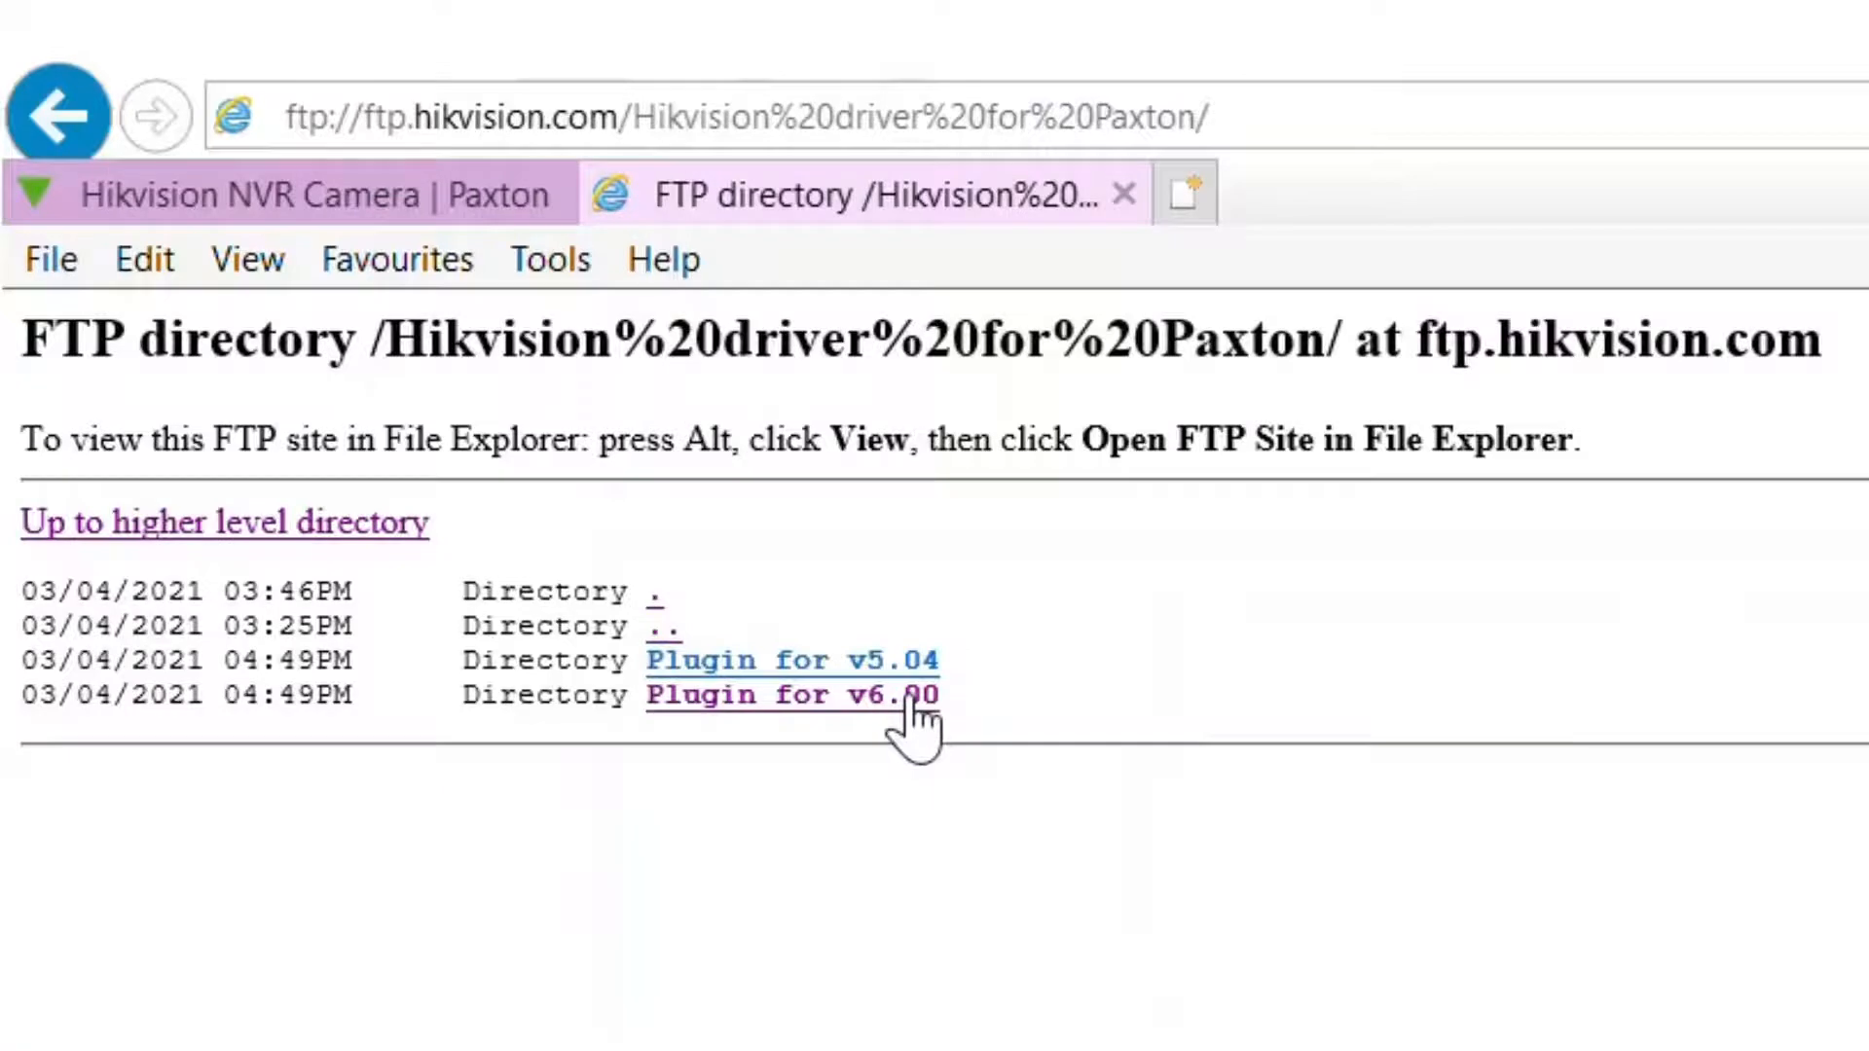
pyautogui.click(791, 695)
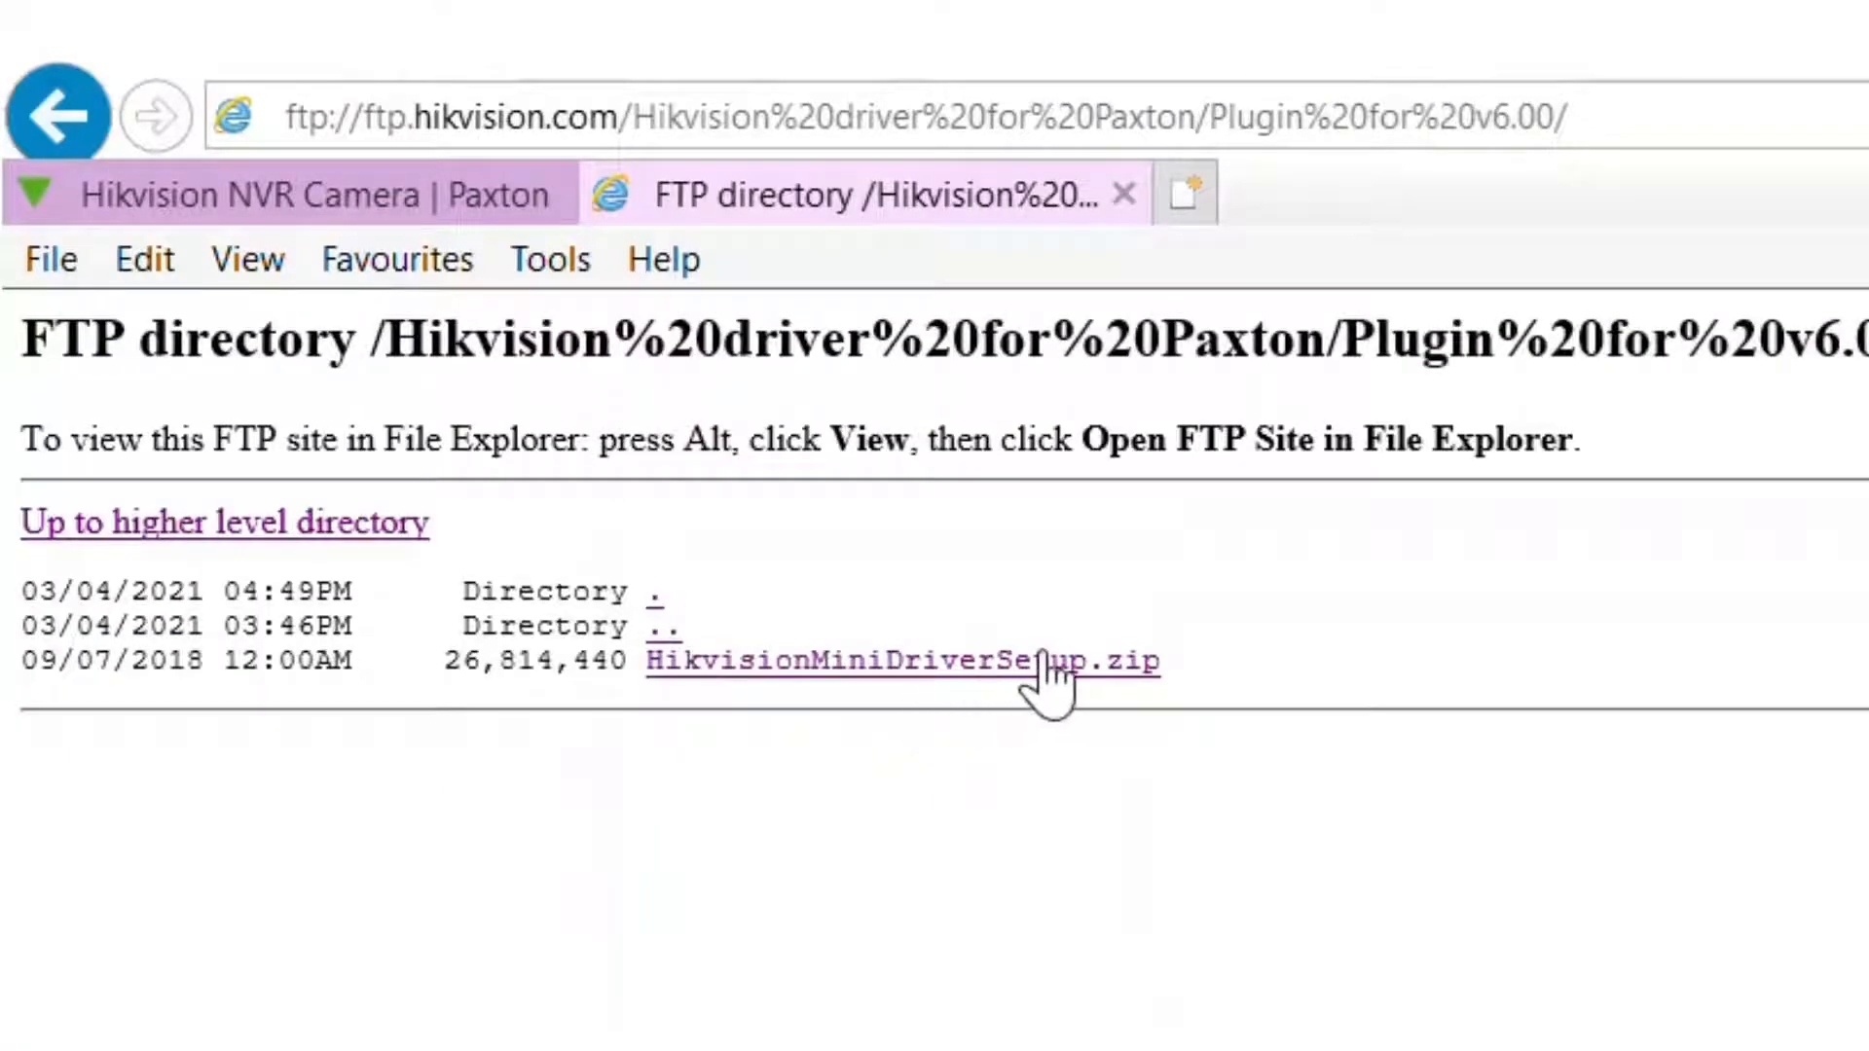
pyautogui.click(898, 660)
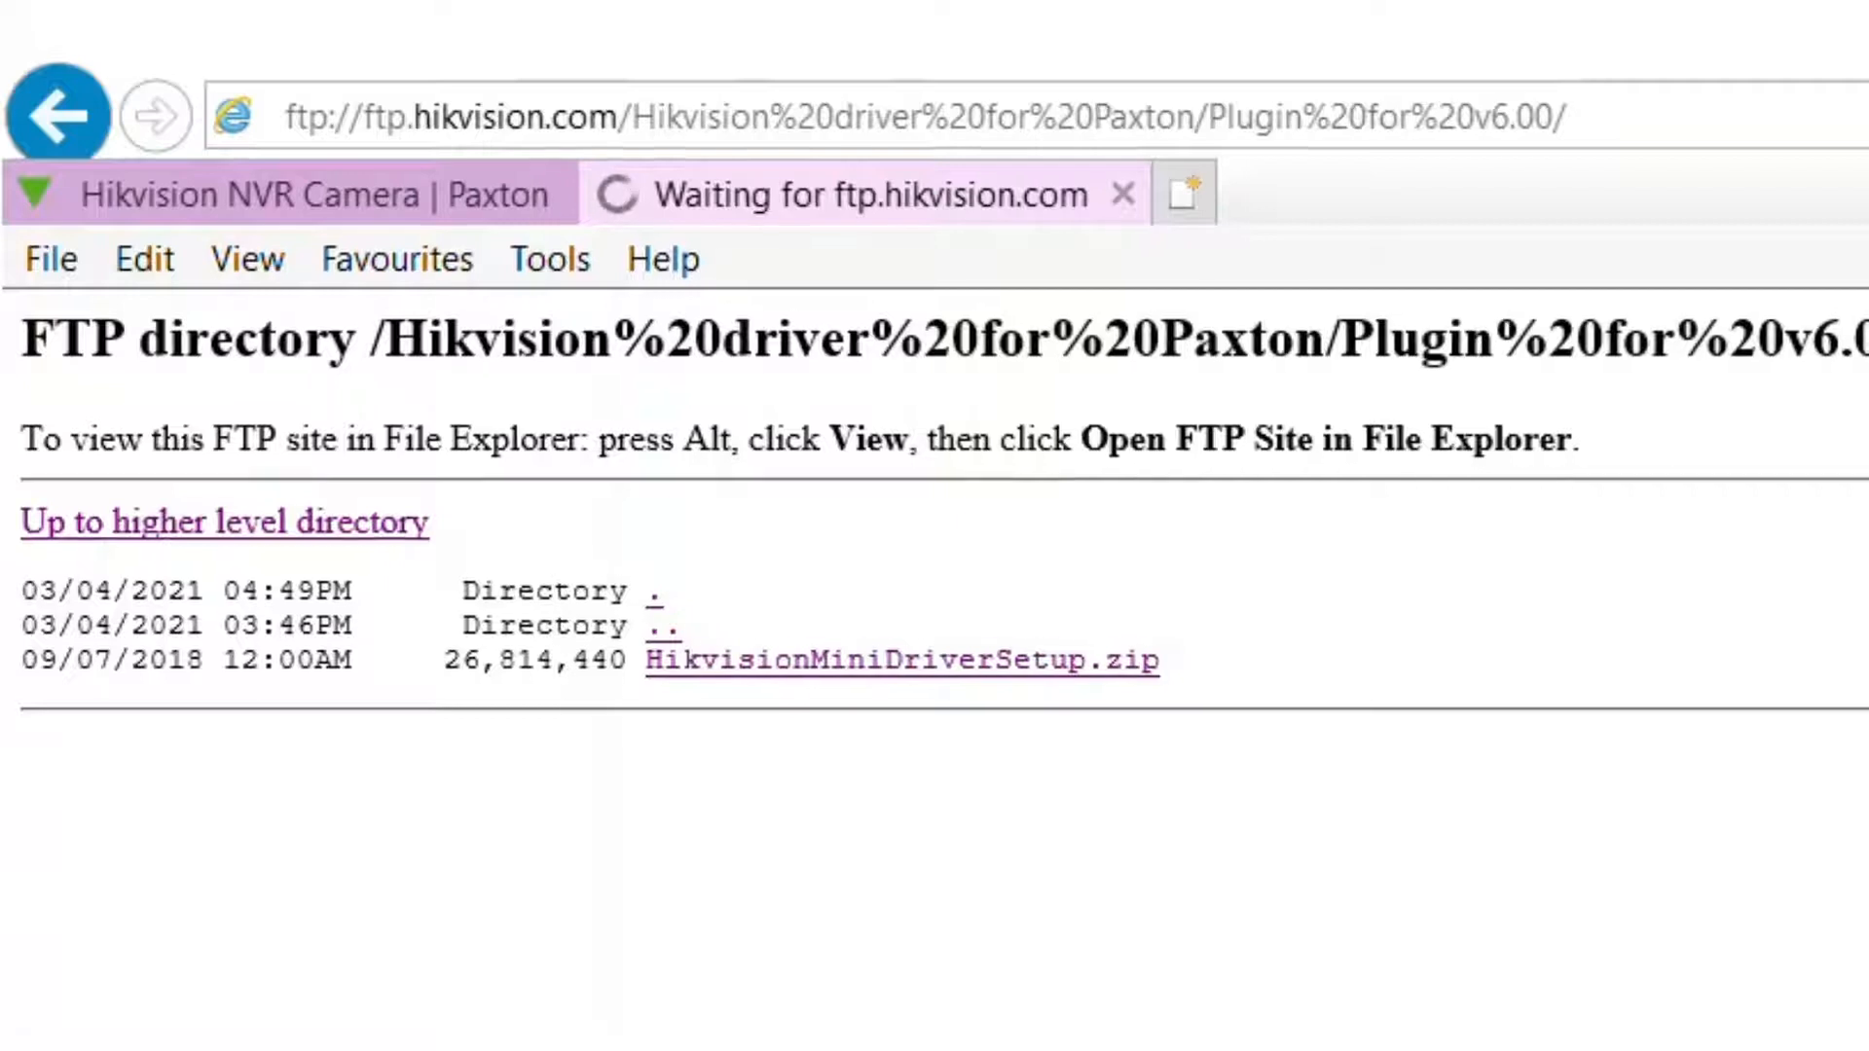
pyautogui.click(899, 659)
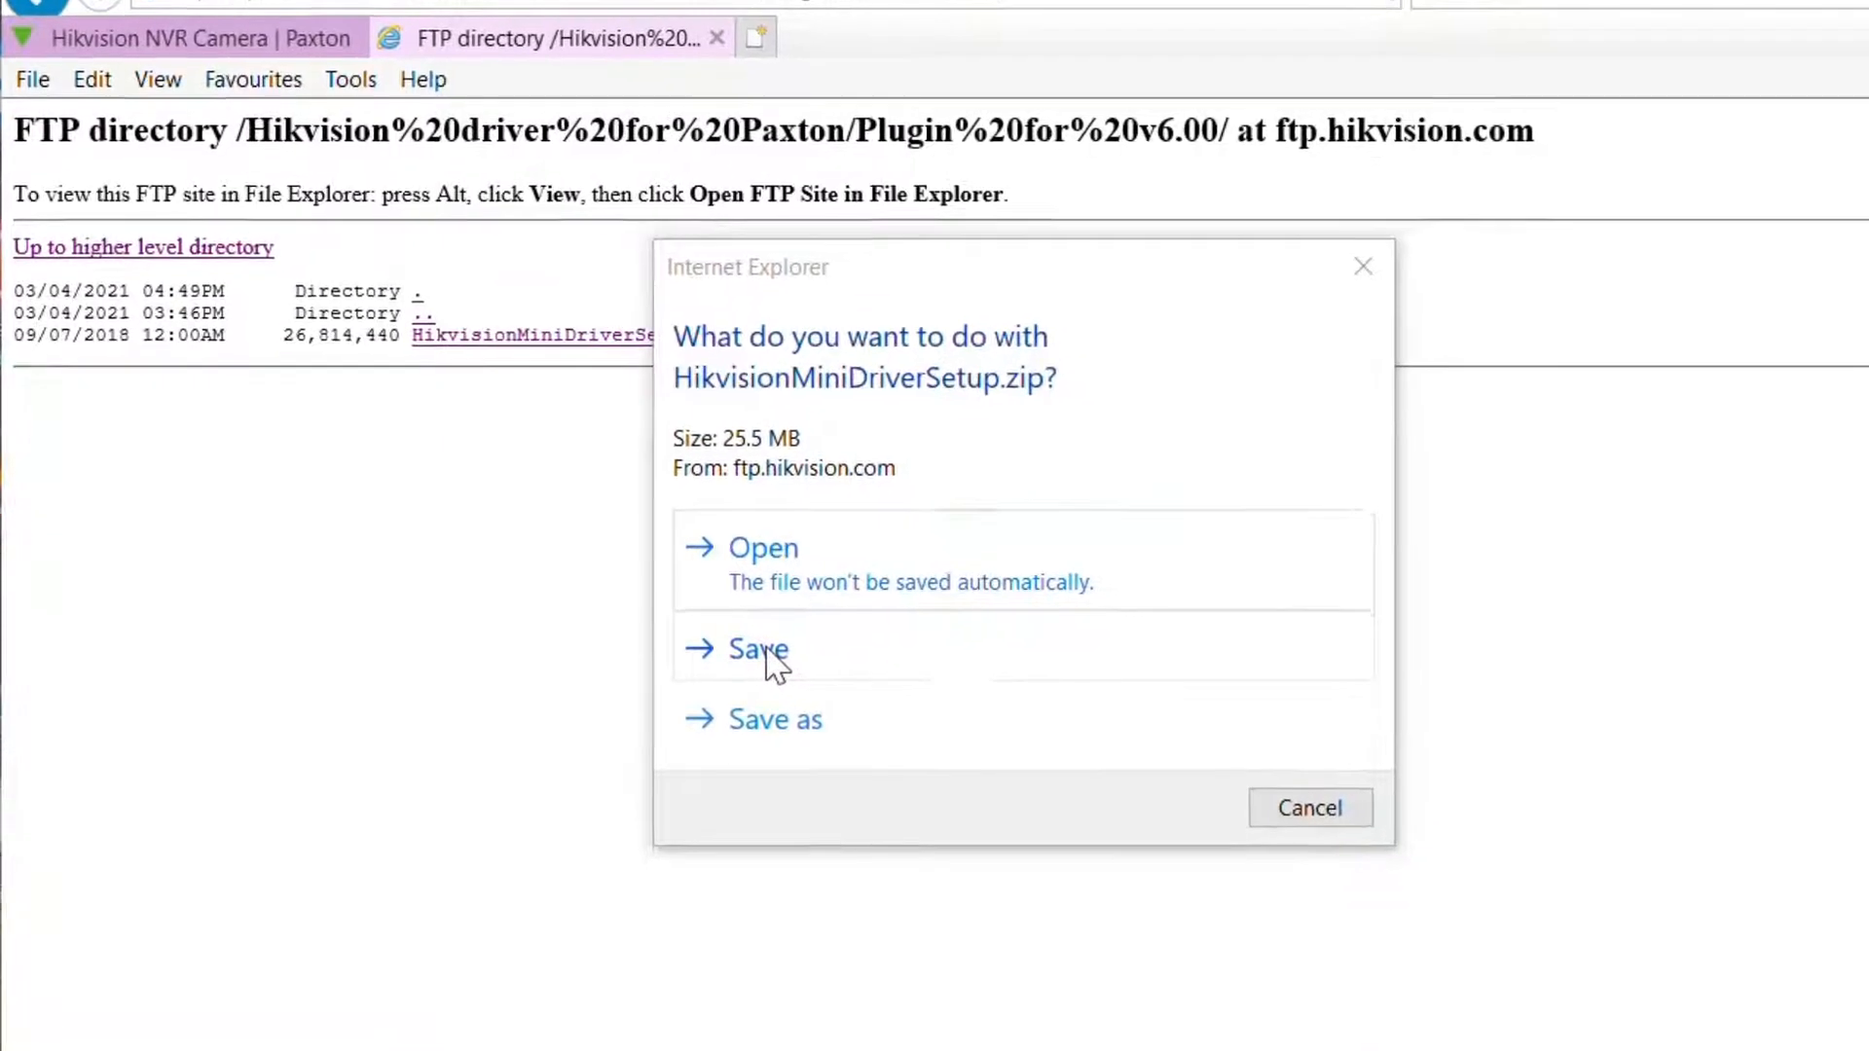
pyautogui.click(757, 648)
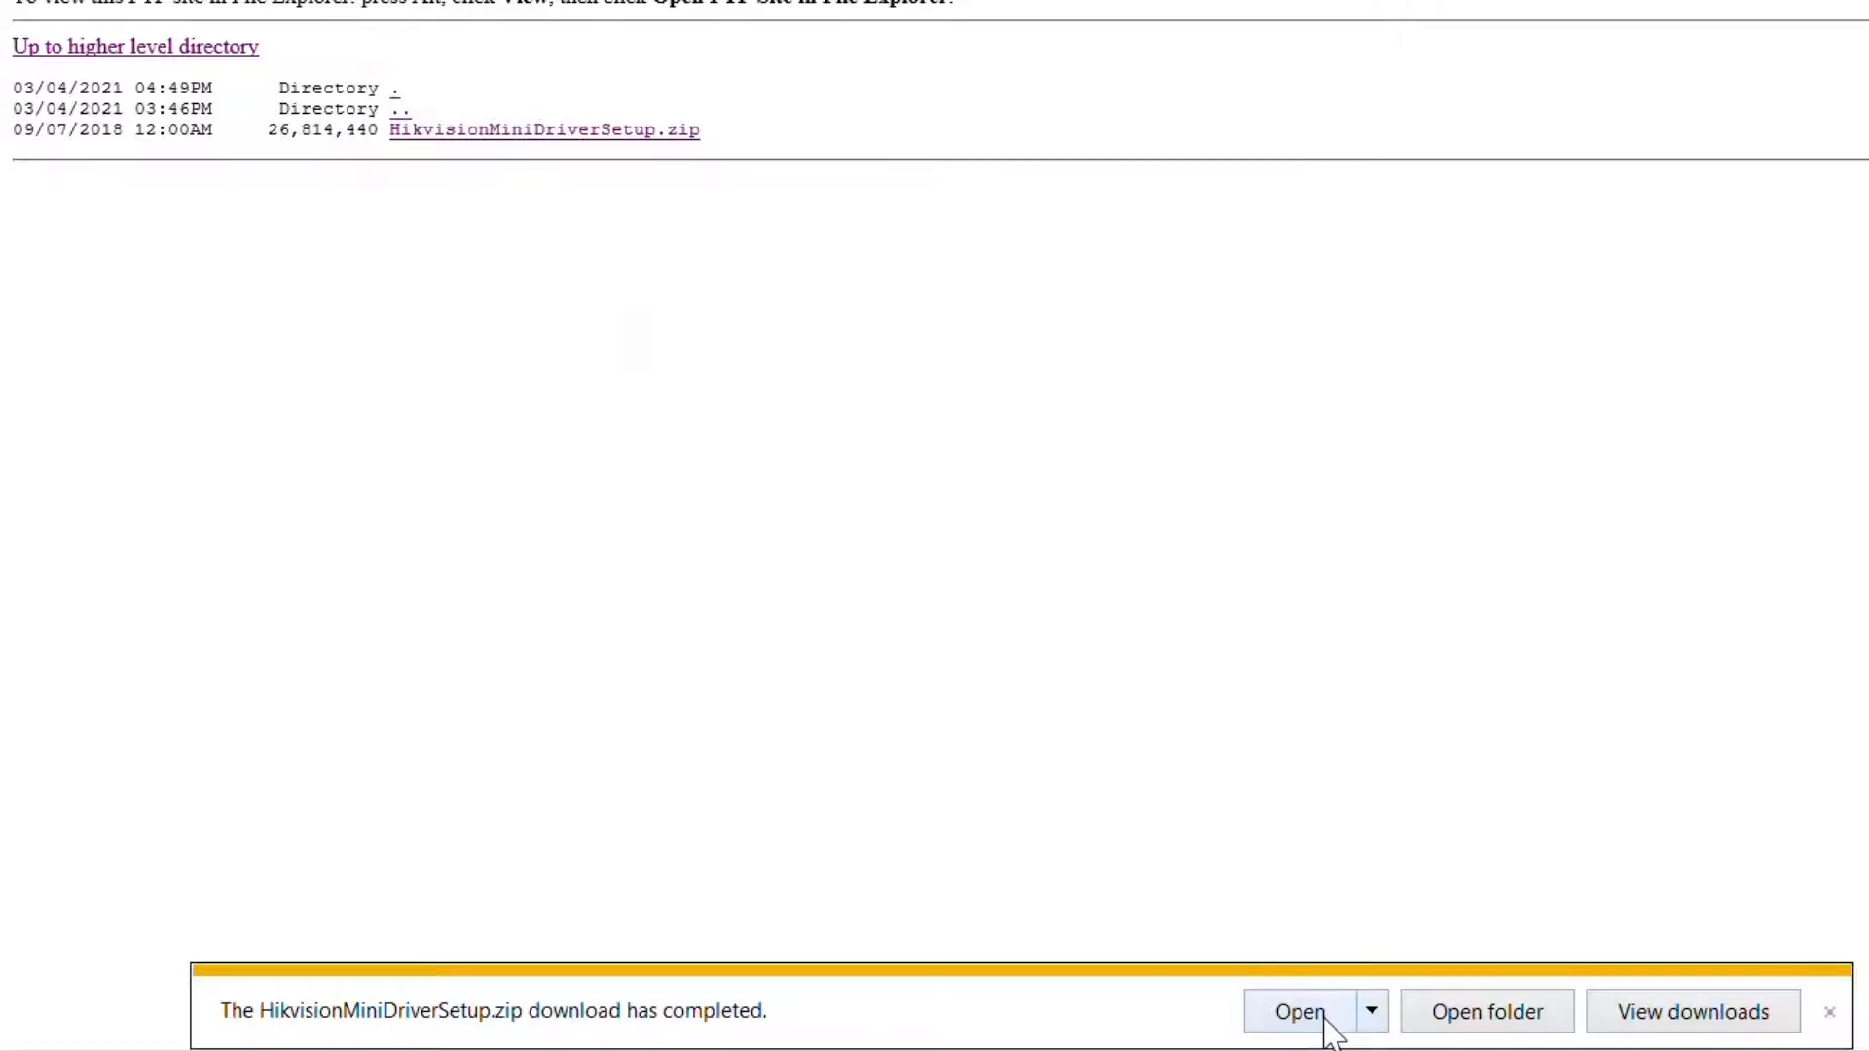
pyautogui.click(1297, 1010)
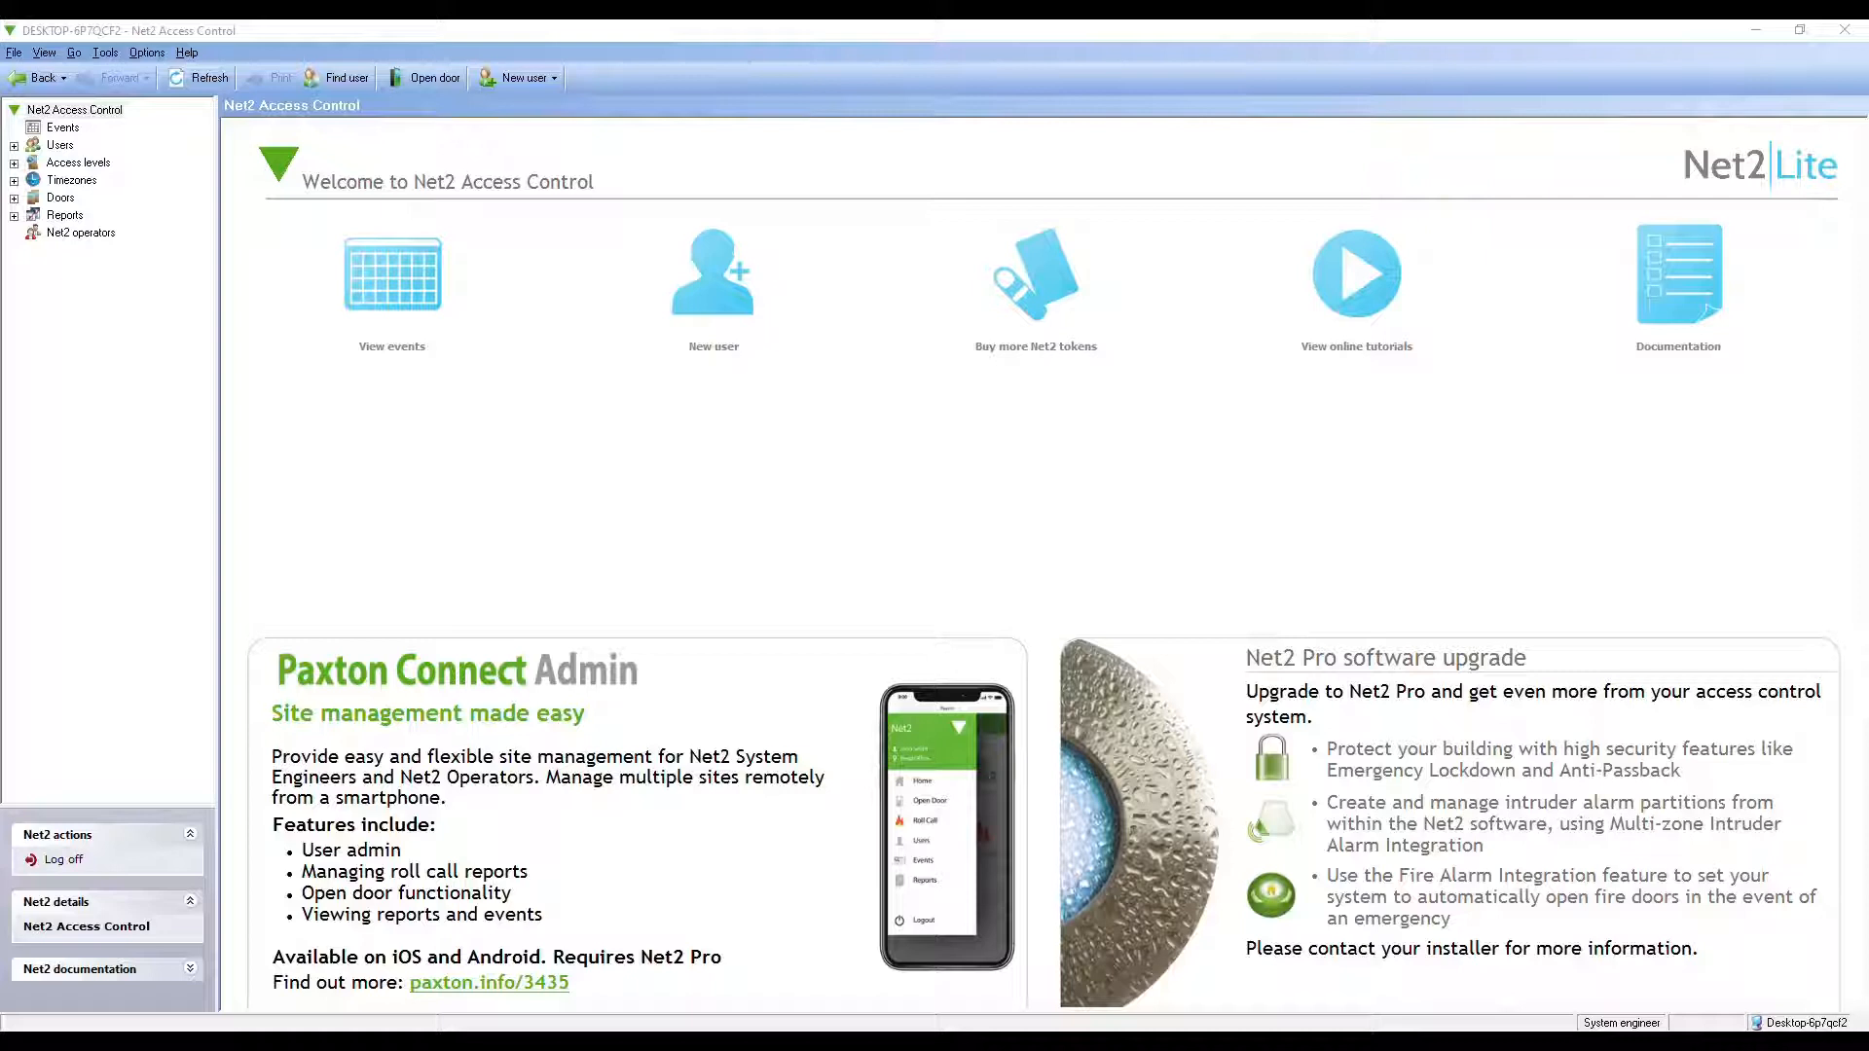
pyautogui.moveTo(325, 284)
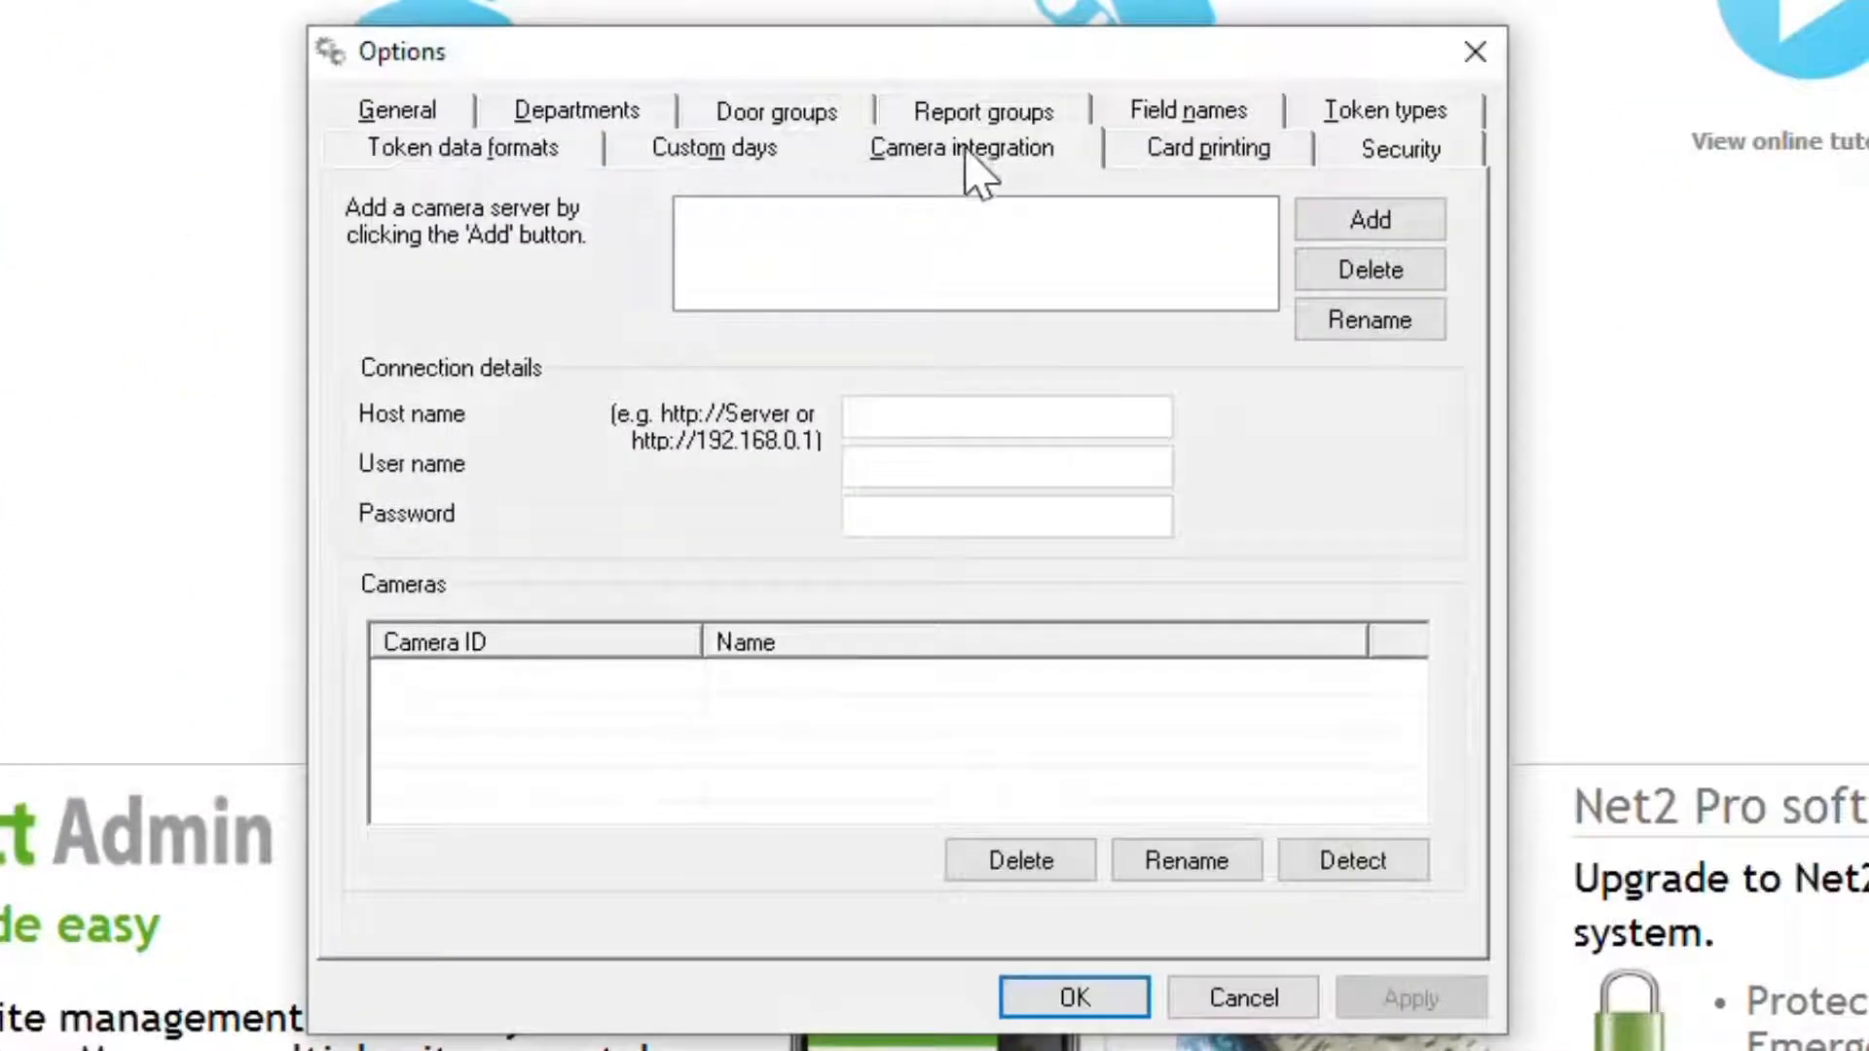
pyautogui.moveTo(1334, 212)
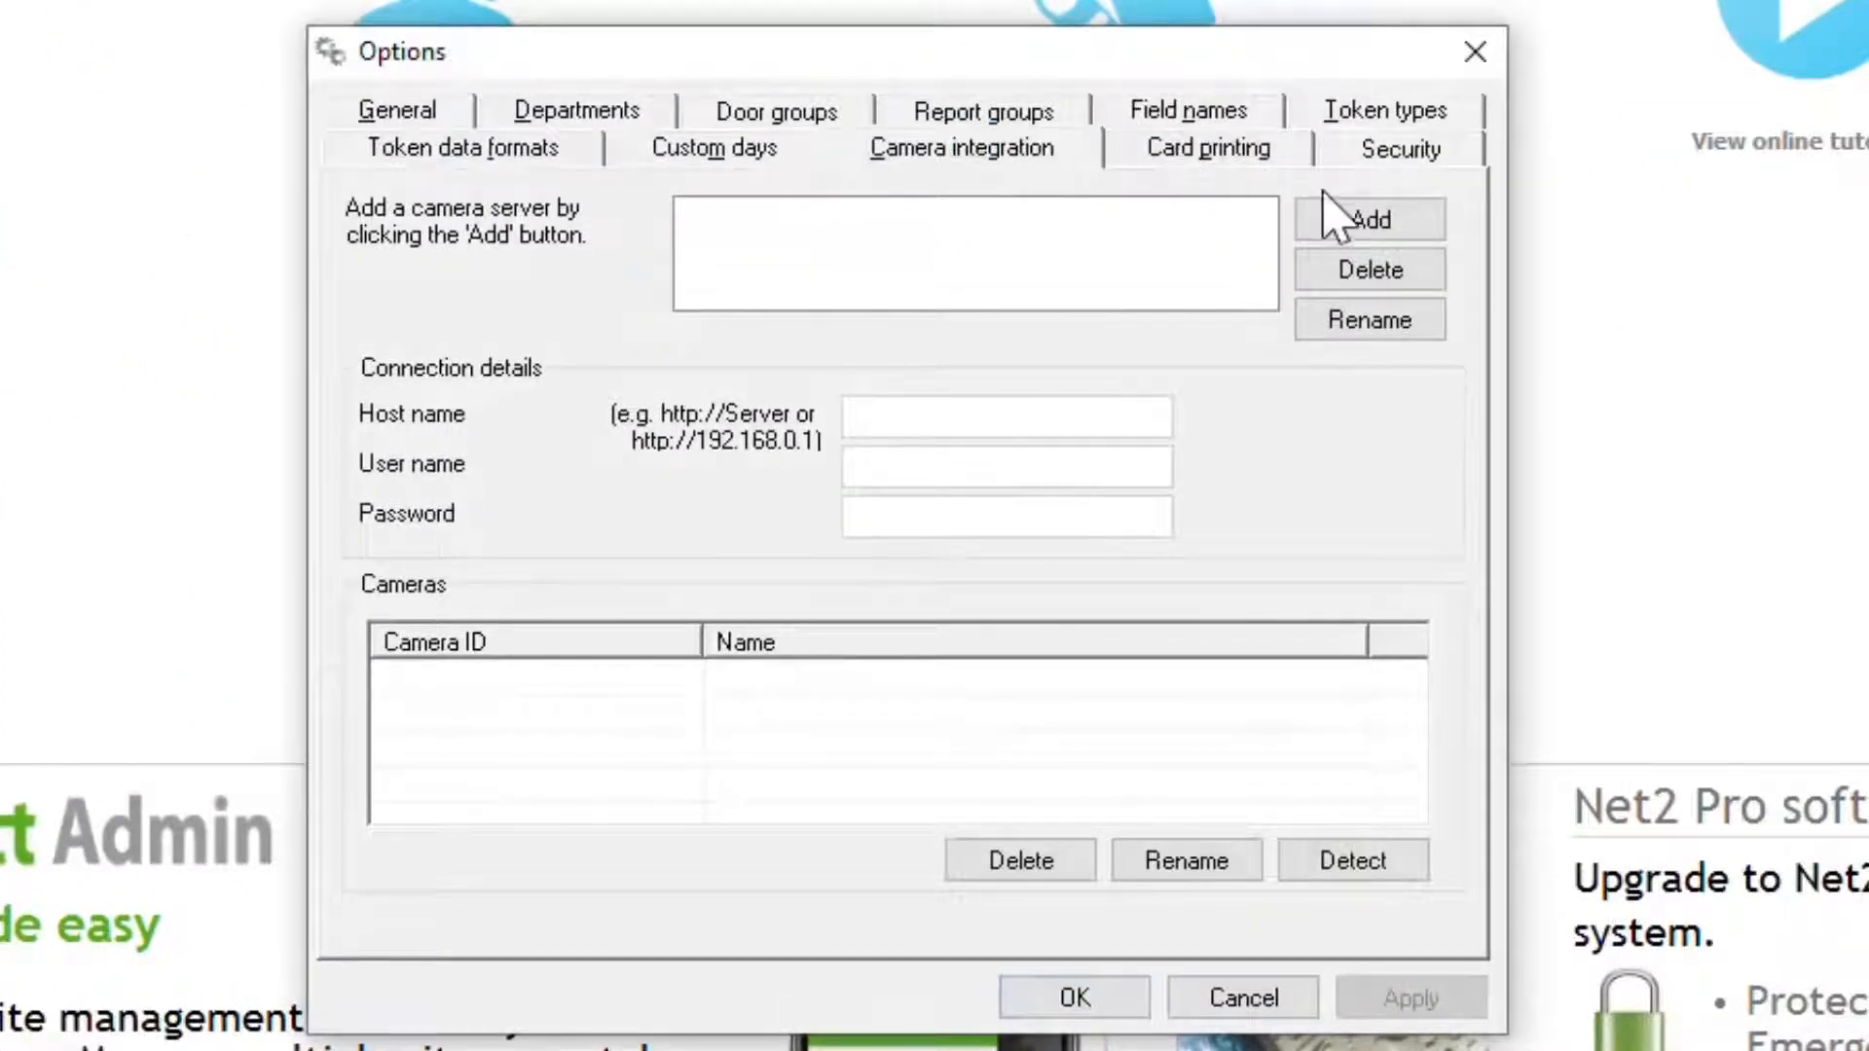
# - Add a Hikvision DVR System camera server with its default friendly name
pyautogui.click(1368, 219)
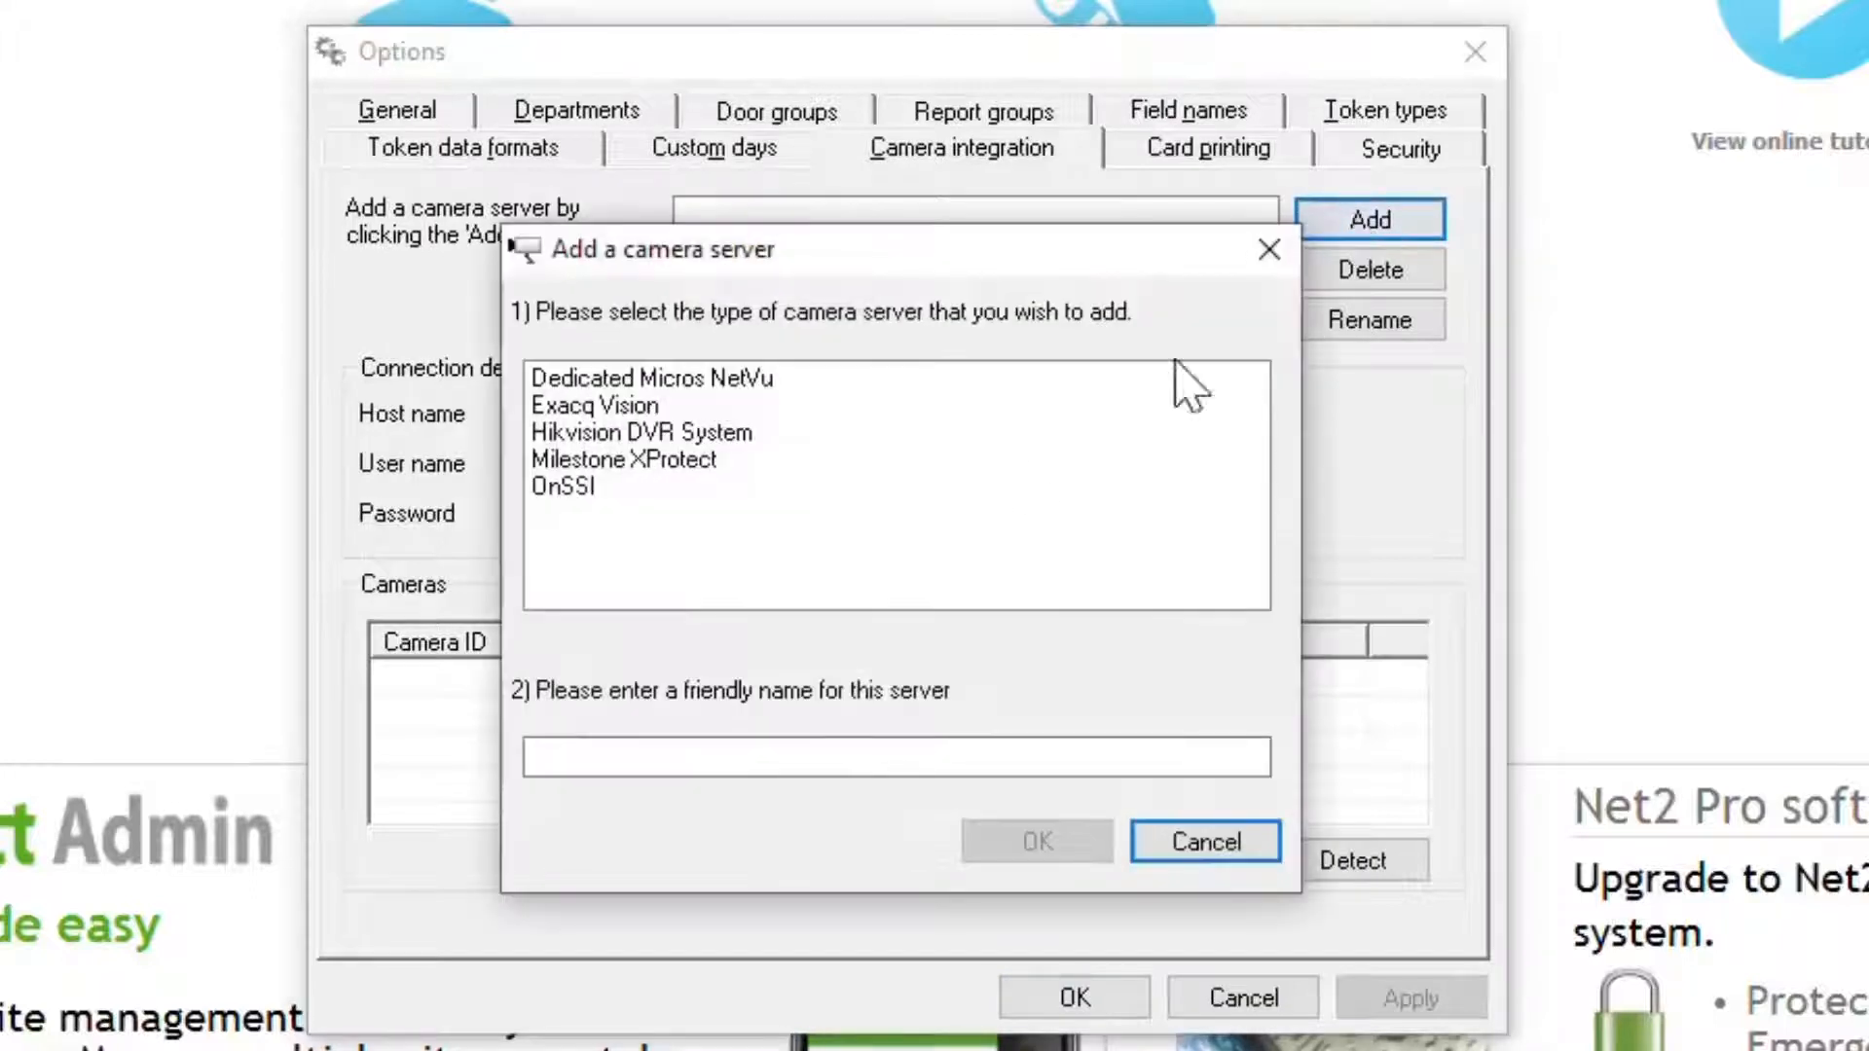
pyautogui.click(639, 431)
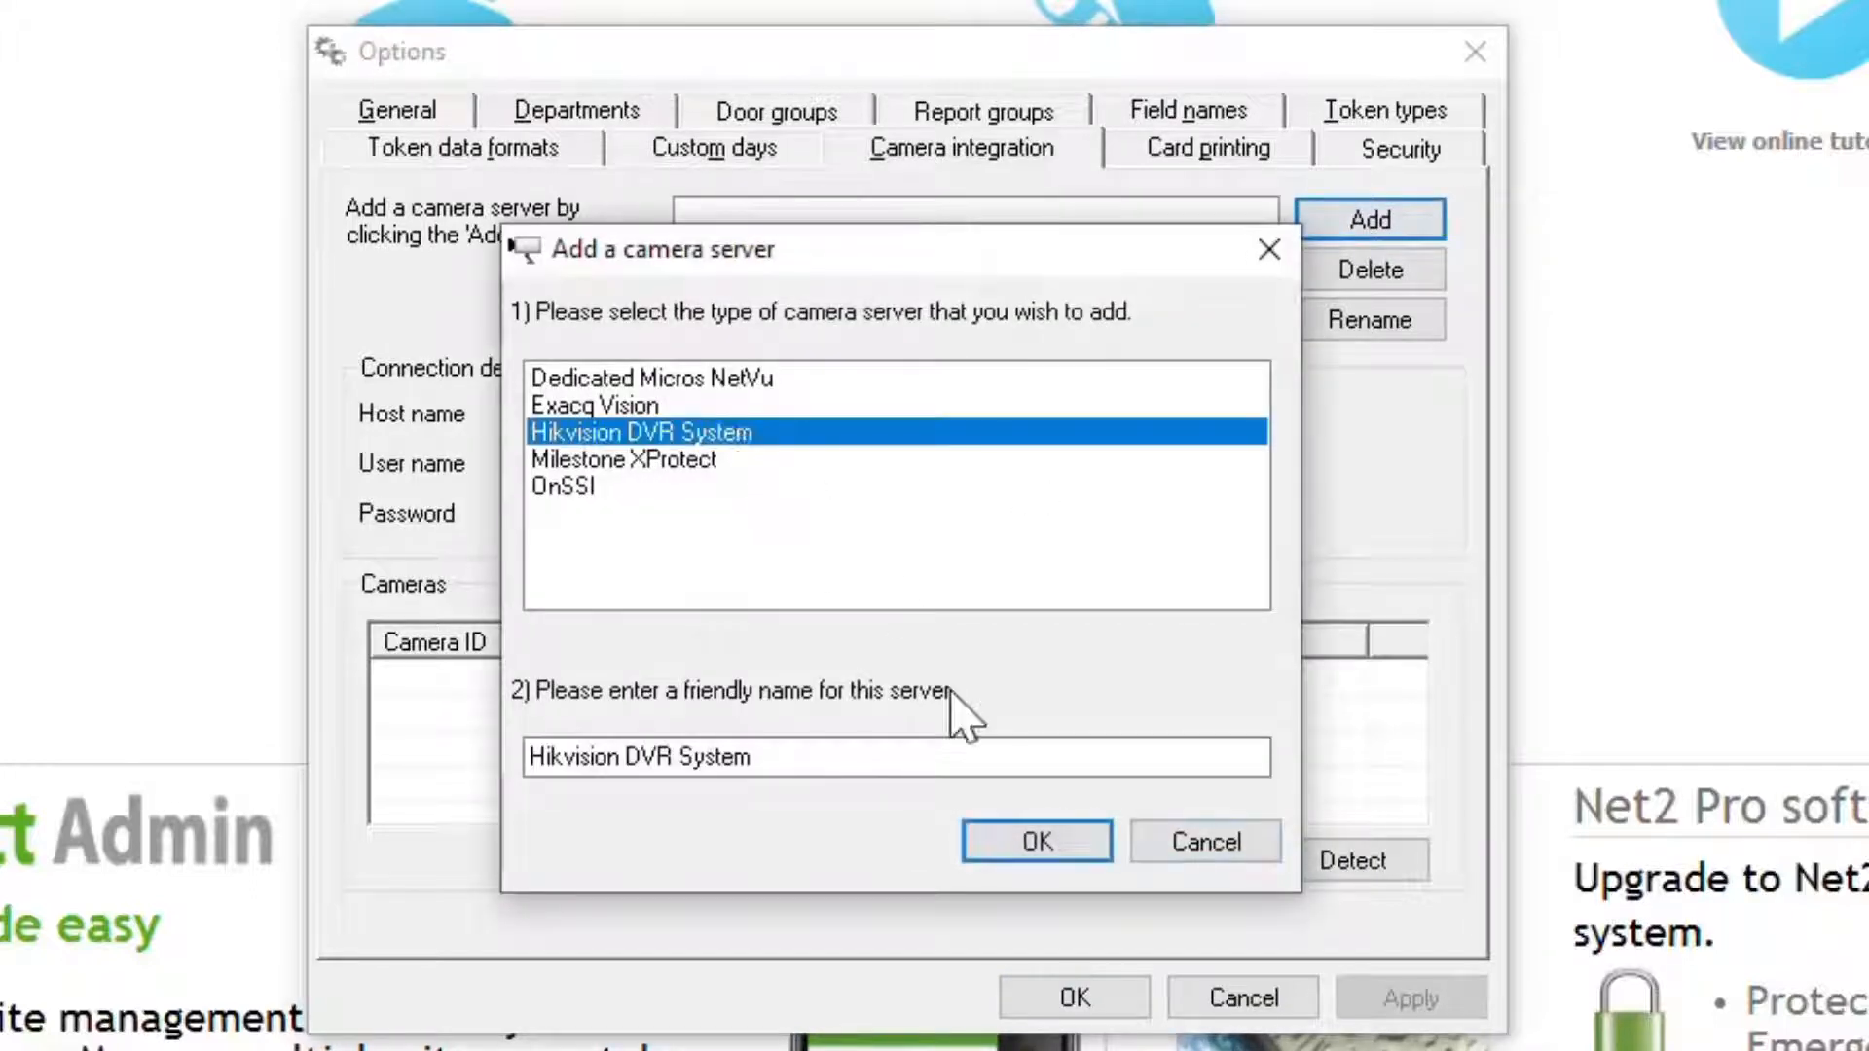
pyautogui.click(1035, 840)
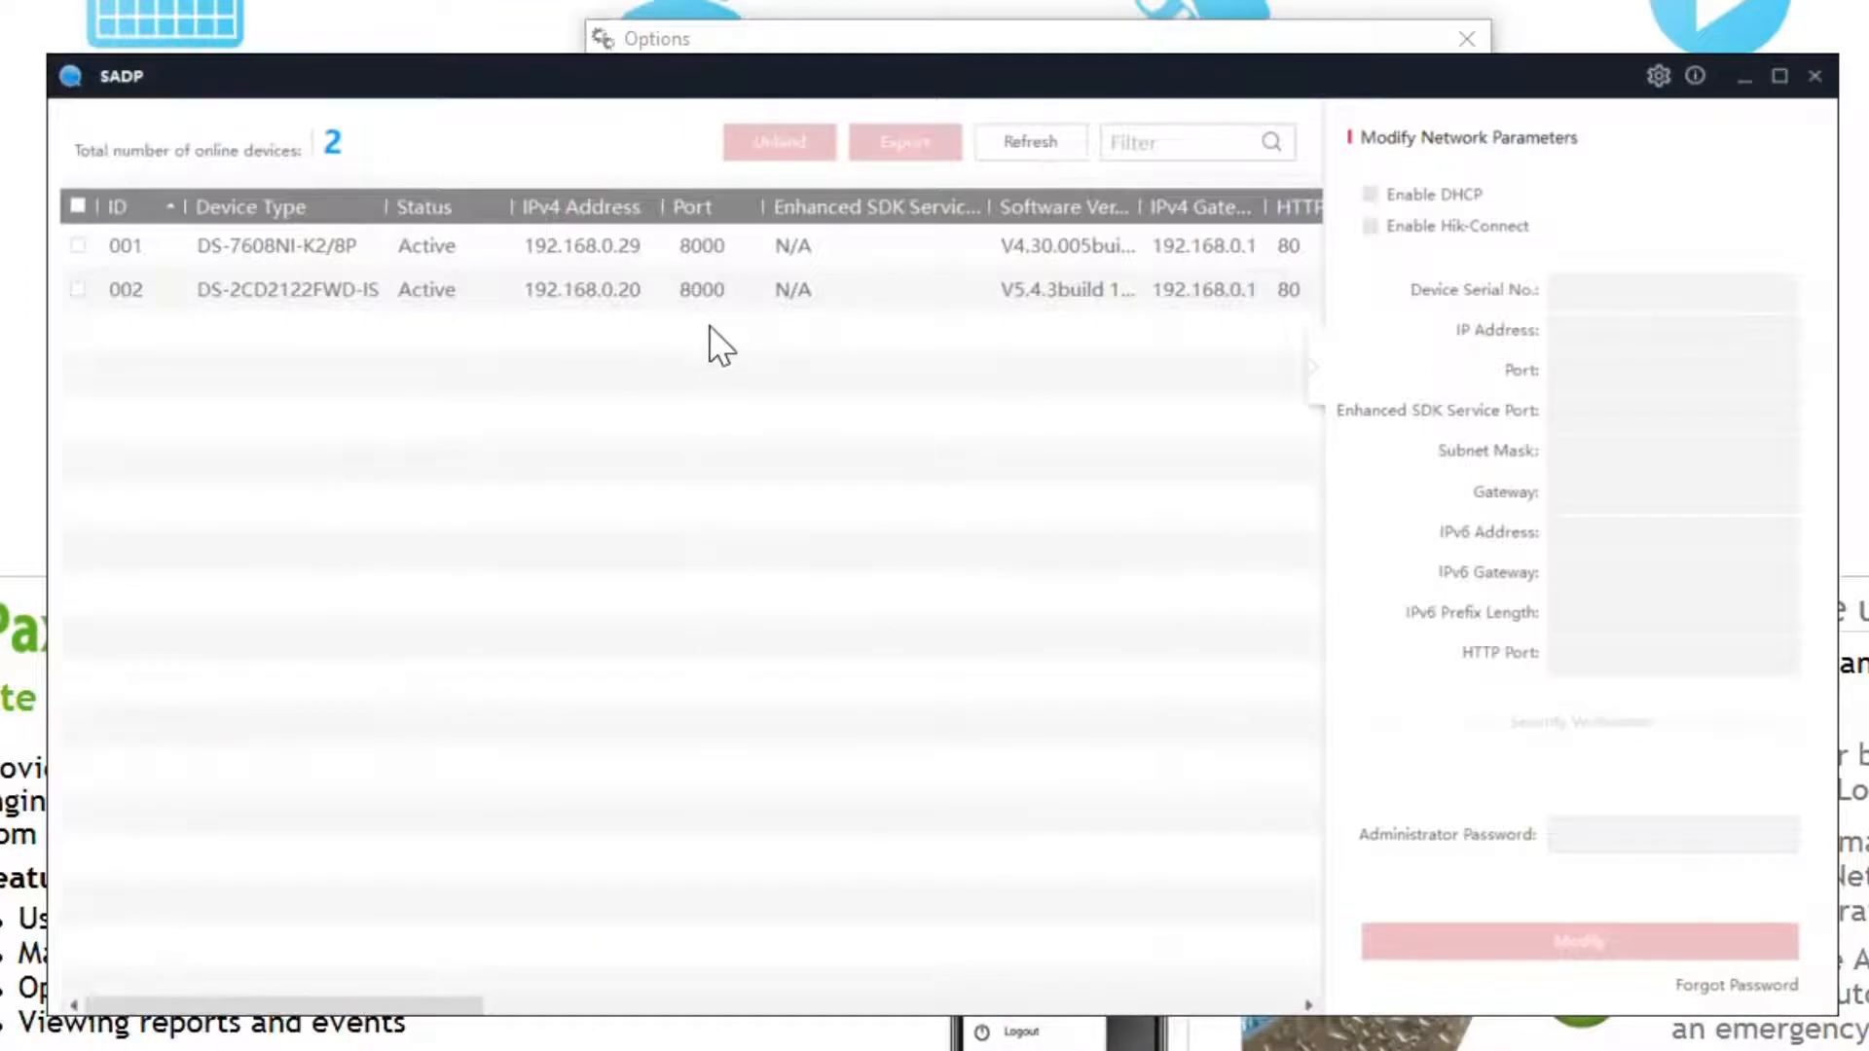
# - Check IPs in SADP: DS-7608NI-K2/8P NVR 192.168.0.29, DS-2CD2122FWD-IS camera 192.168.0.20
pyautogui.click(583, 246)
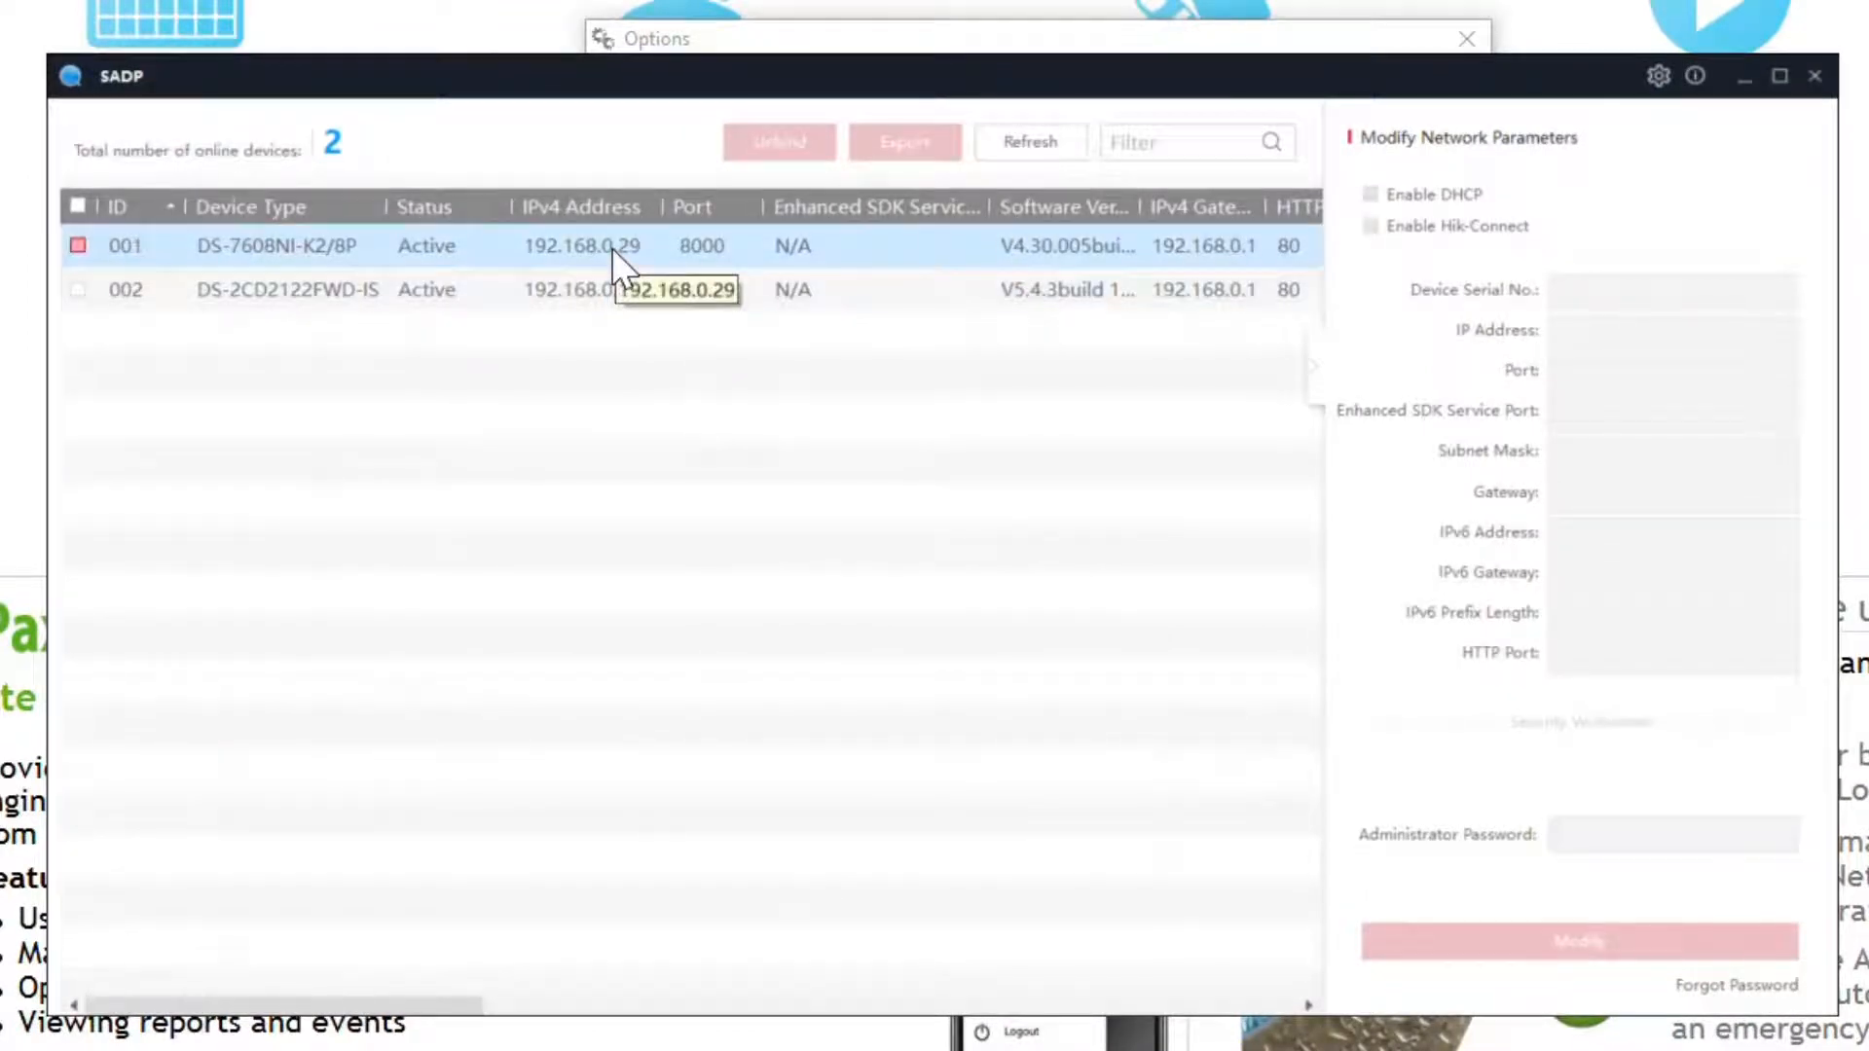
pyautogui.click(286, 290)
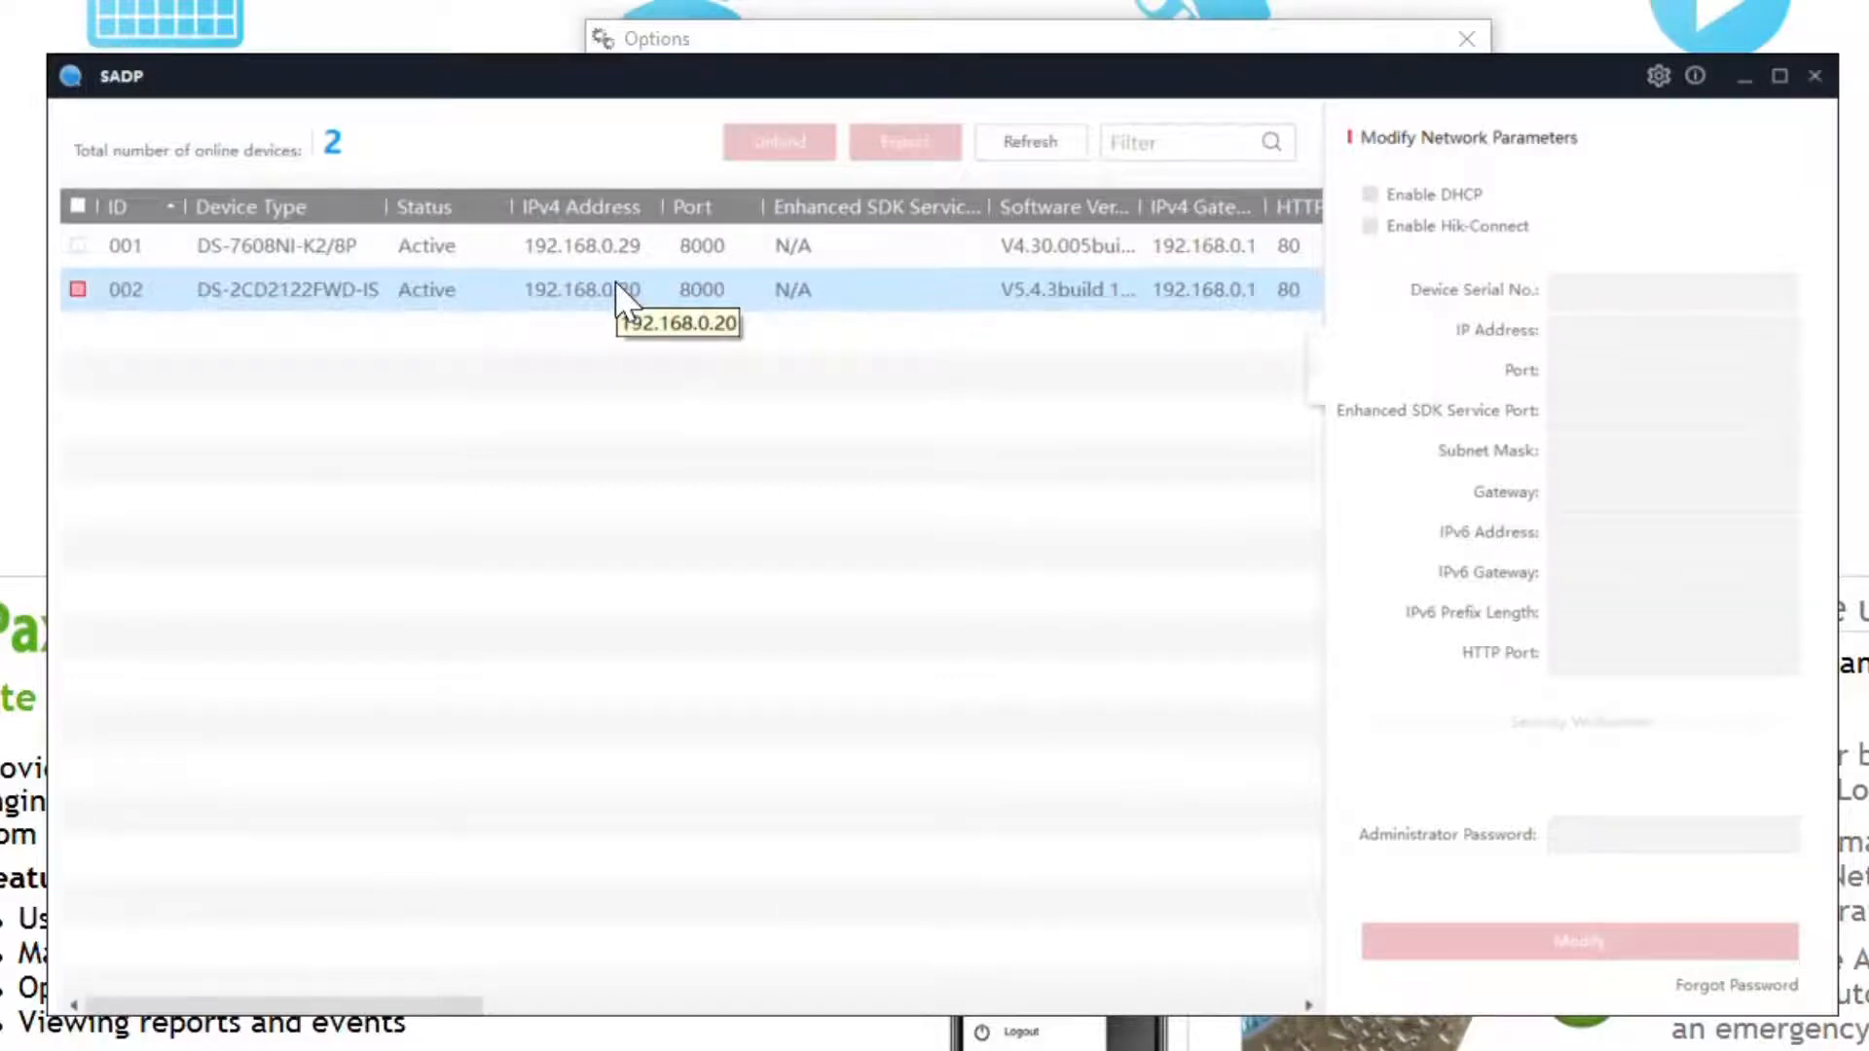
pyautogui.click(78, 245)
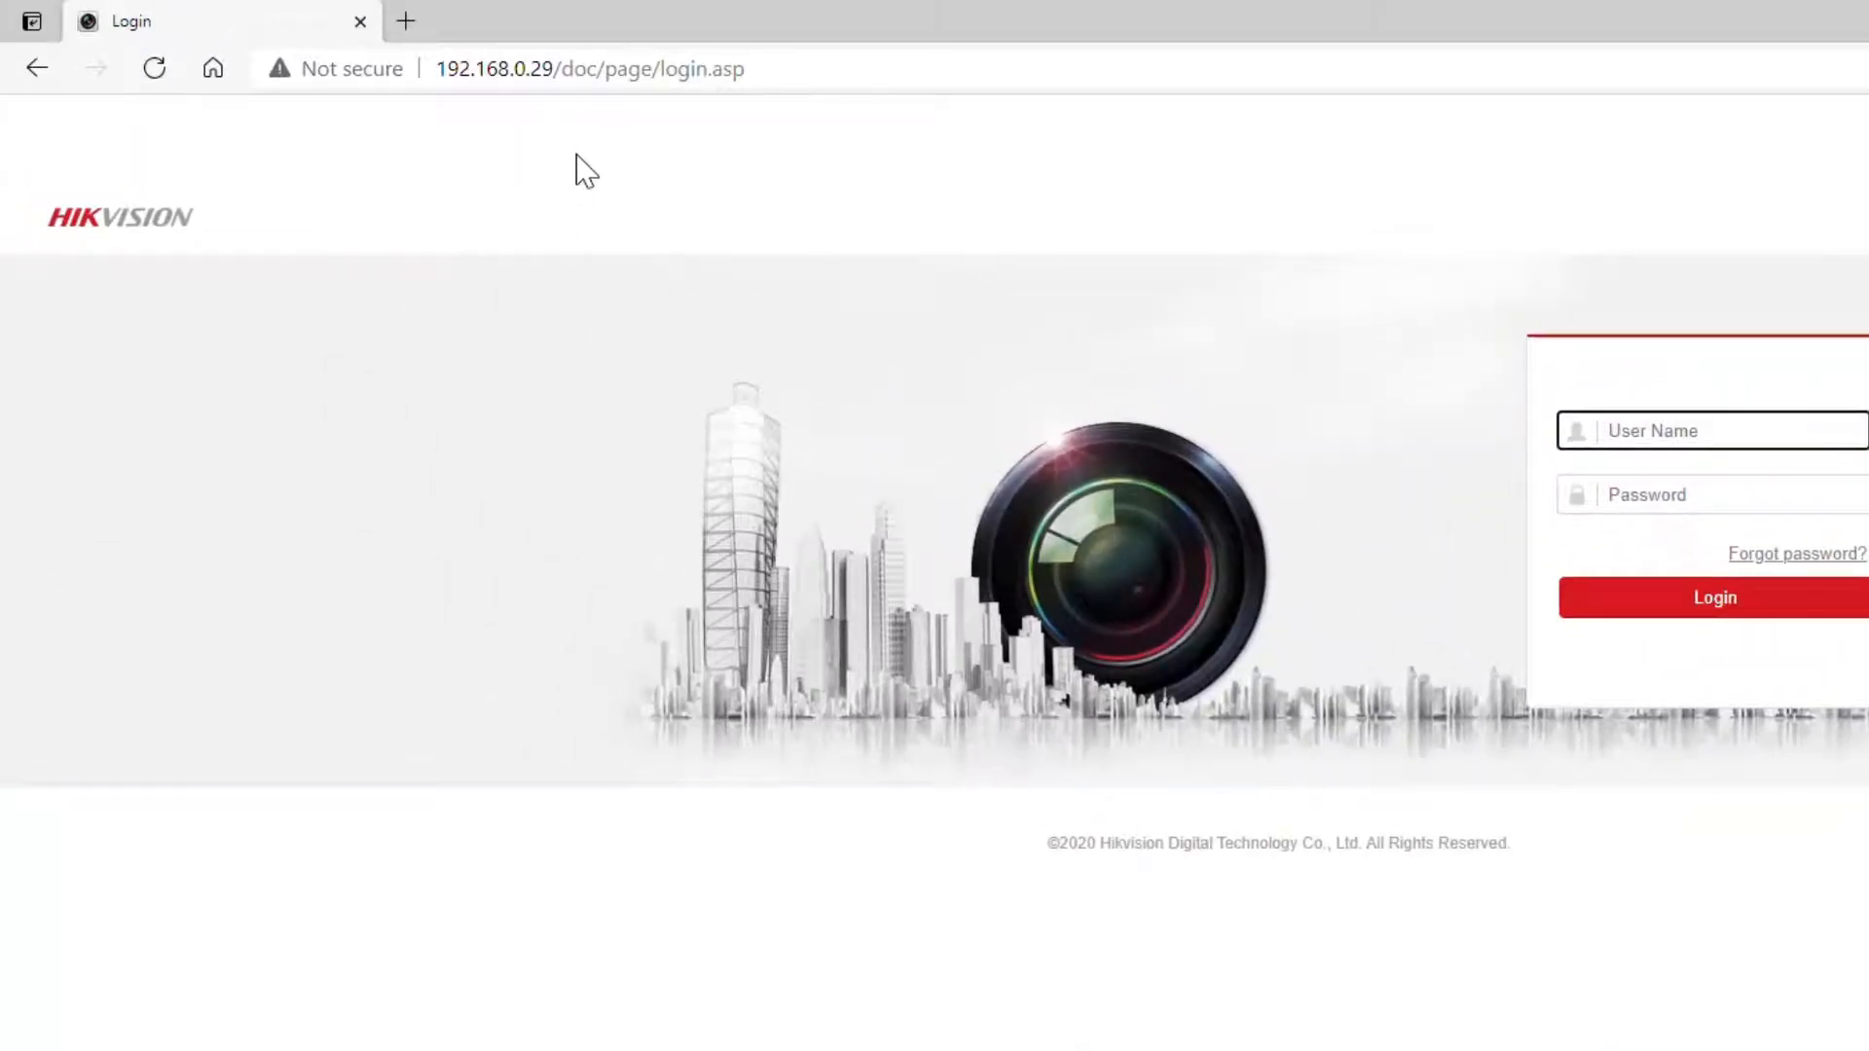
# - Log in to the NVR web interface at 192.168.0.29 as admin
pyautogui.click(1716, 430)
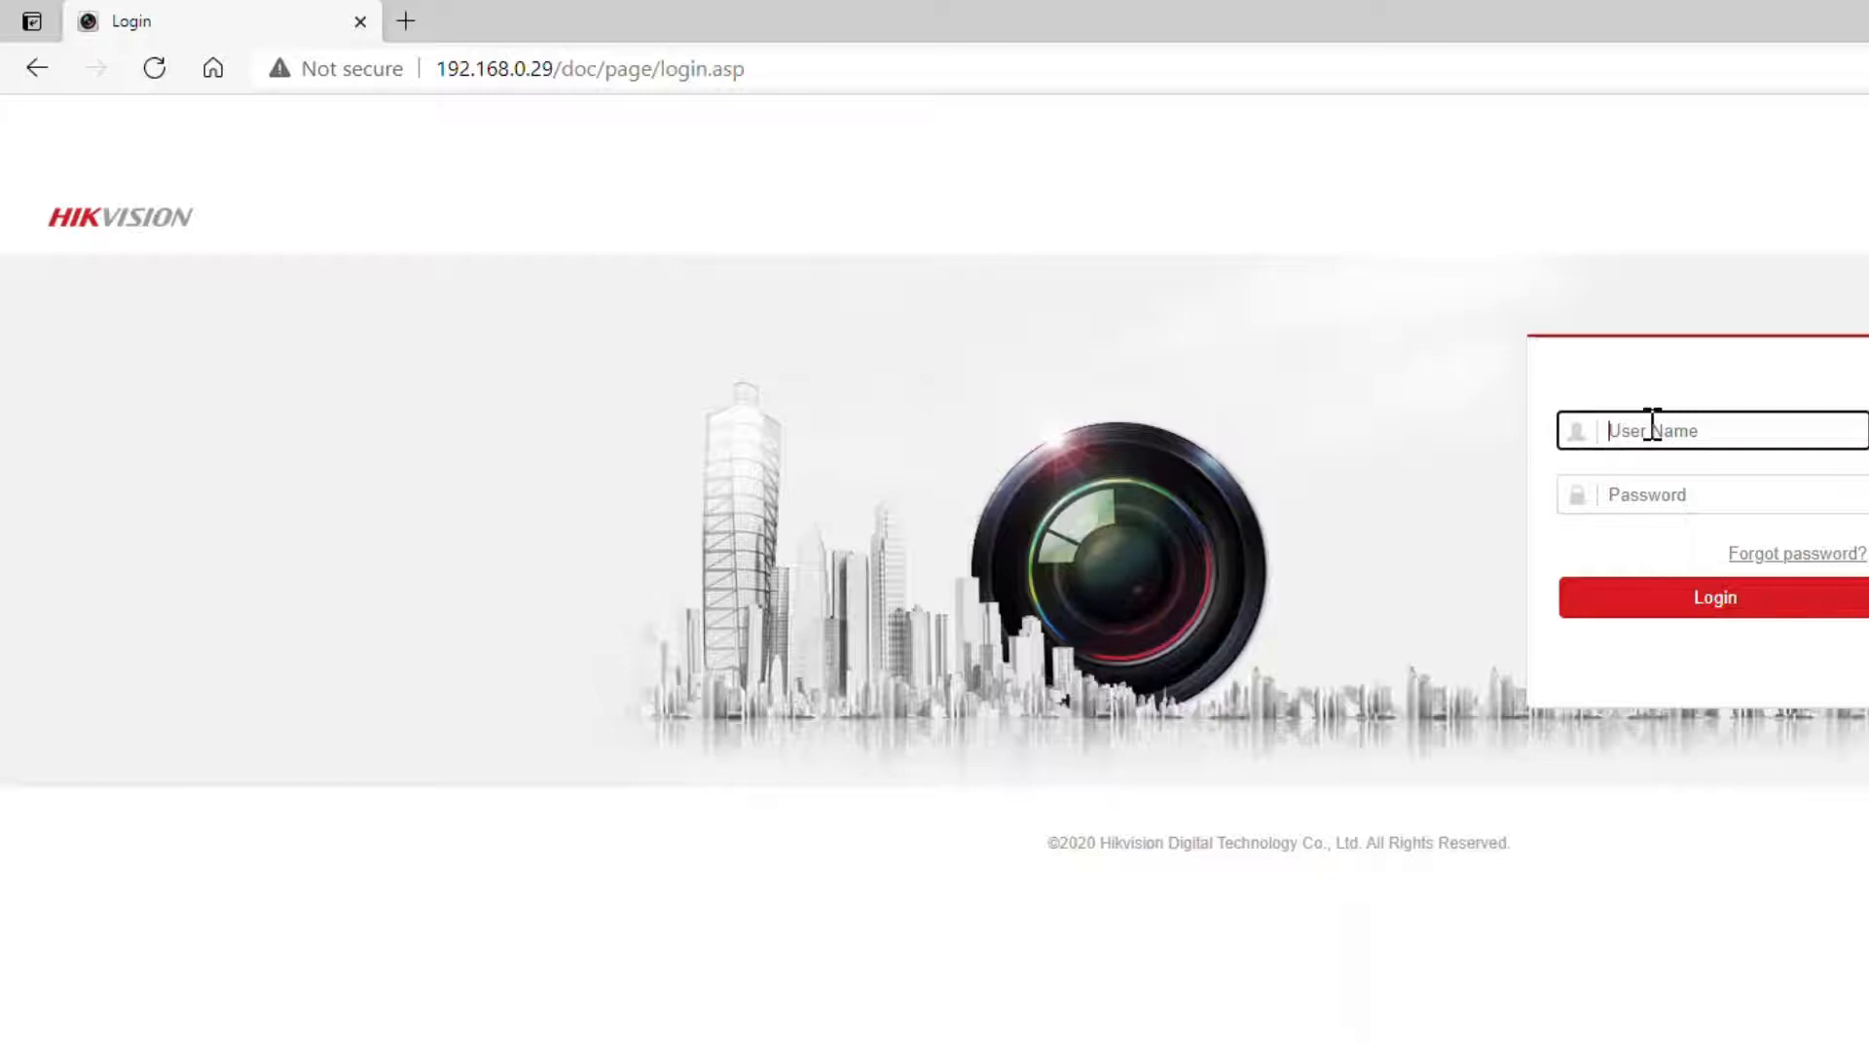
pyautogui.write('admin')
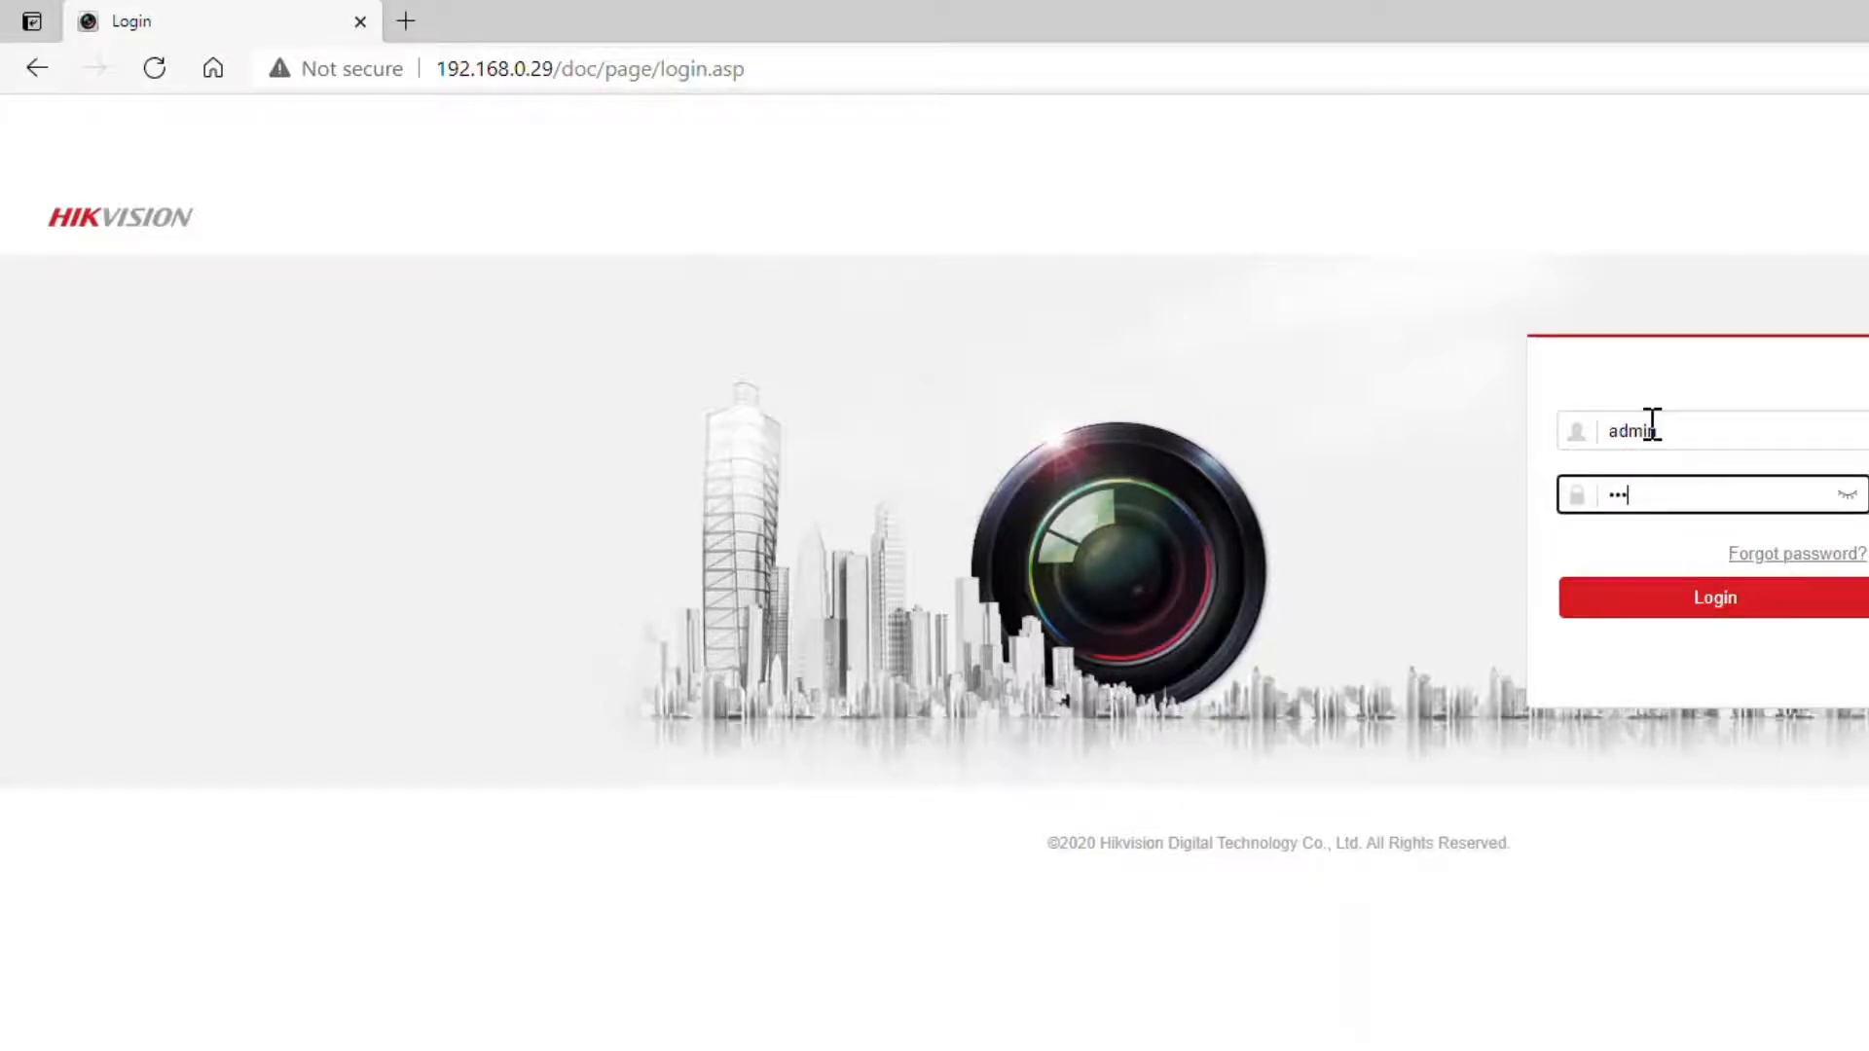
pyautogui.write('password')
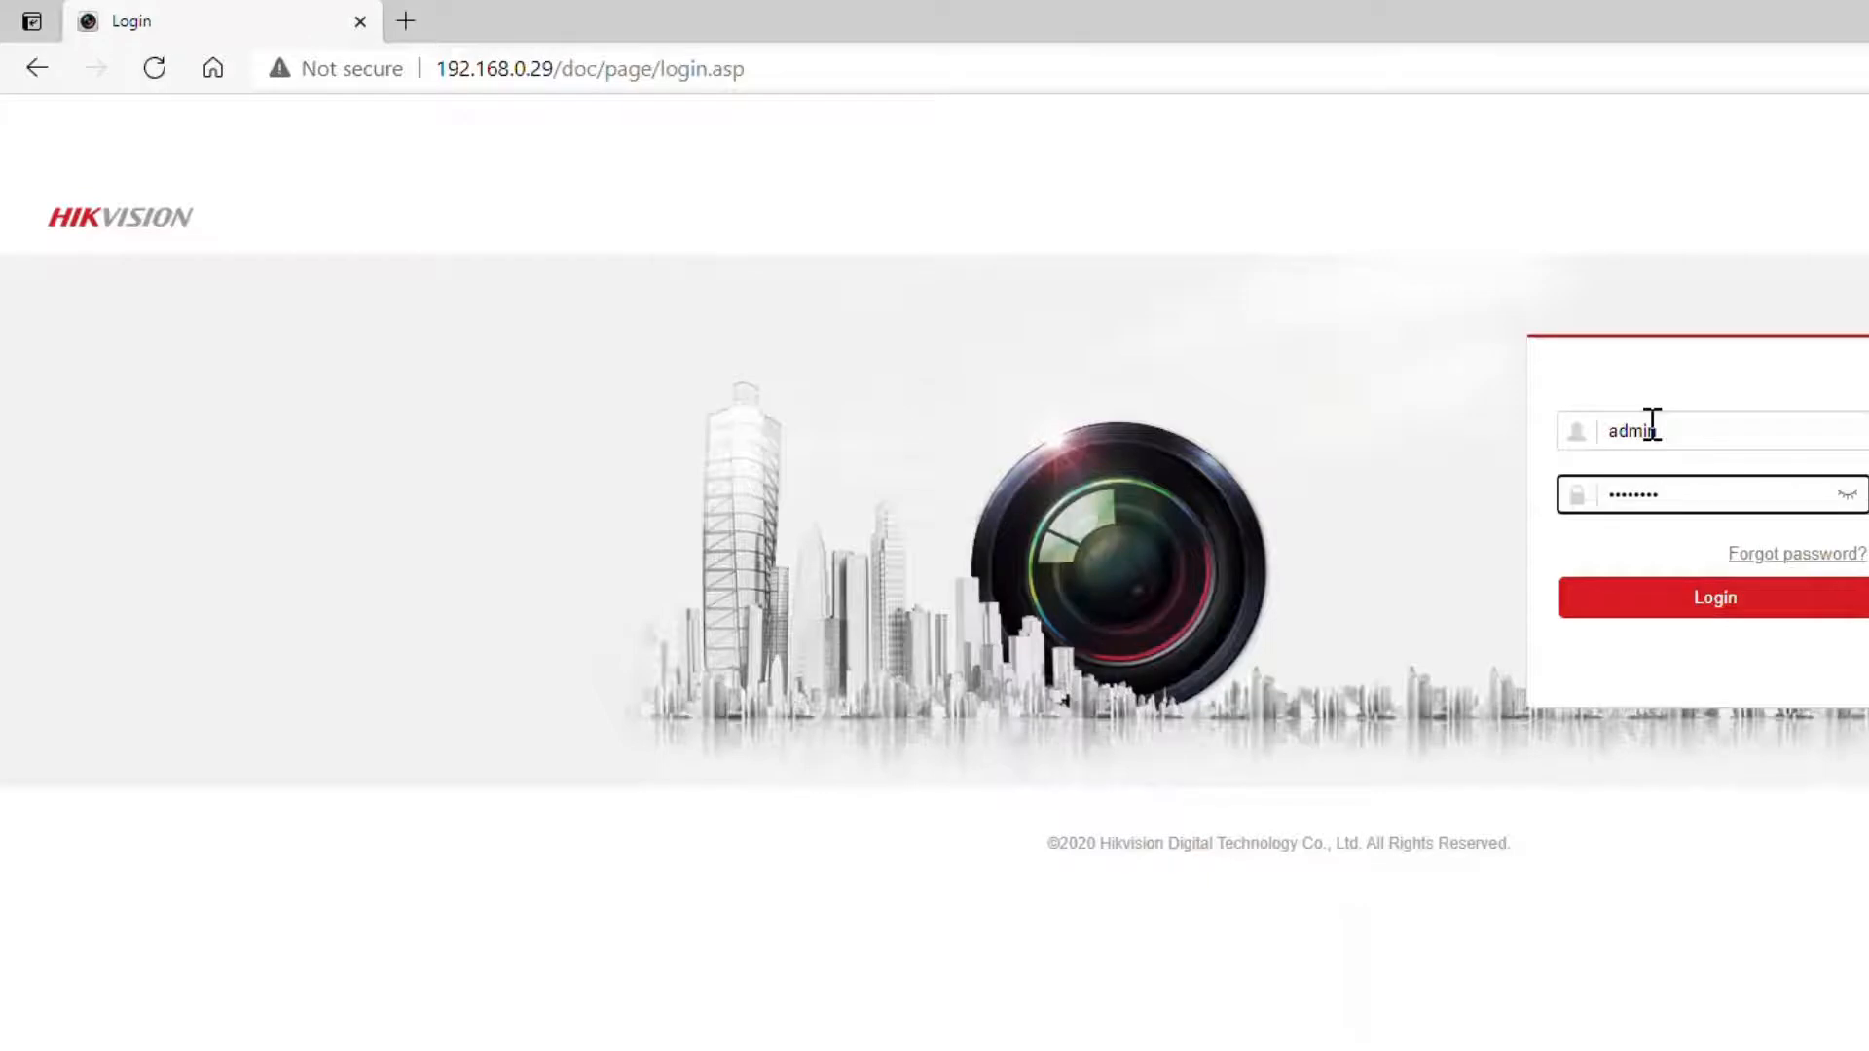
pyautogui.click(1714, 597)
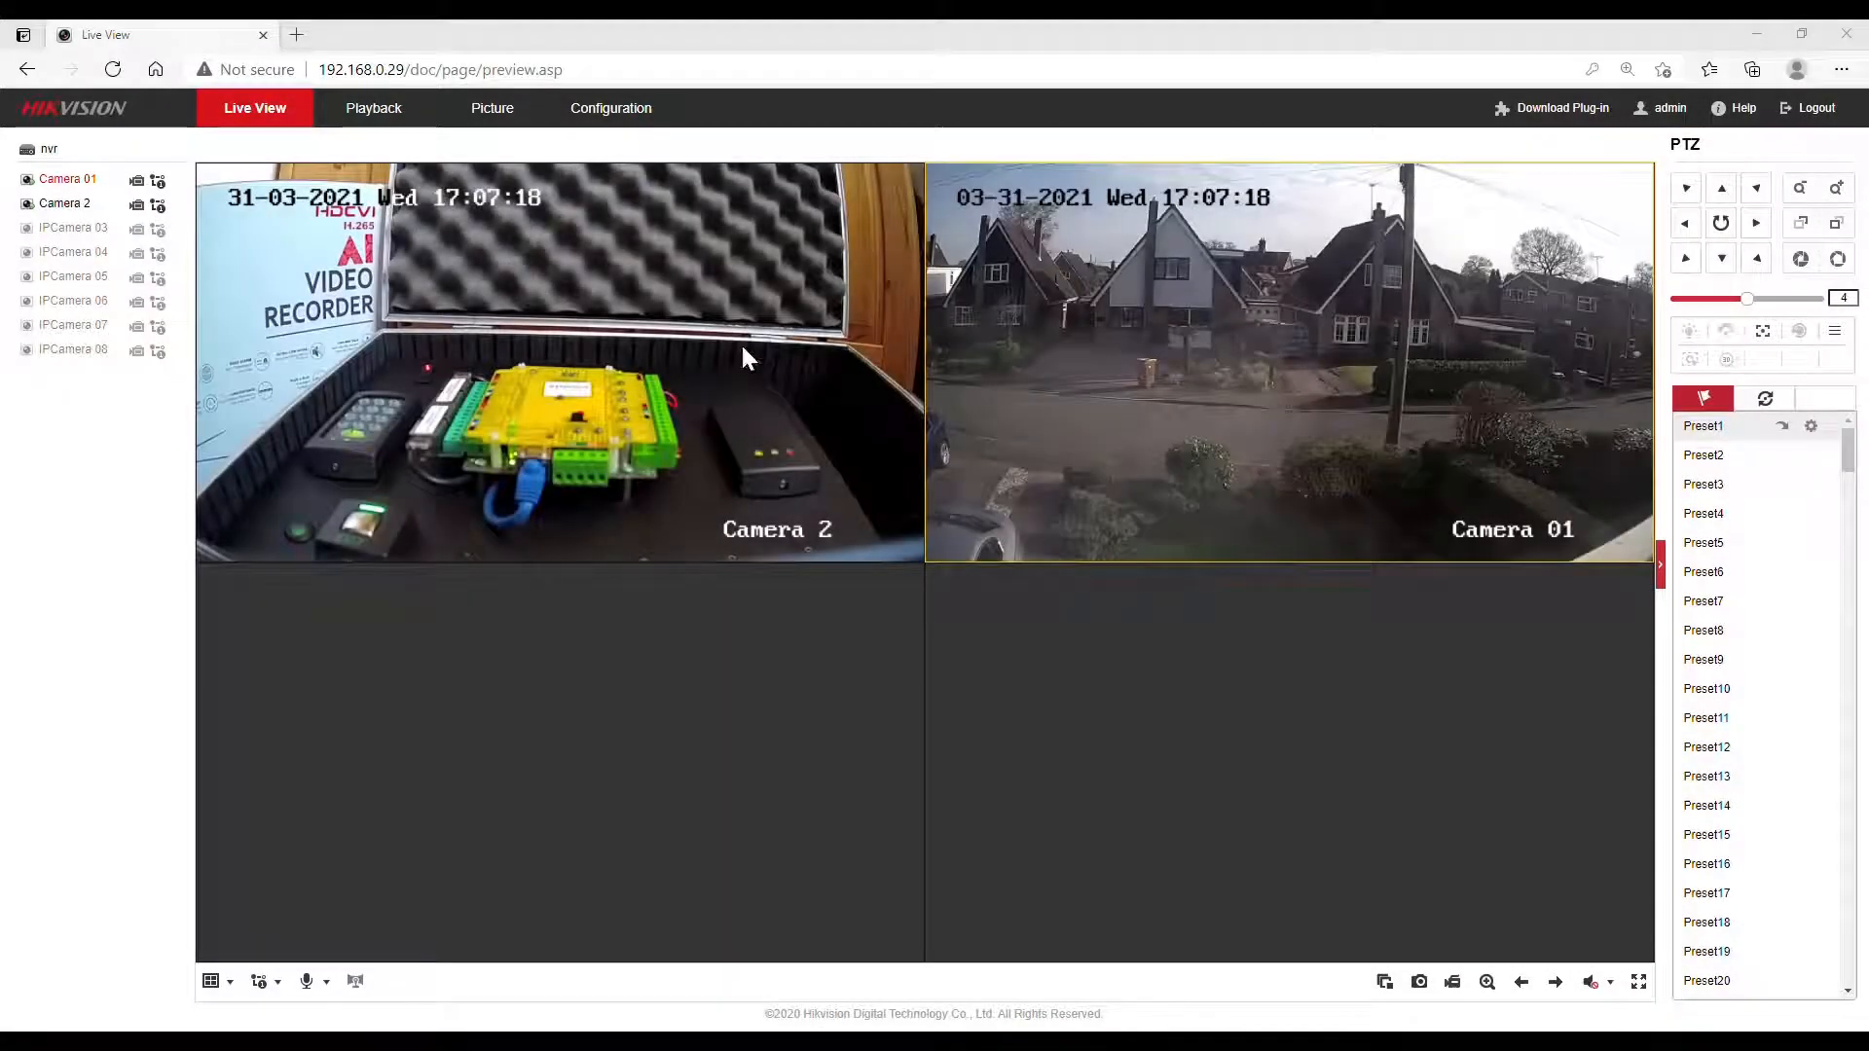
# - Confirm Camera 01 and Camera 2 are online under Camera Management, then log out
pyautogui.click(610, 107)
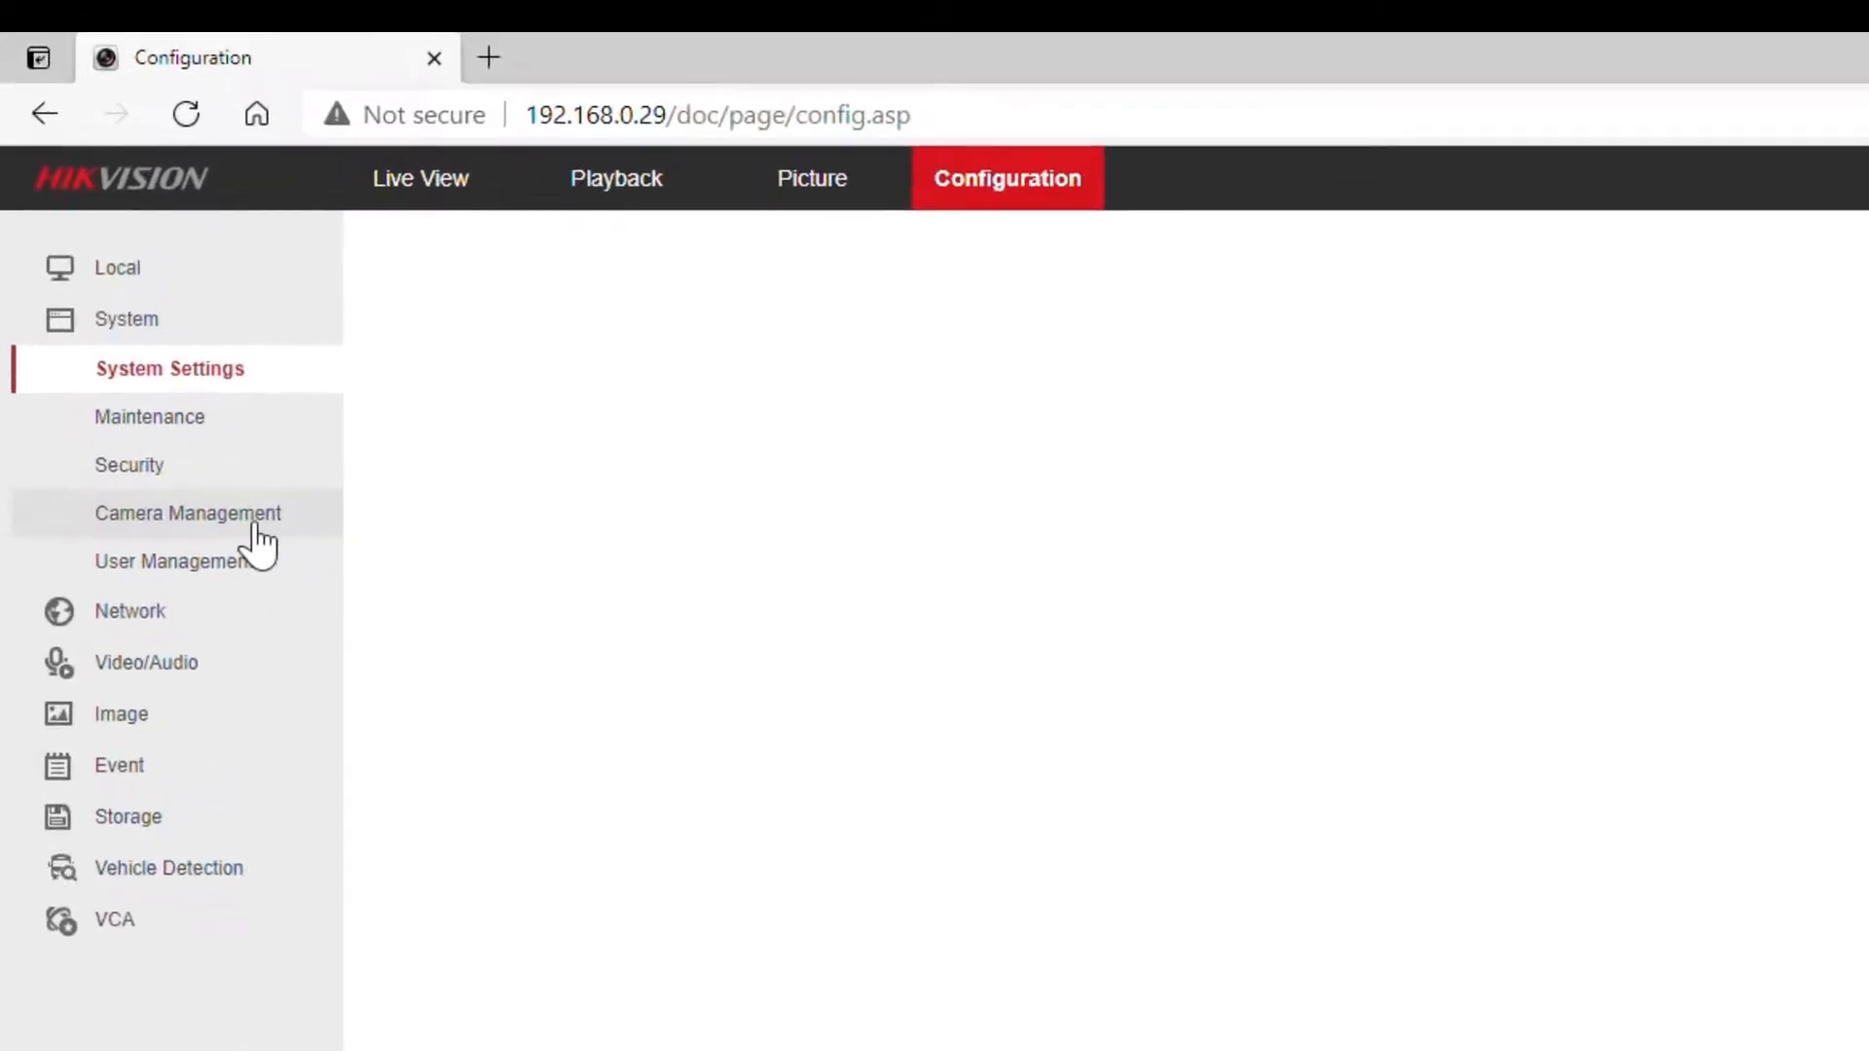
pyautogui.click(187, 513)
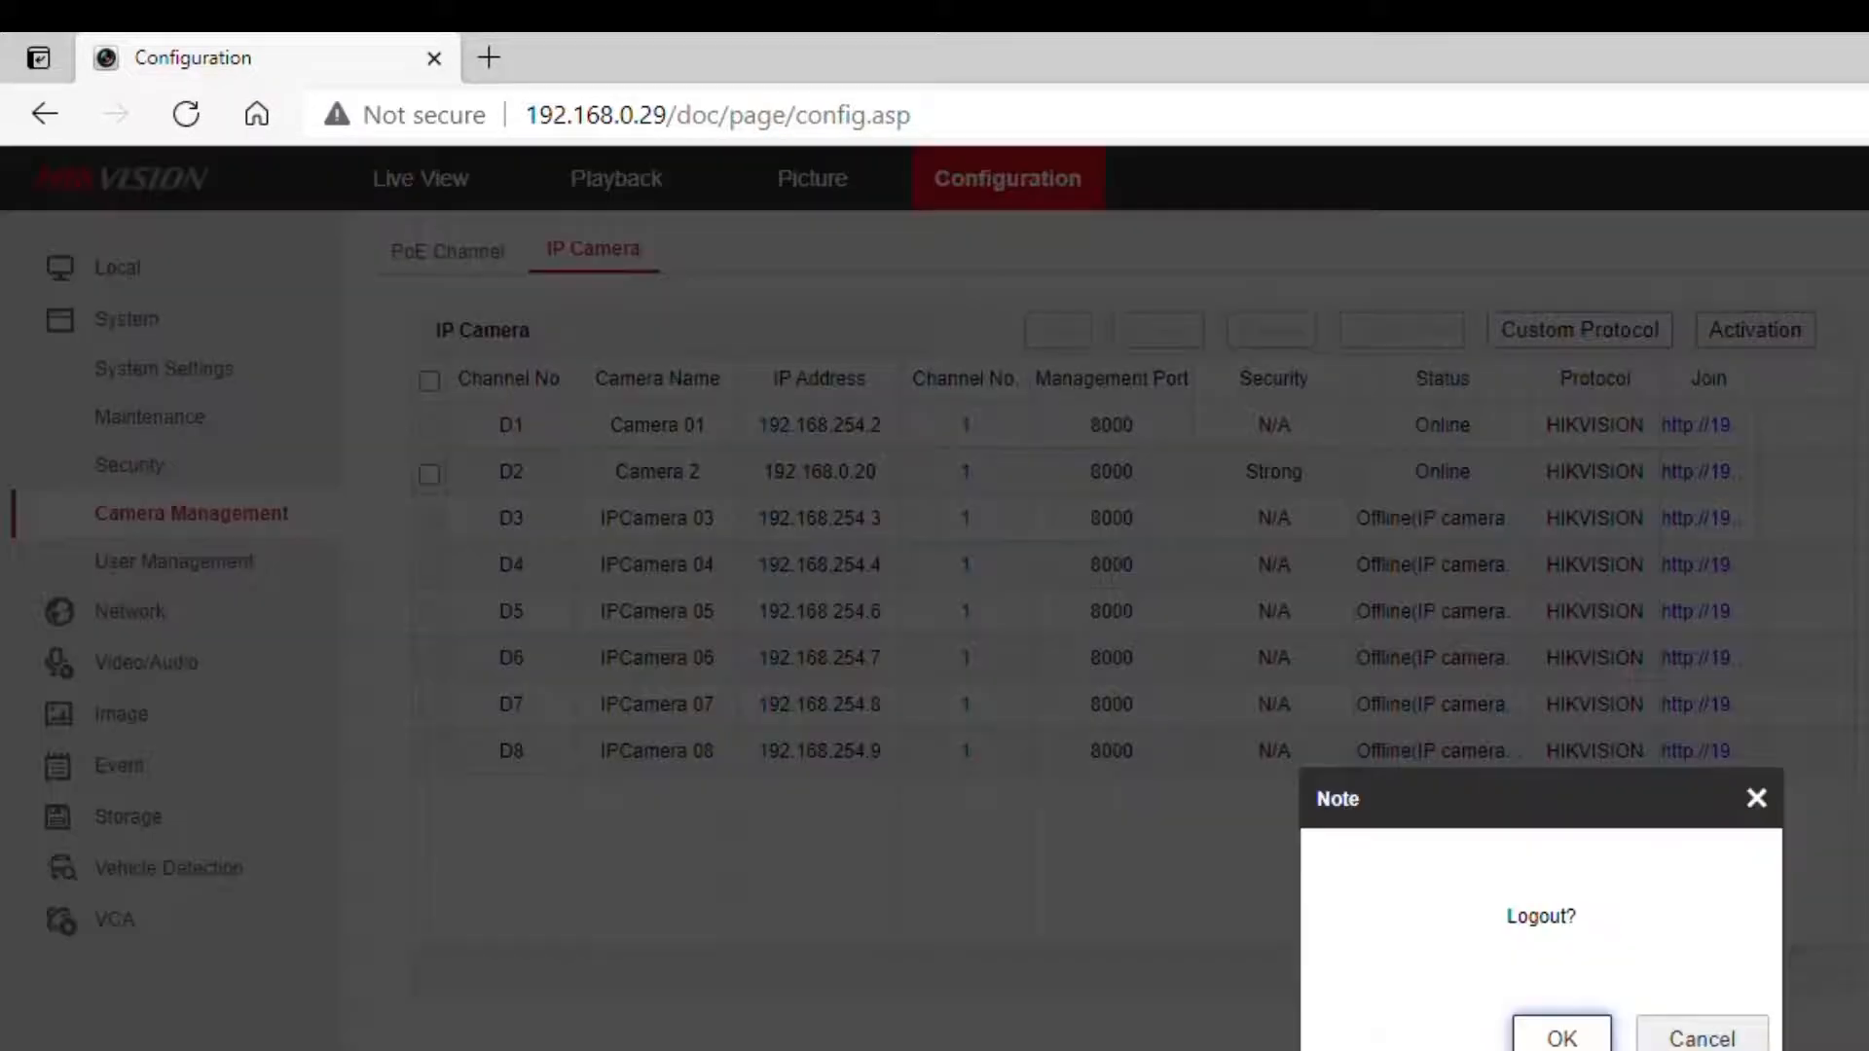
pyautogui.click(1559, 1034)
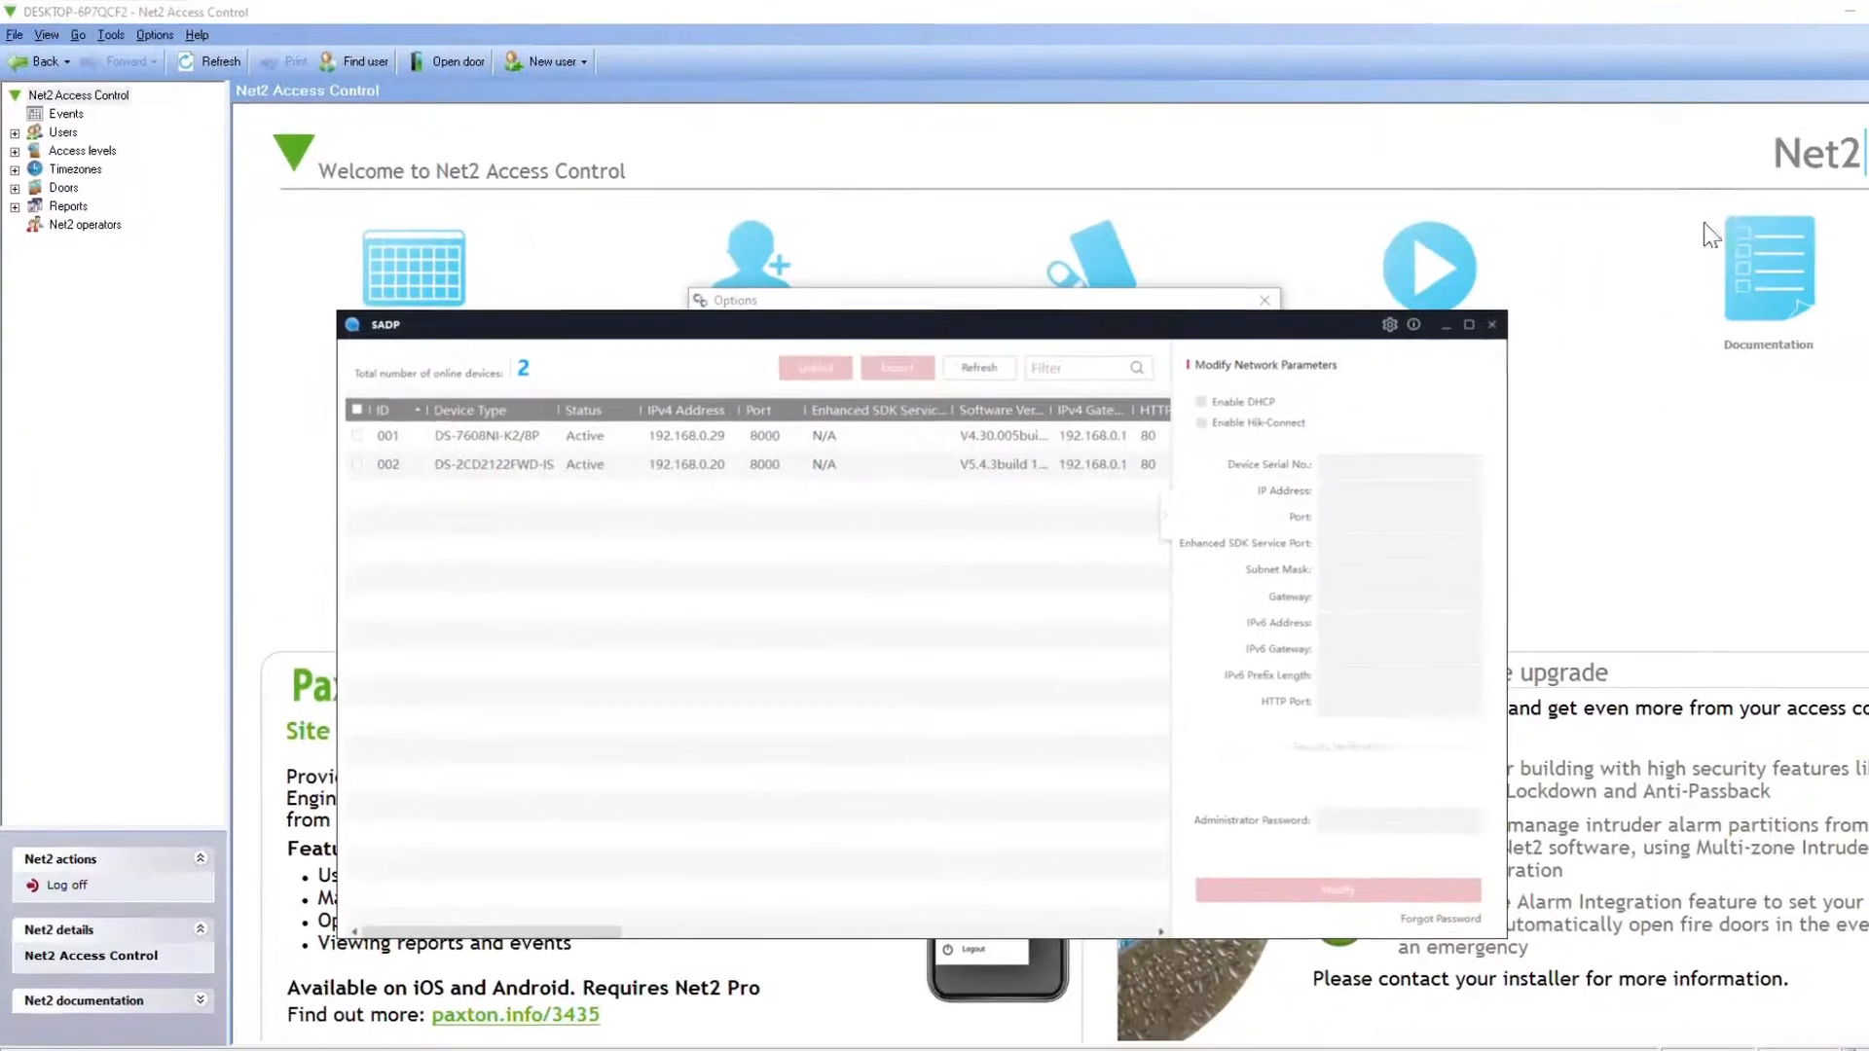
# - Exit SADP and enter 192.168.0.29 as the camera server host name
pyautogui.click(1493, 324)
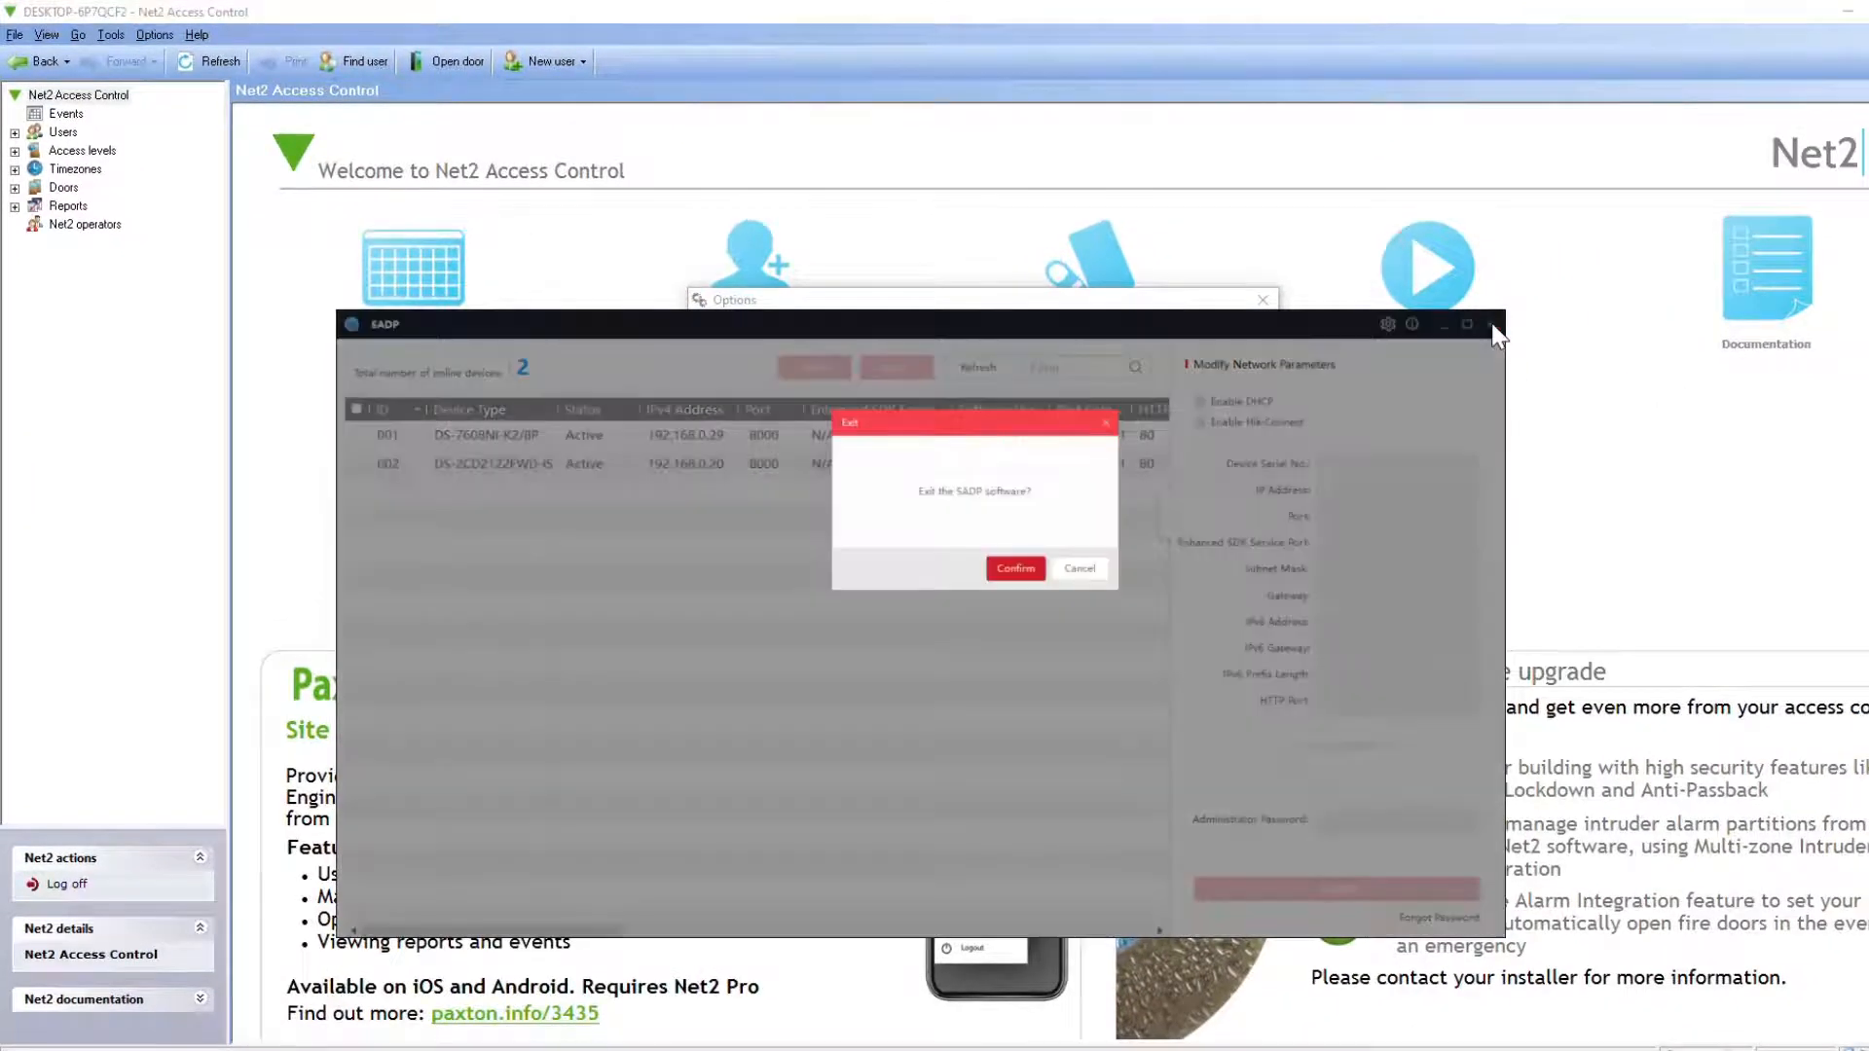
pyautogui.click(1014, 568)
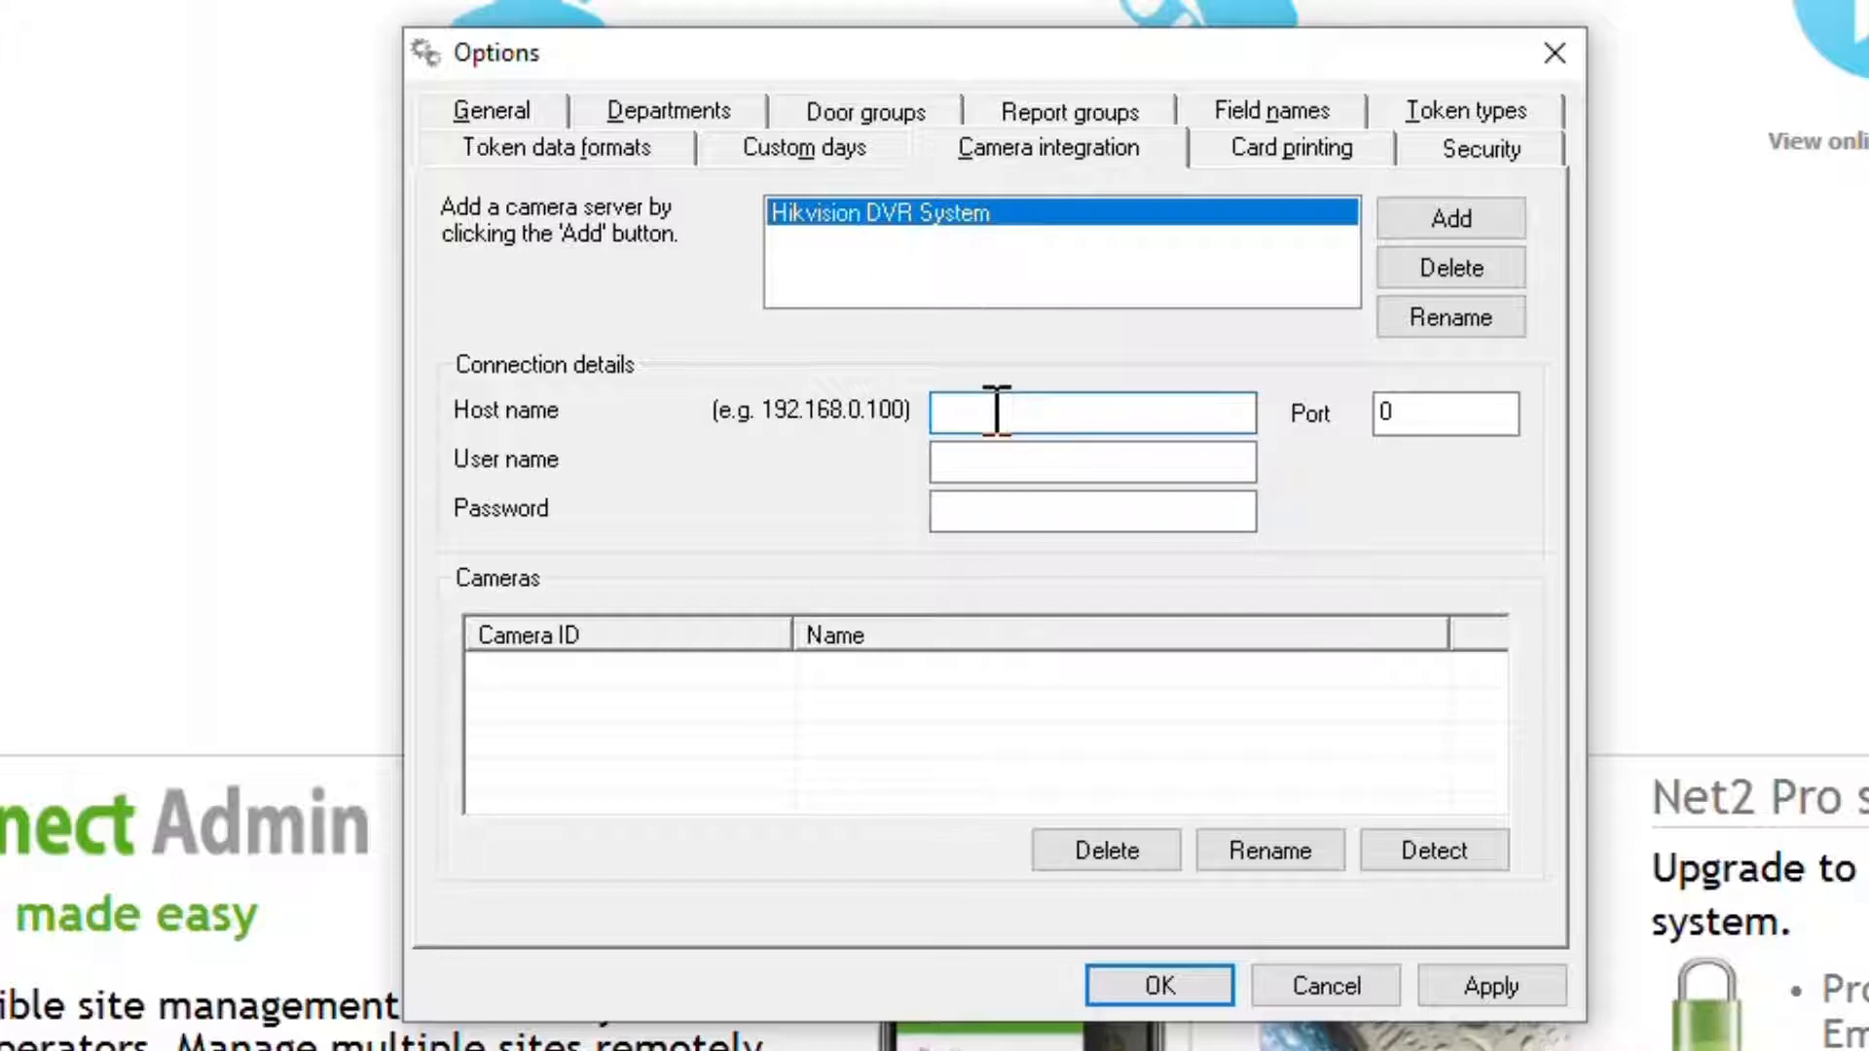
pyautogui.write('192.168.')
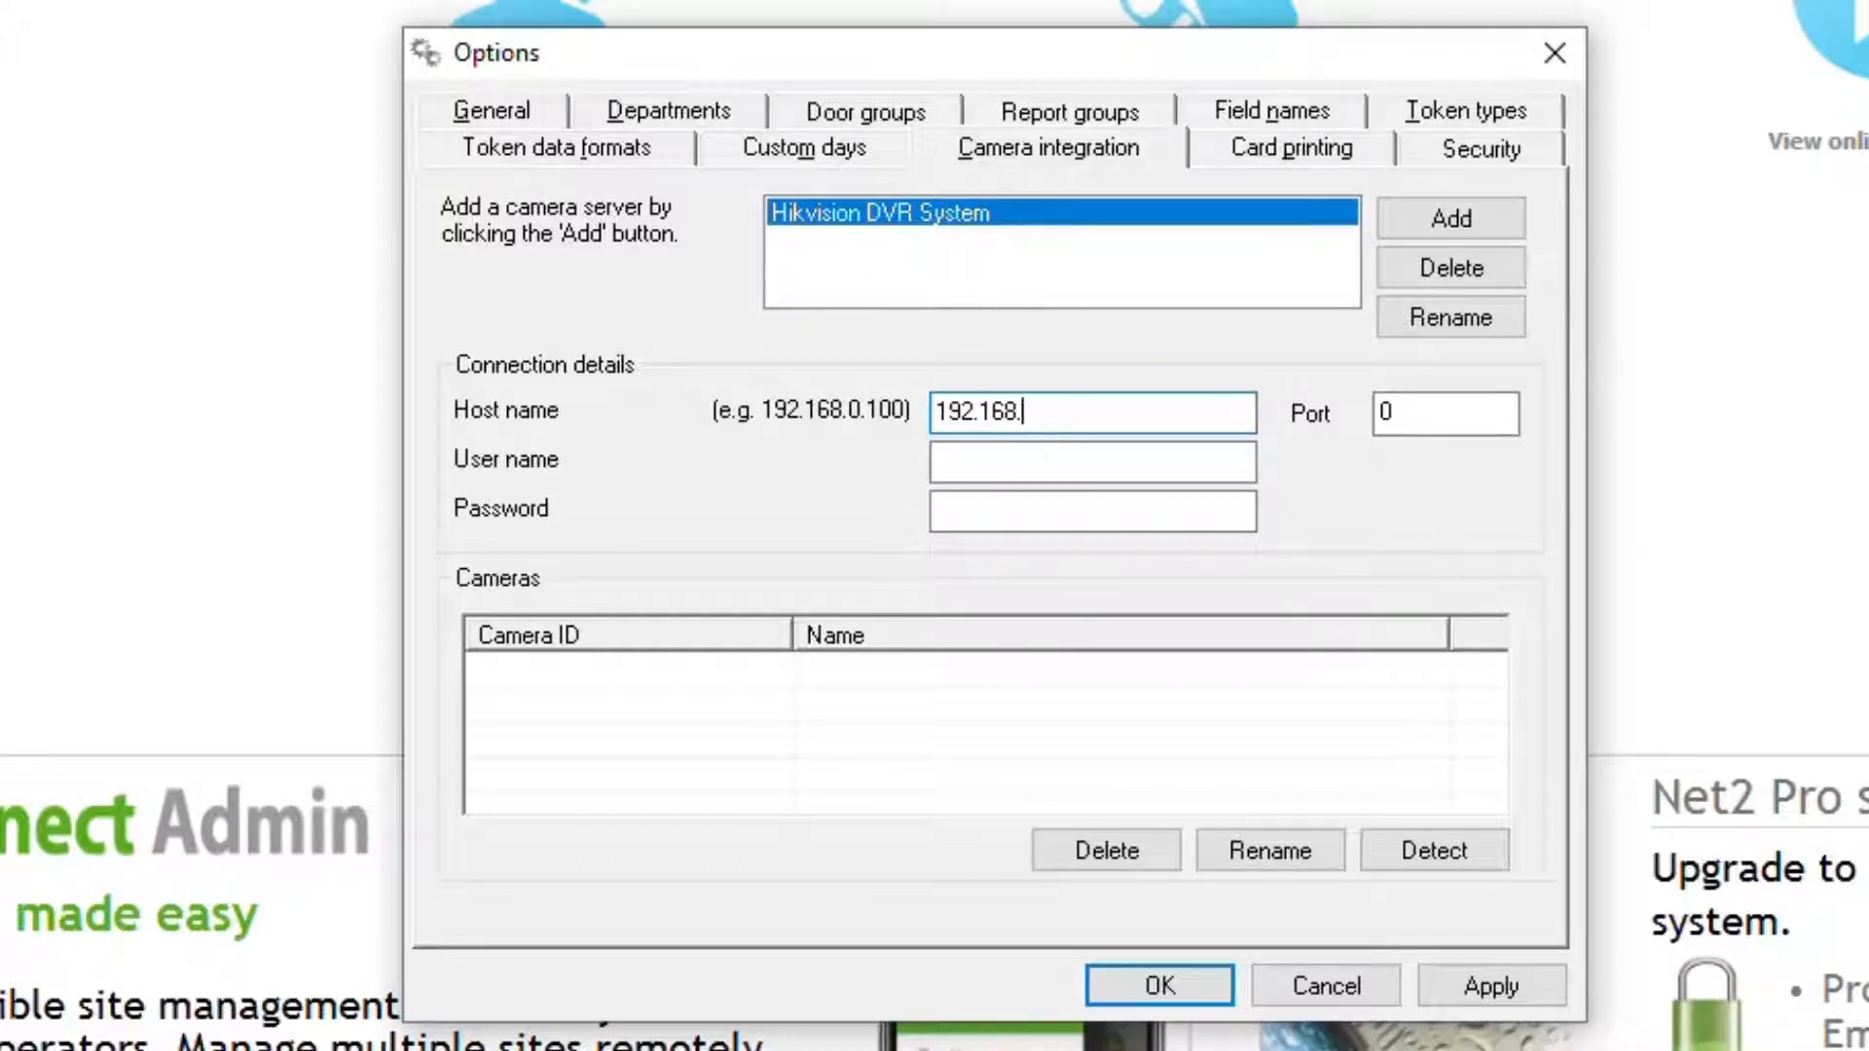
pyautogui.write('0.')
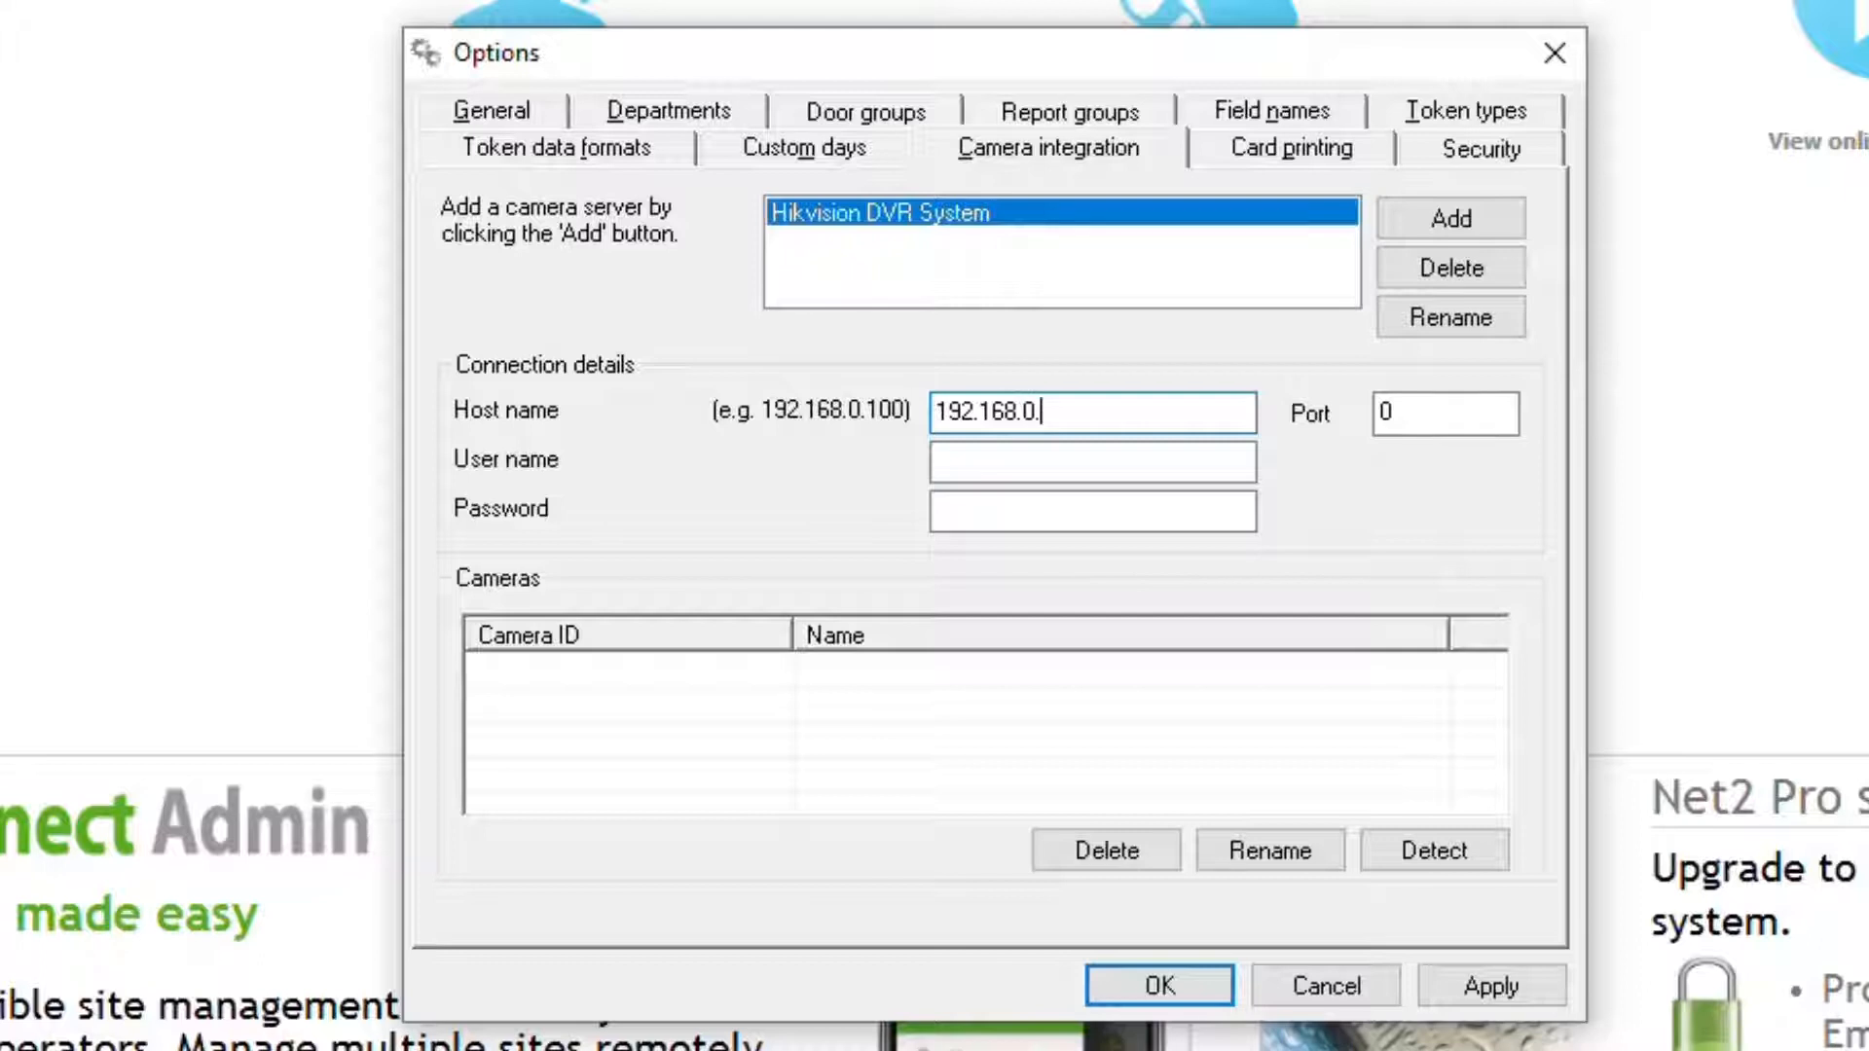
pyautogui.write('29')
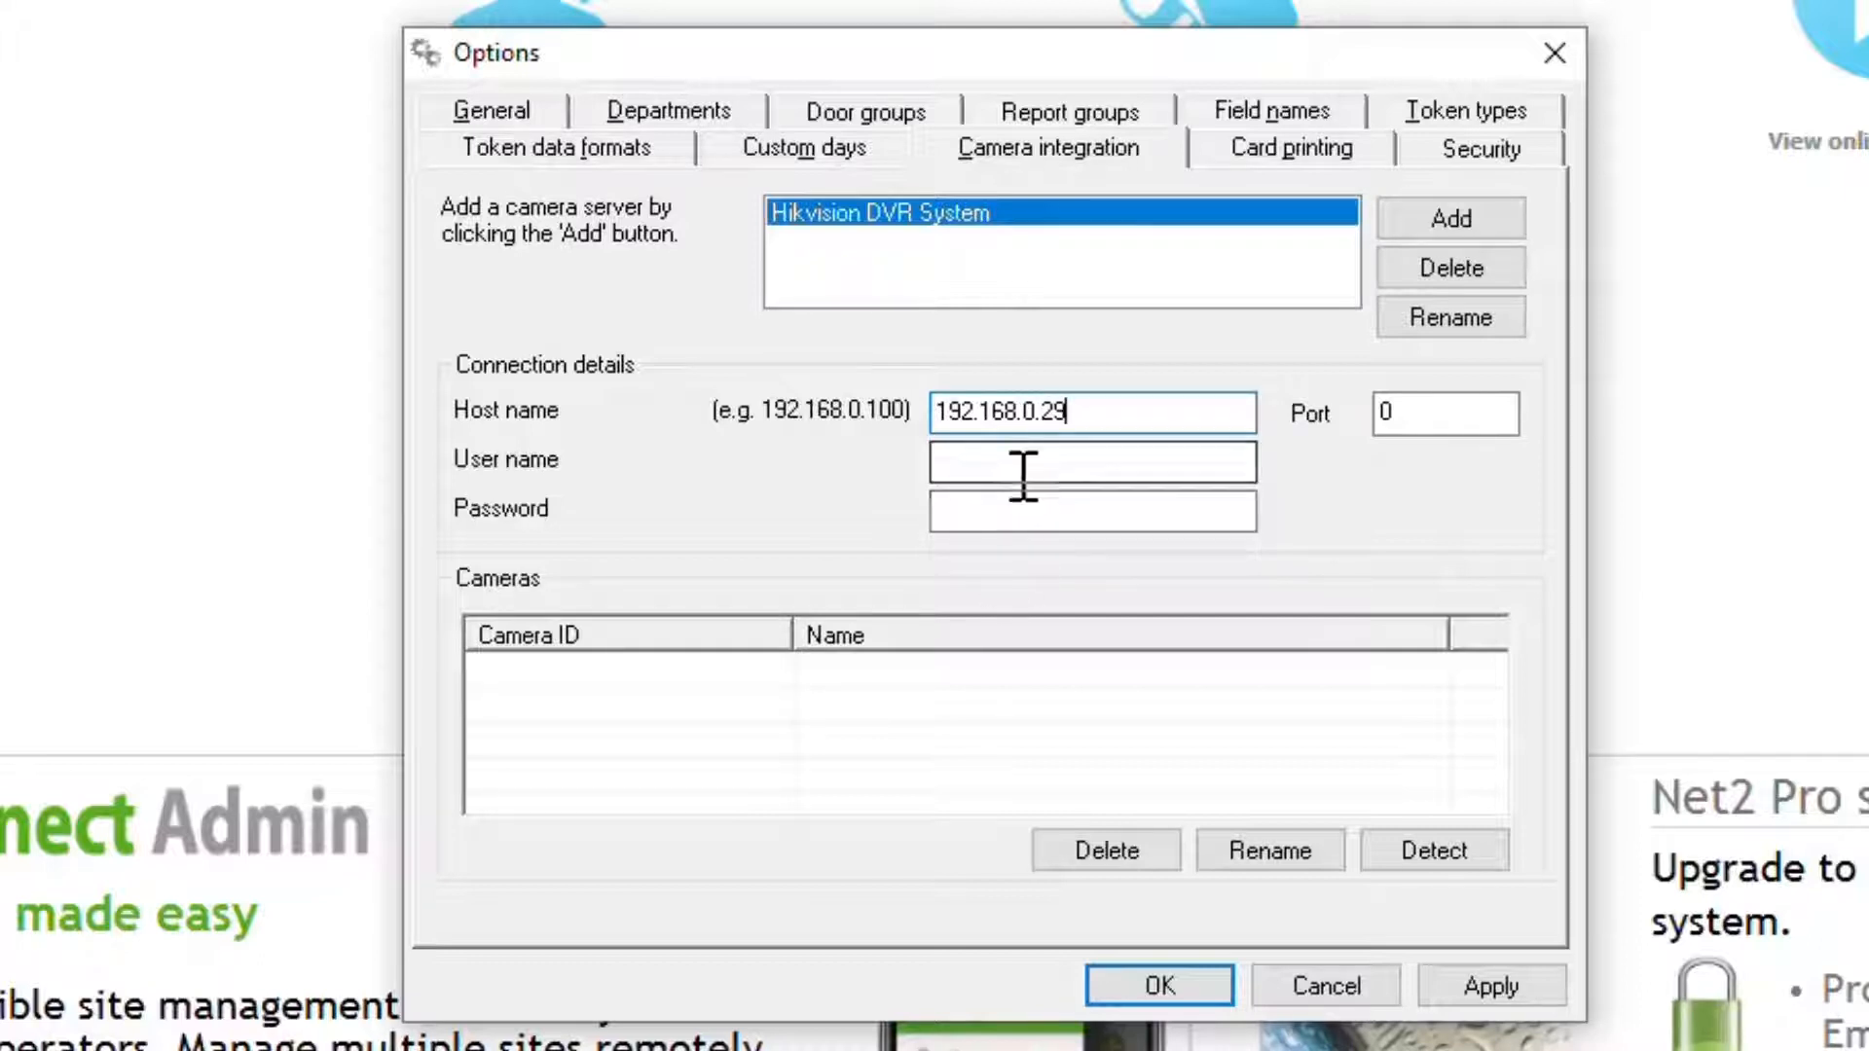
# - Set the server port to 8000 with user name admin and its password
pyautogui.click(1443, 413)
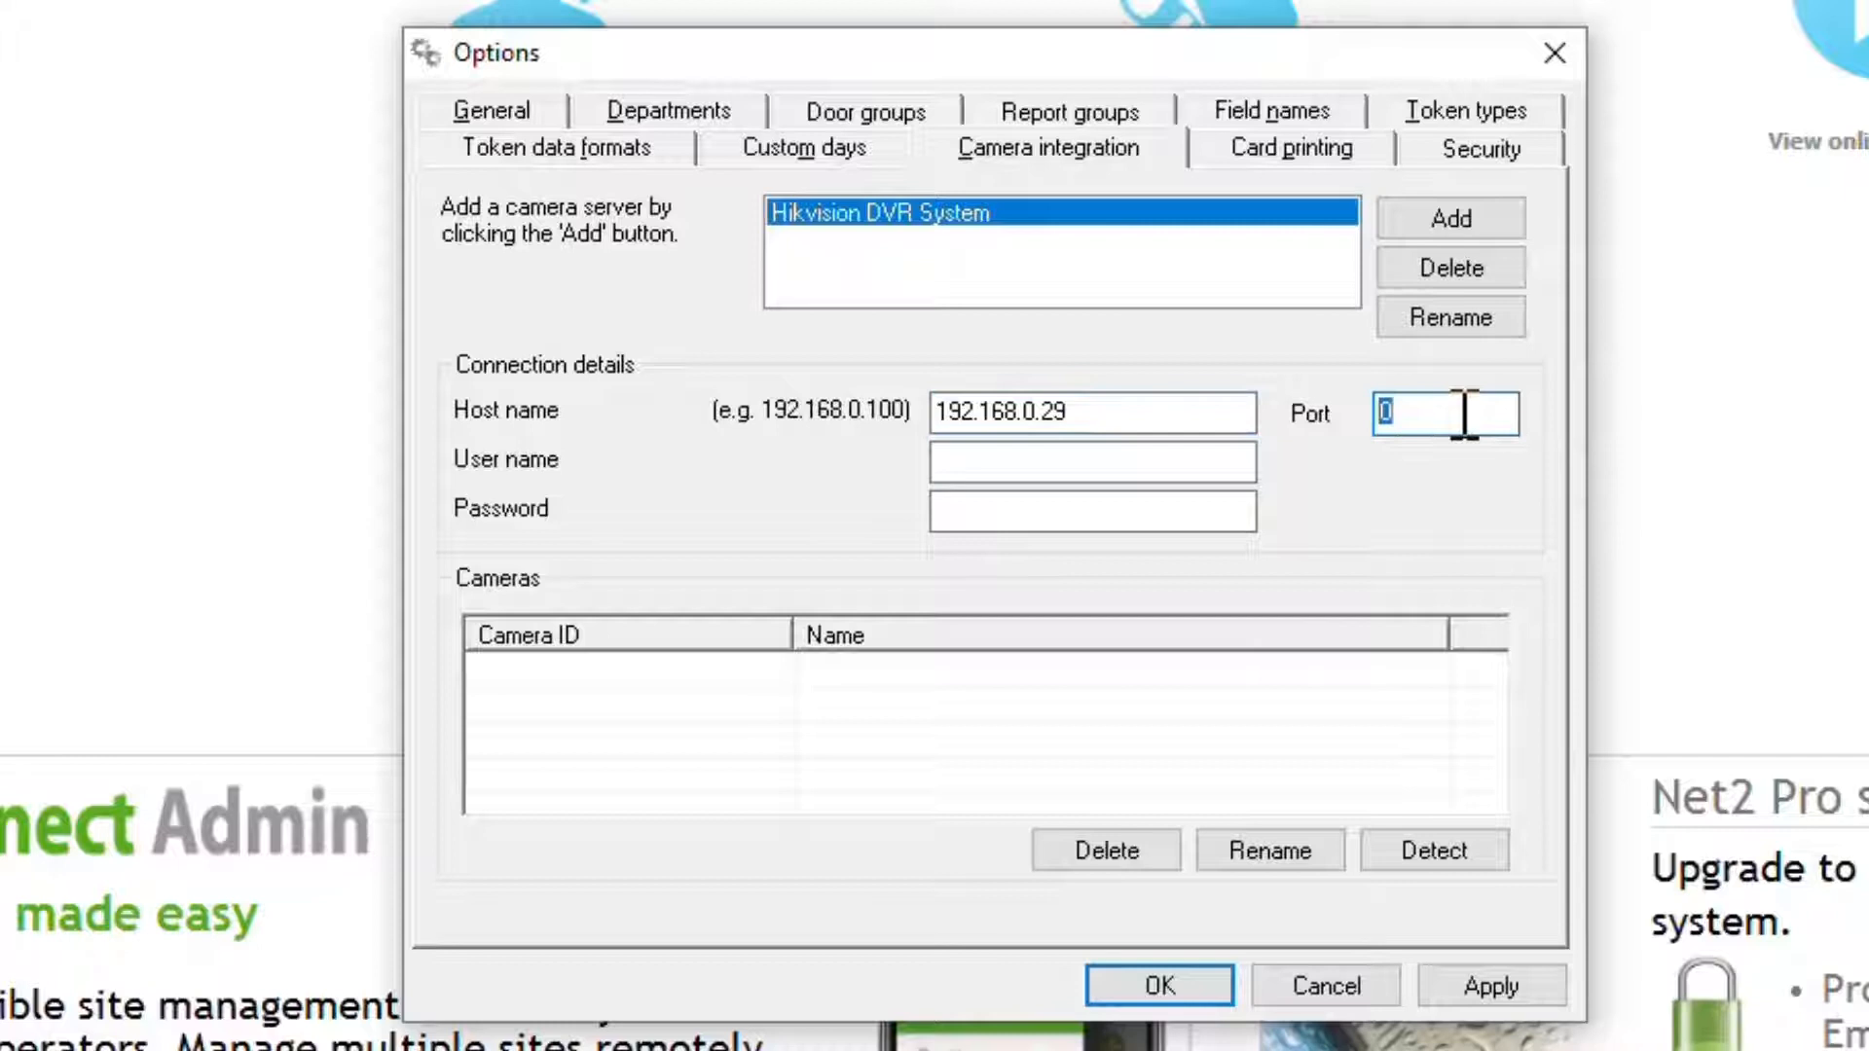
pyautogui.write('8000')
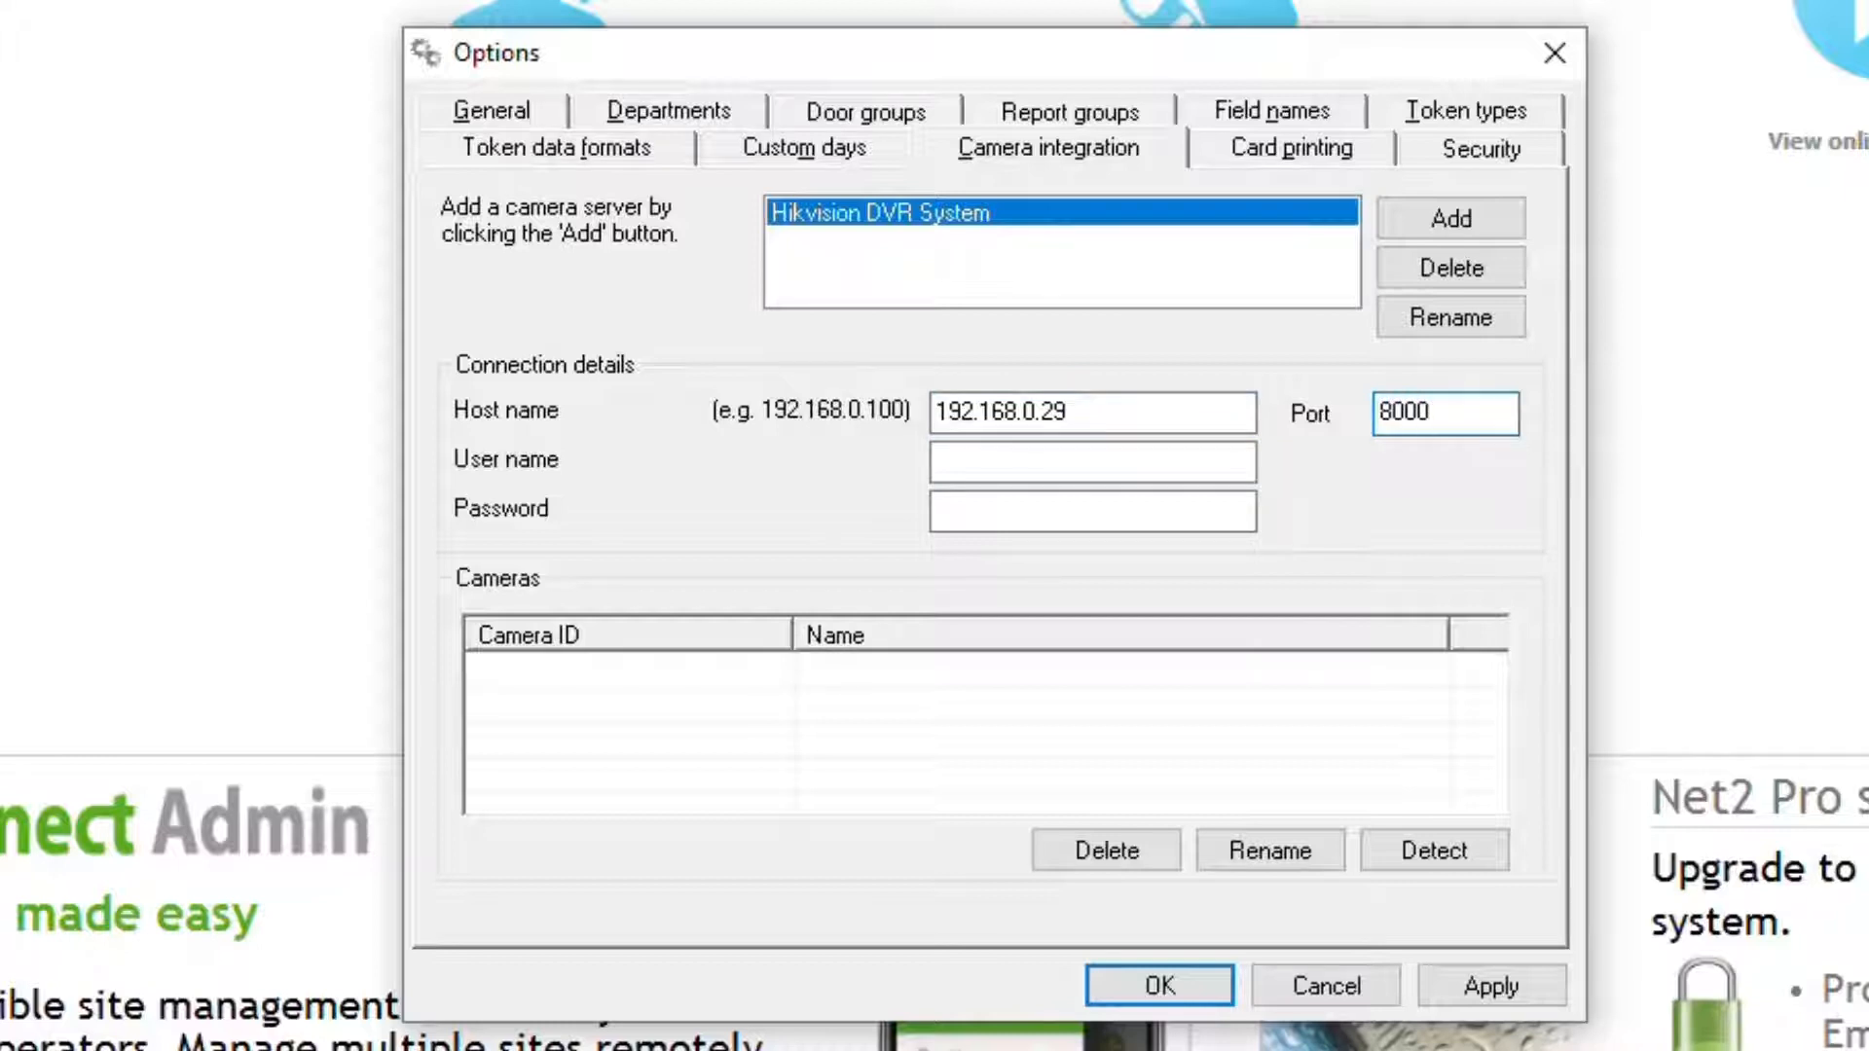
pyautogui.click(1090, 461)
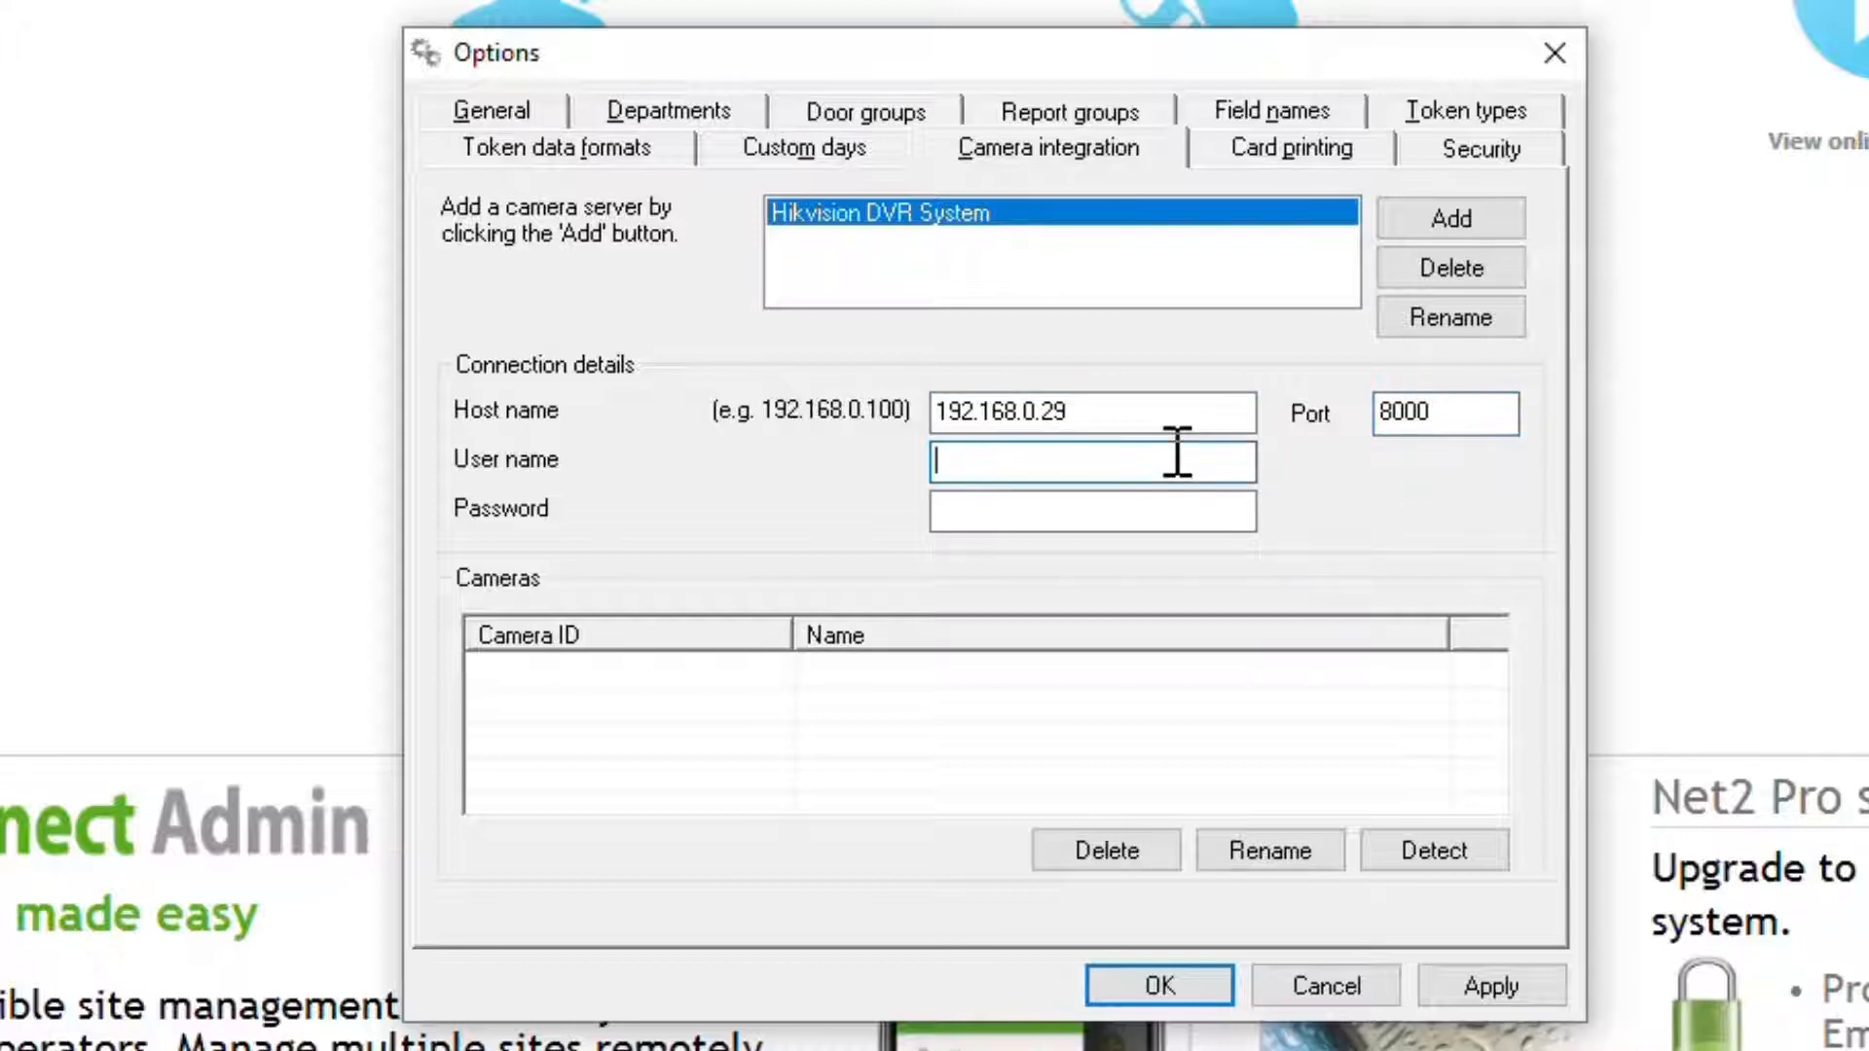
pyautogui.write('admin')
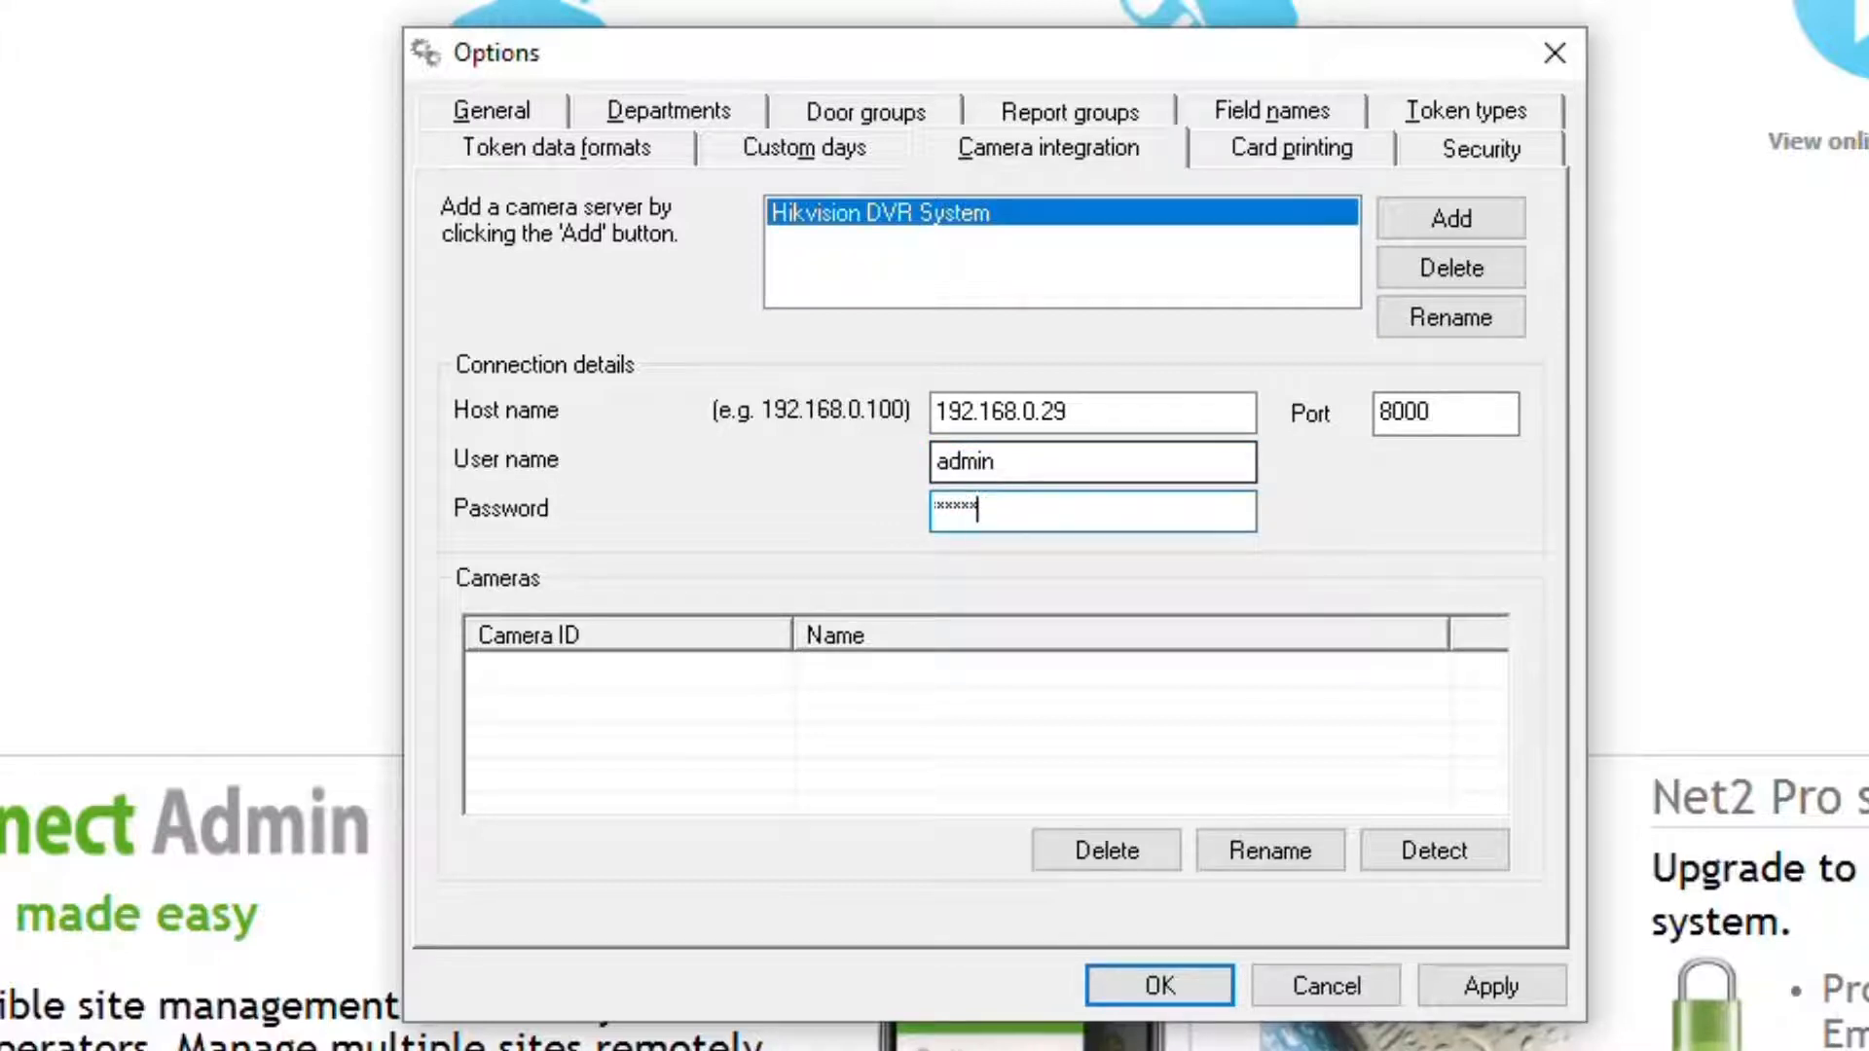
pyautogui.write('****')
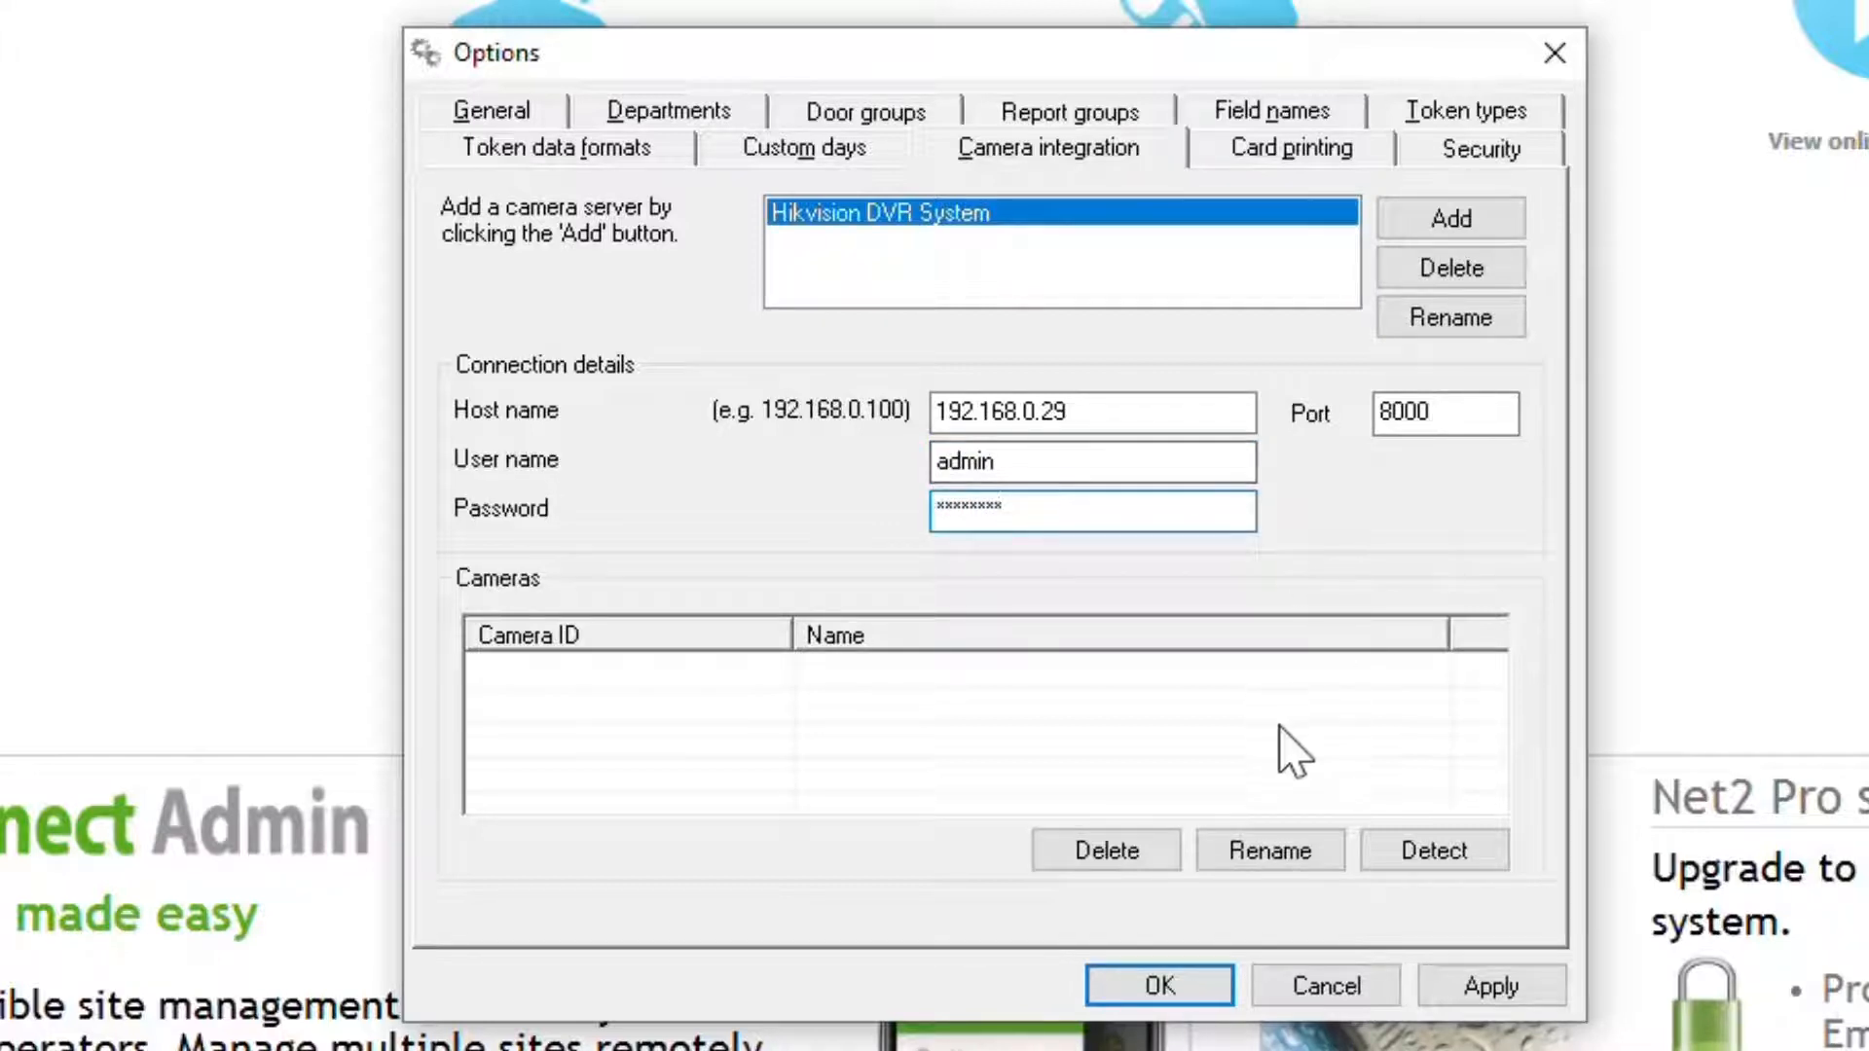
pyautogui.moveTo(1344, 528)
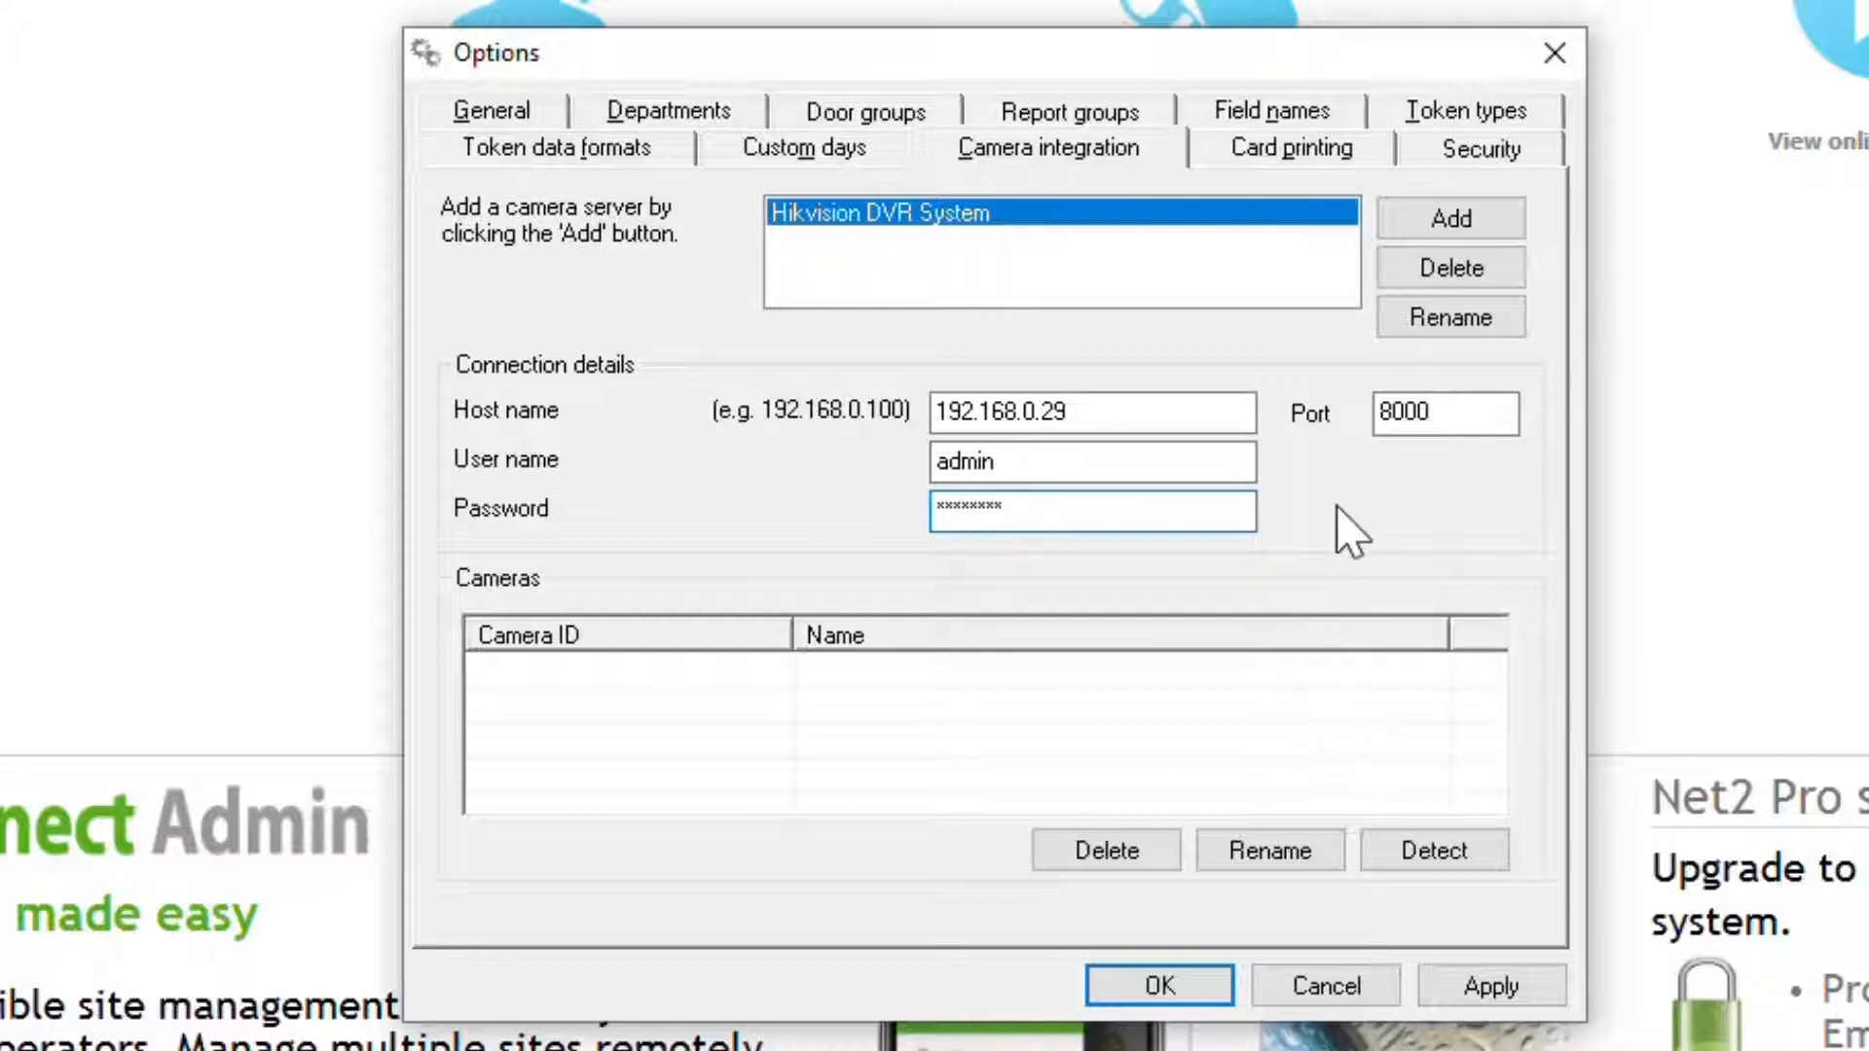
pyautogui.click(1433, 850)
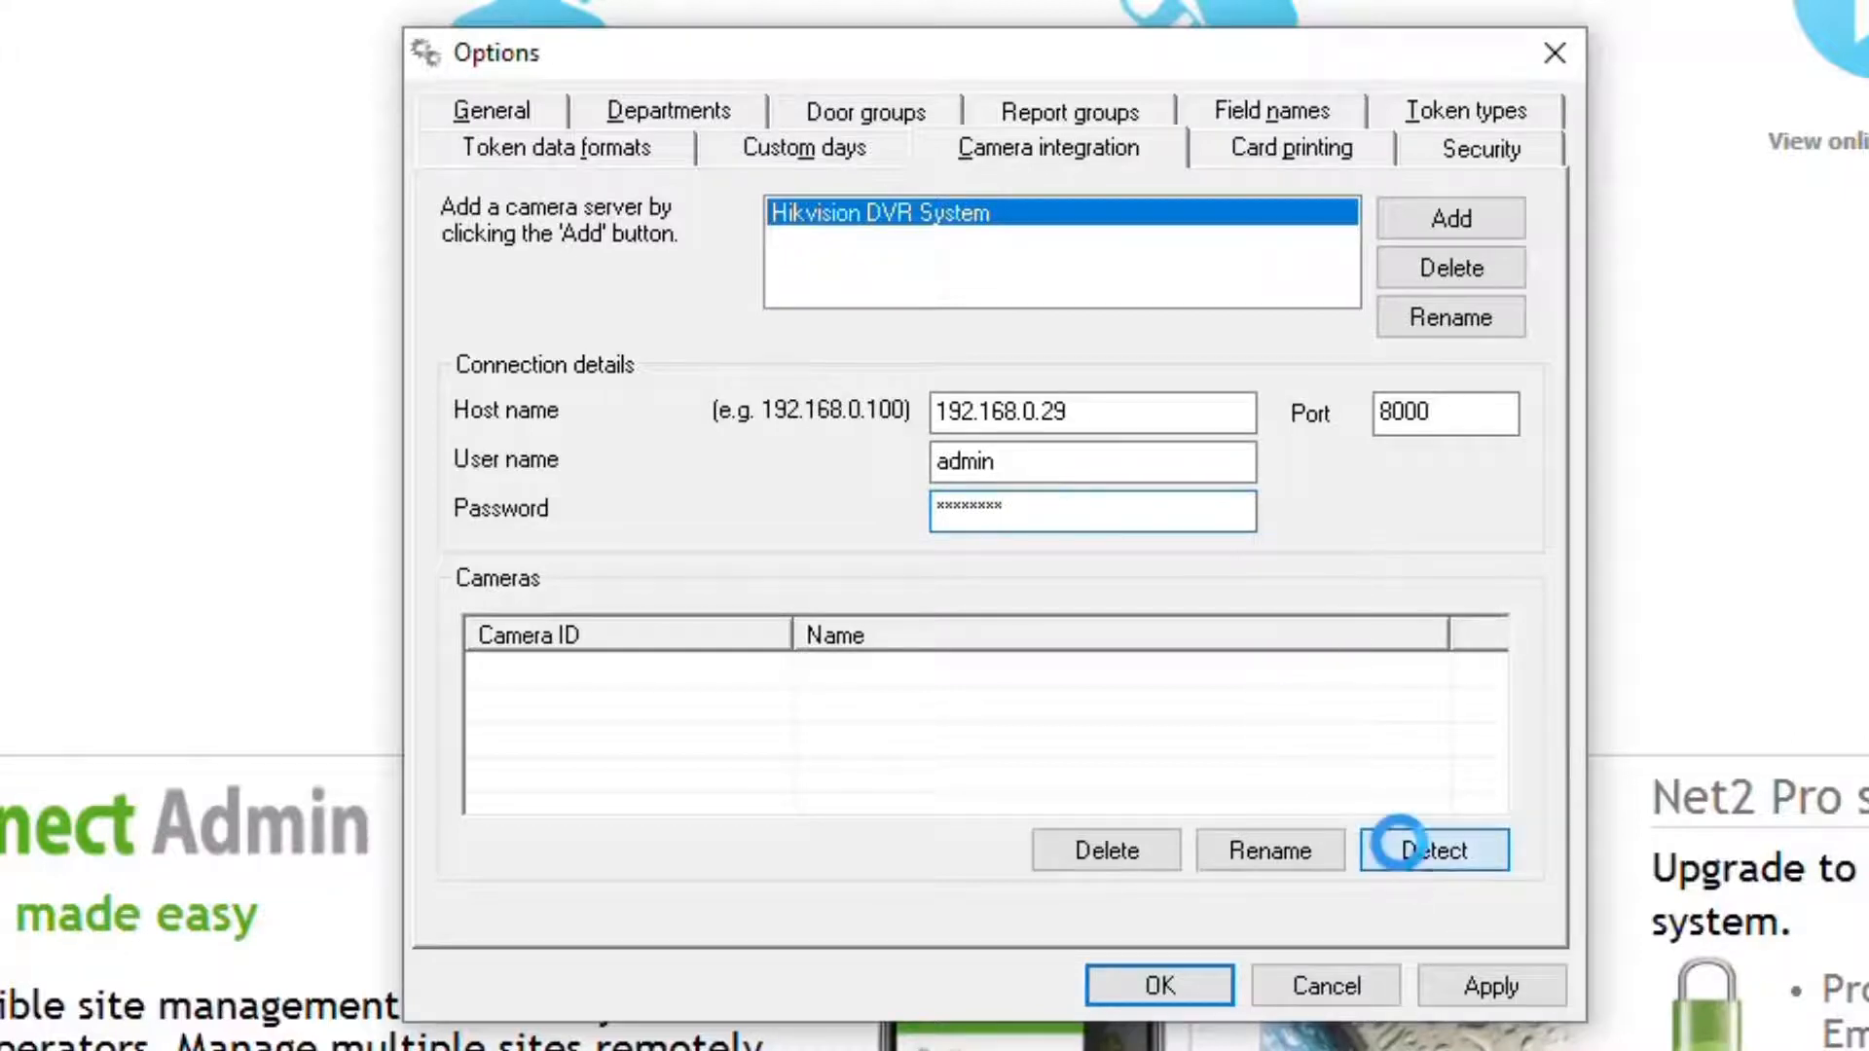
# - Detect IPCamera1 (Camera 01) and IPCamera2 (Camera 2), apply, and close Options
pyautogui.click(1434, 850)
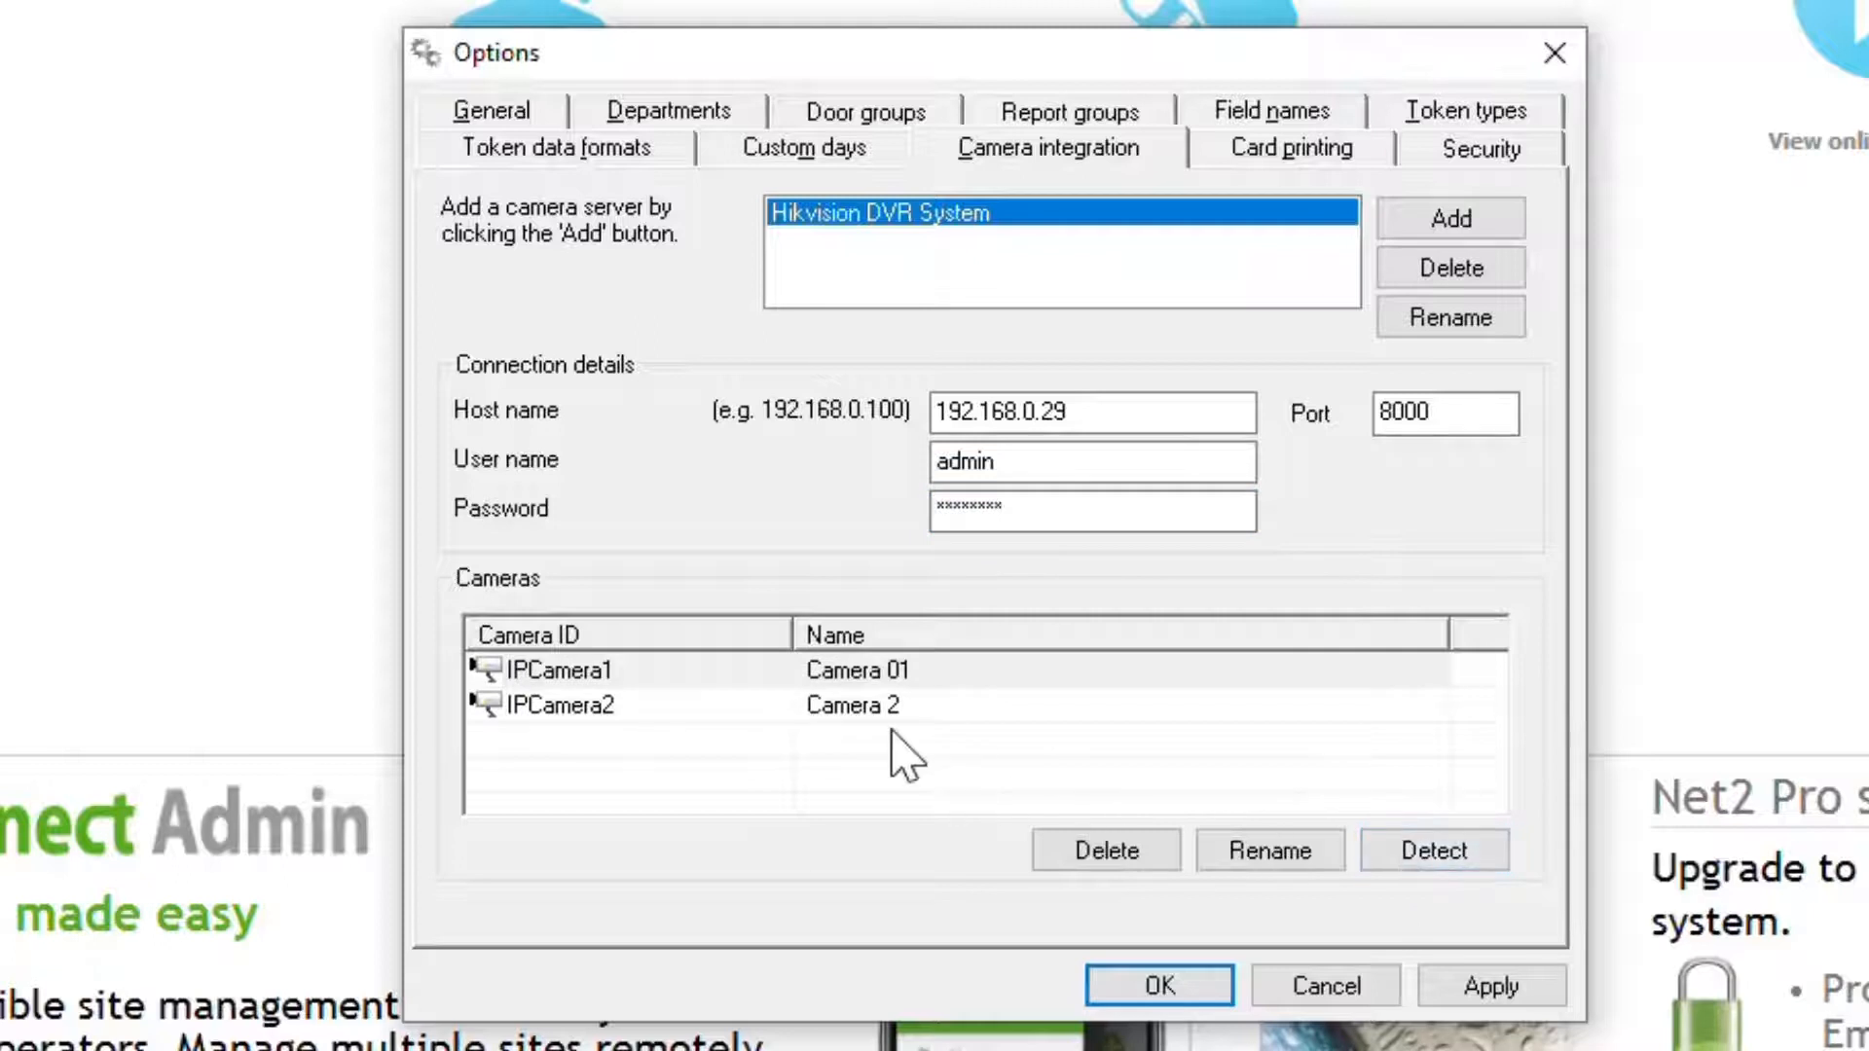
pyautogui.click(1491, 986)
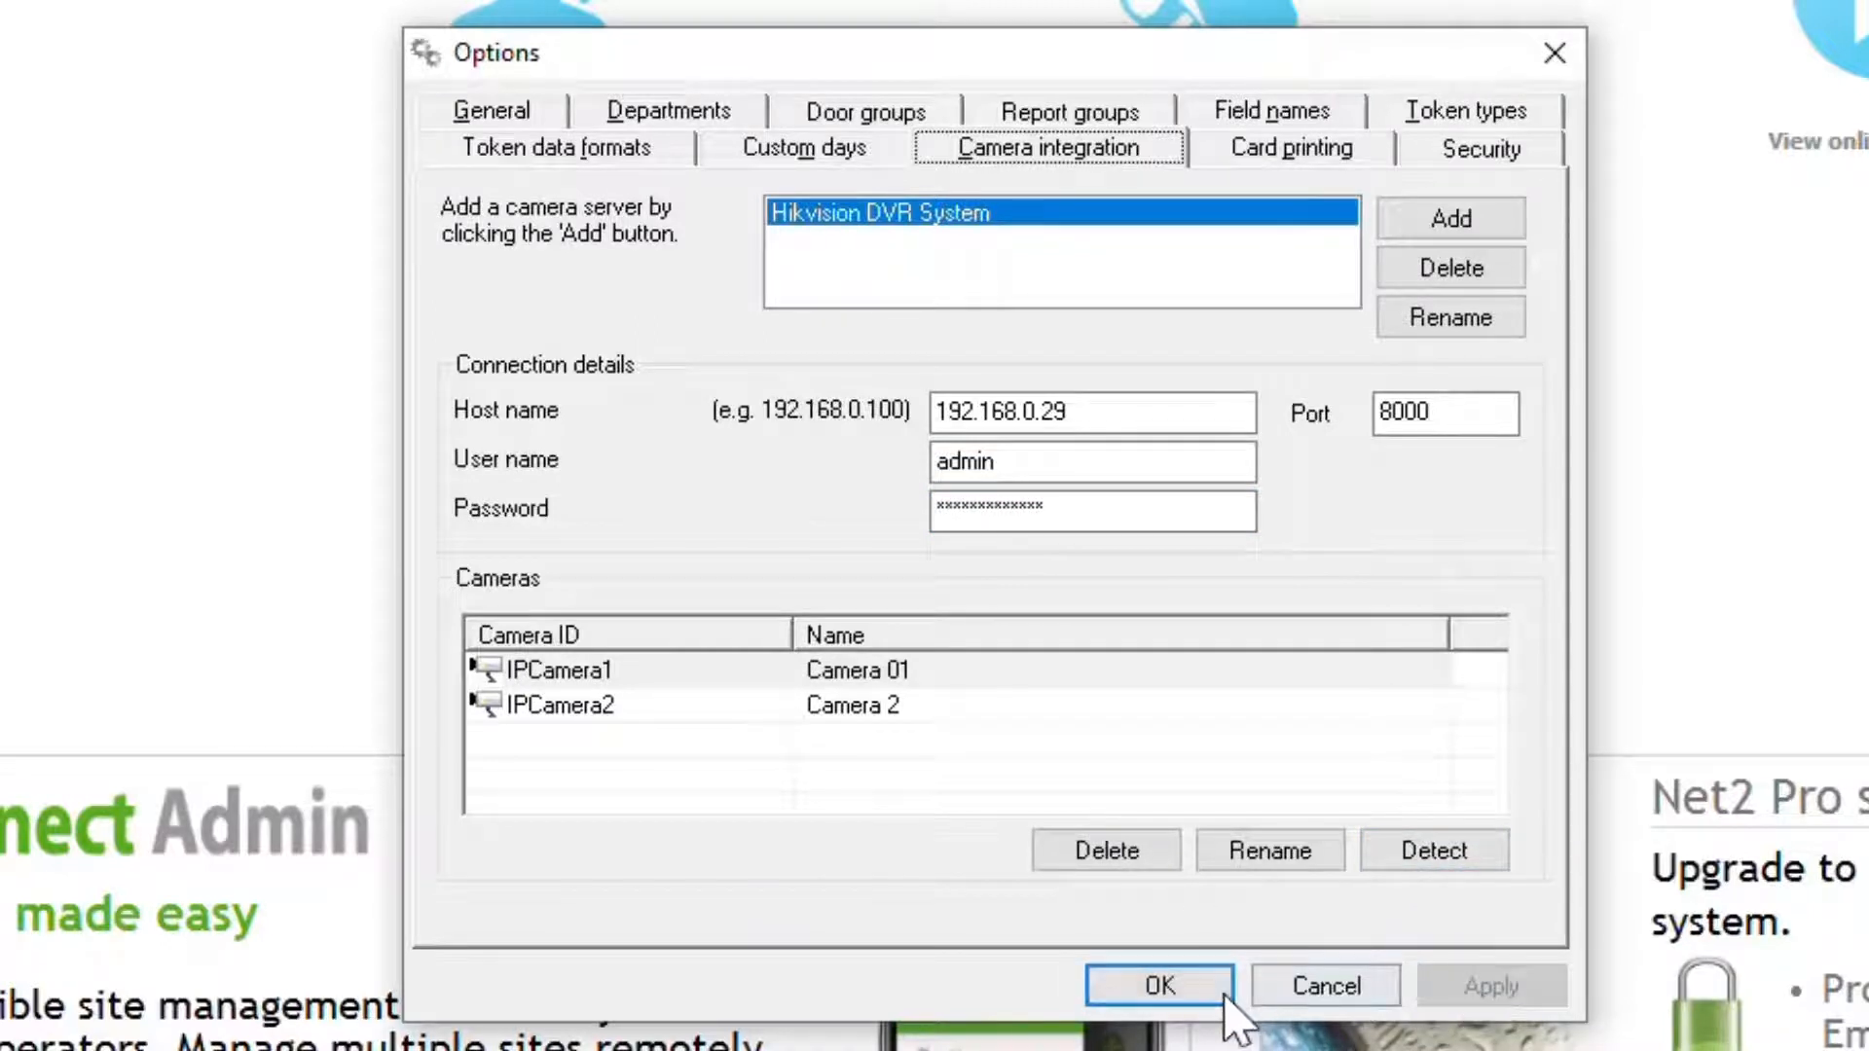
pyautogui.click(1158, 984)
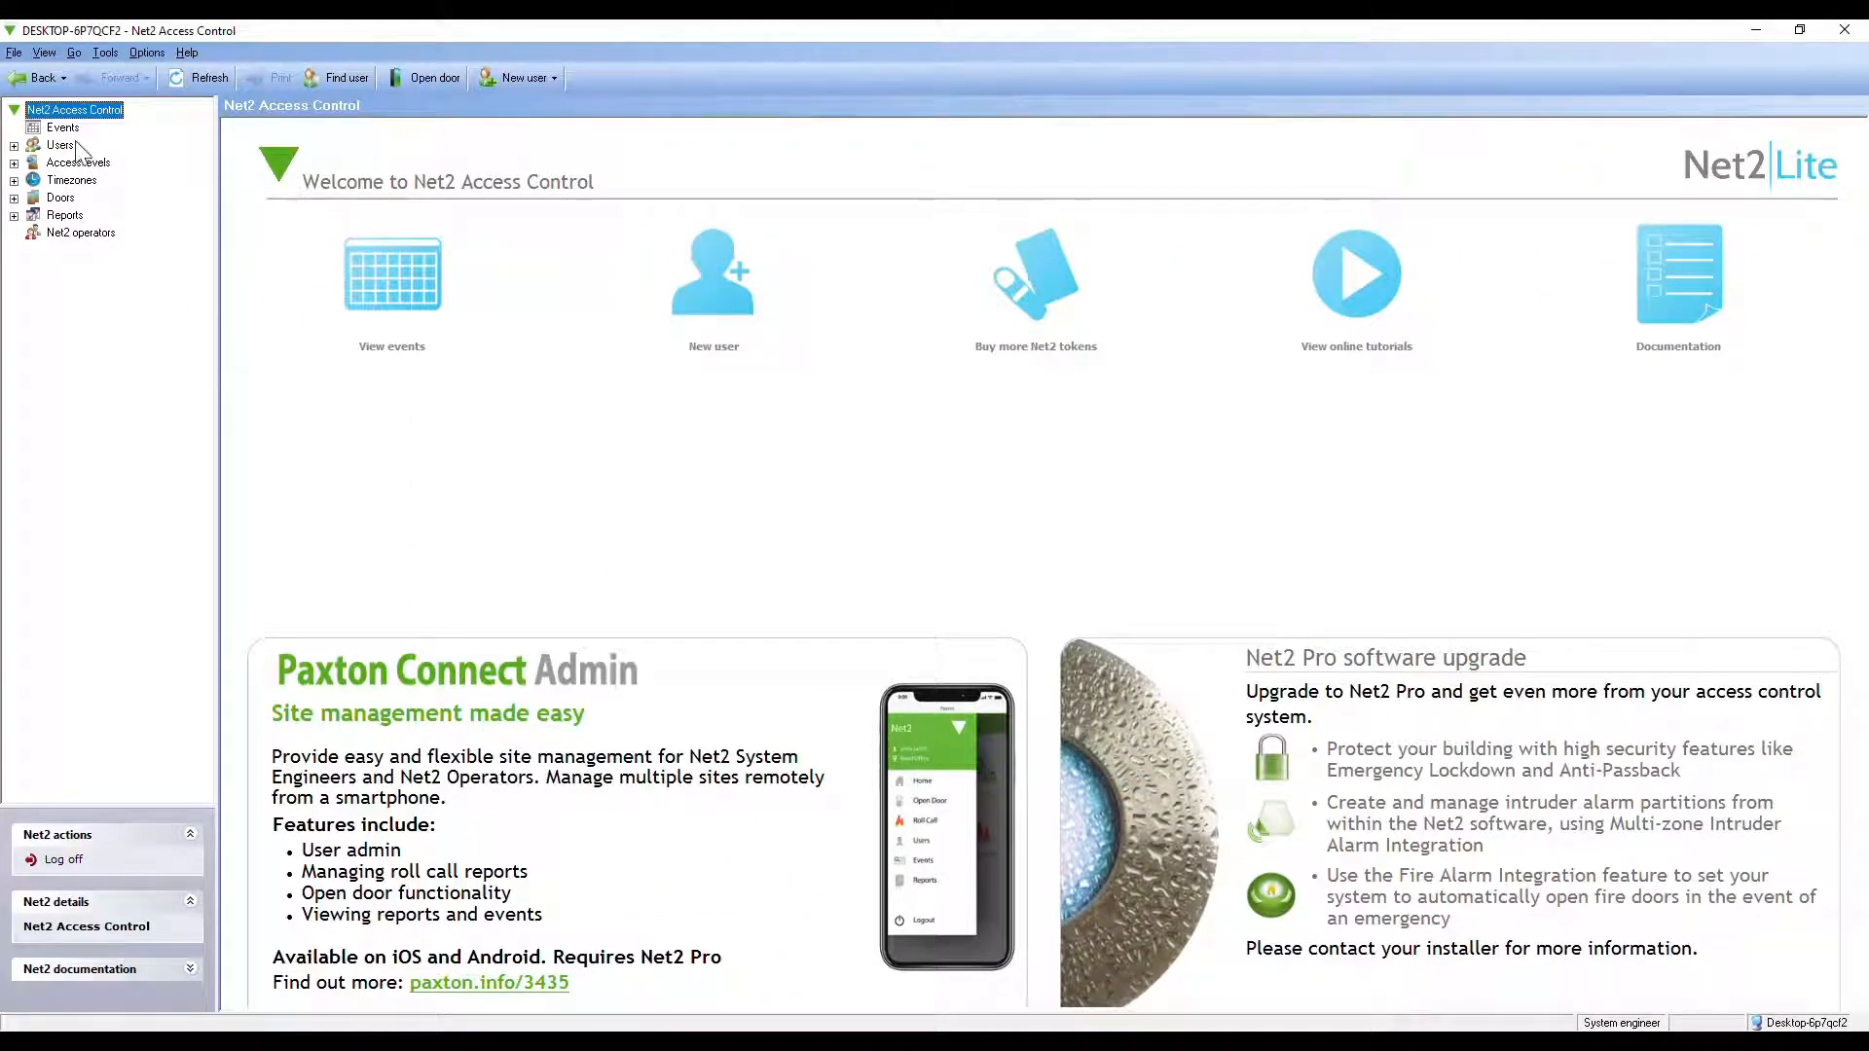
# - Expand Doors and select door ACU:2102466
pyautogui.click(64, 128)
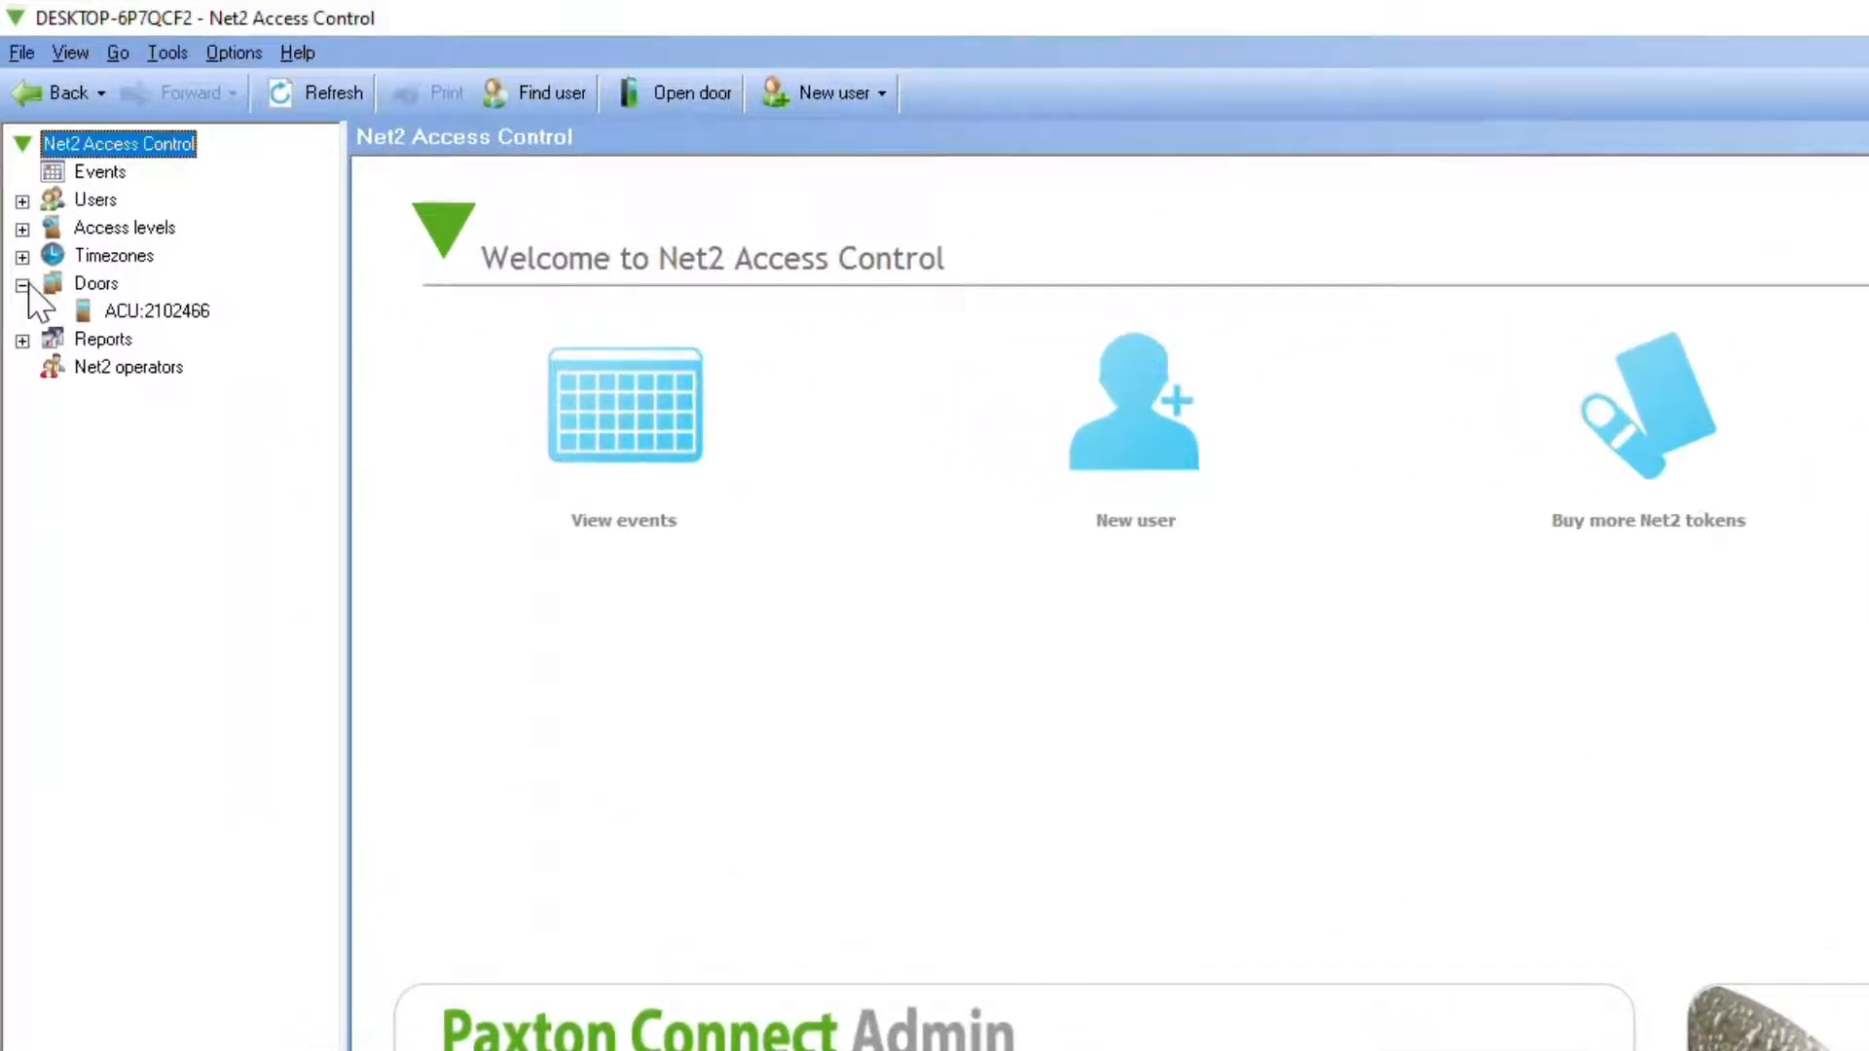
pyautogui.click(156, 312)
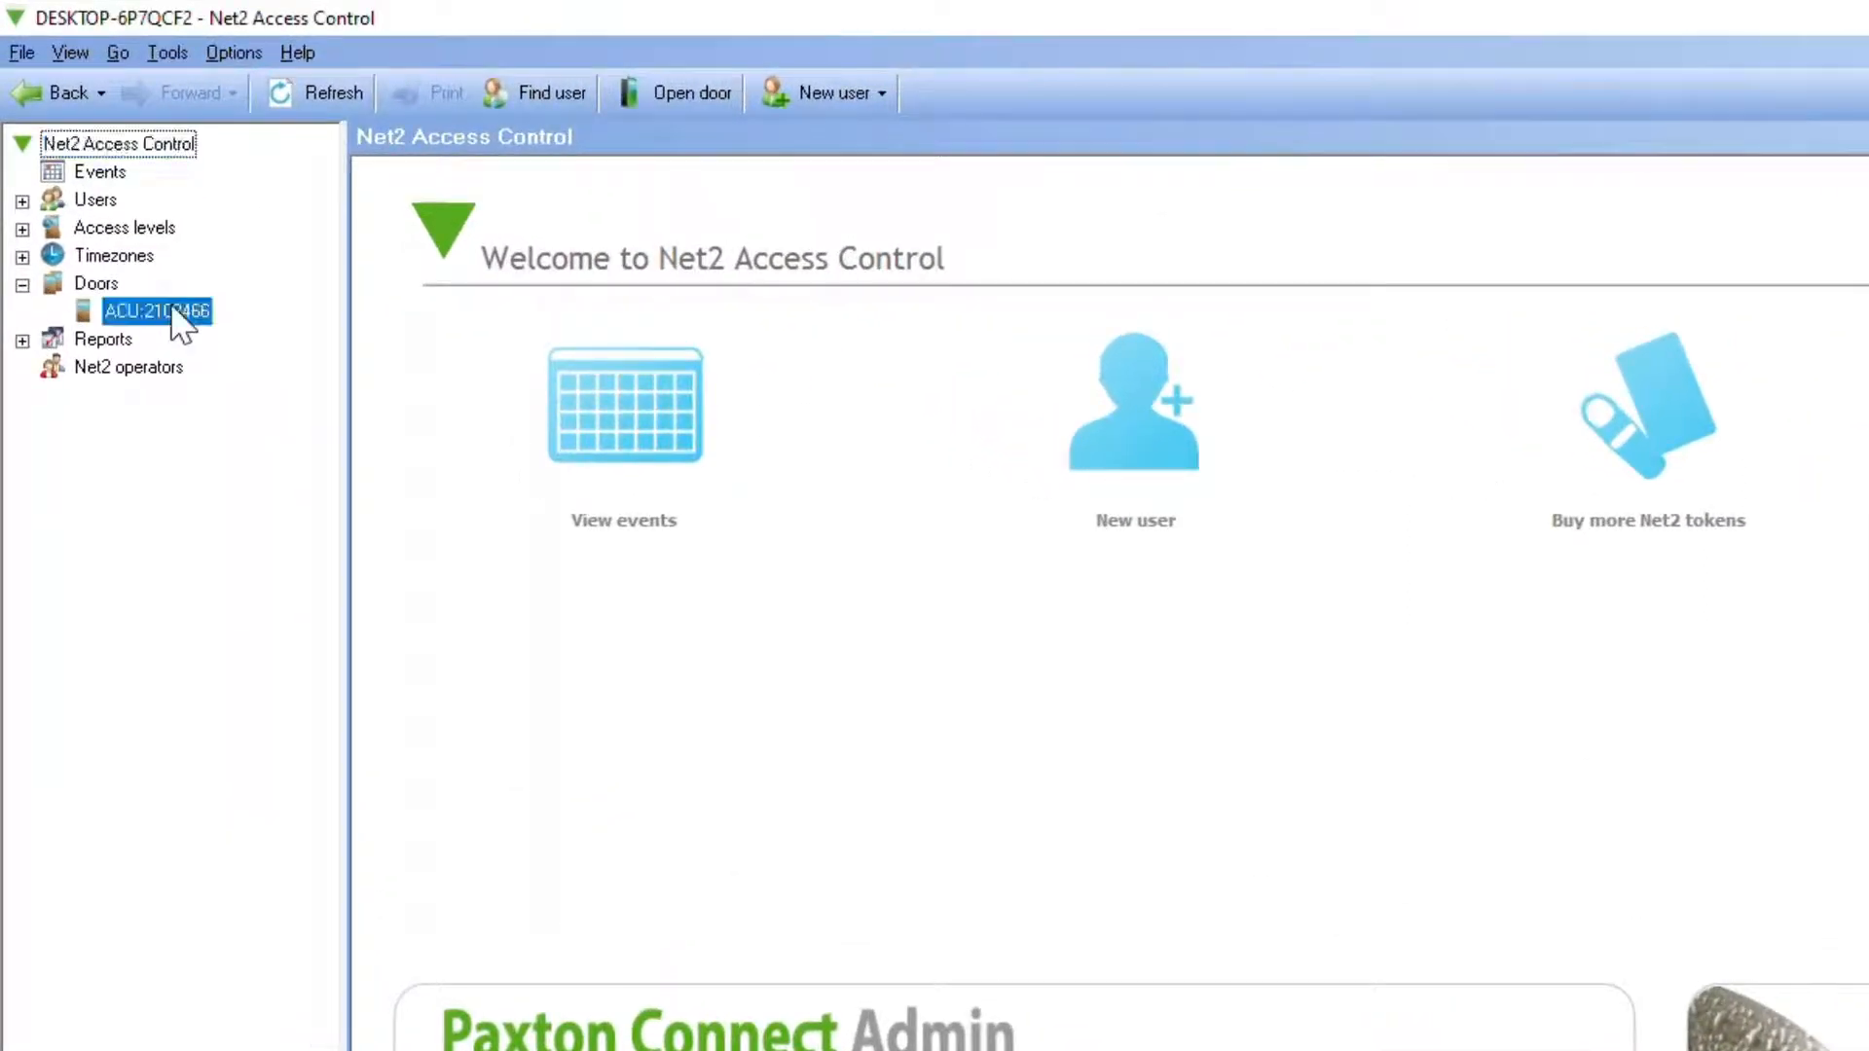
pyautogui.click(155, 312)
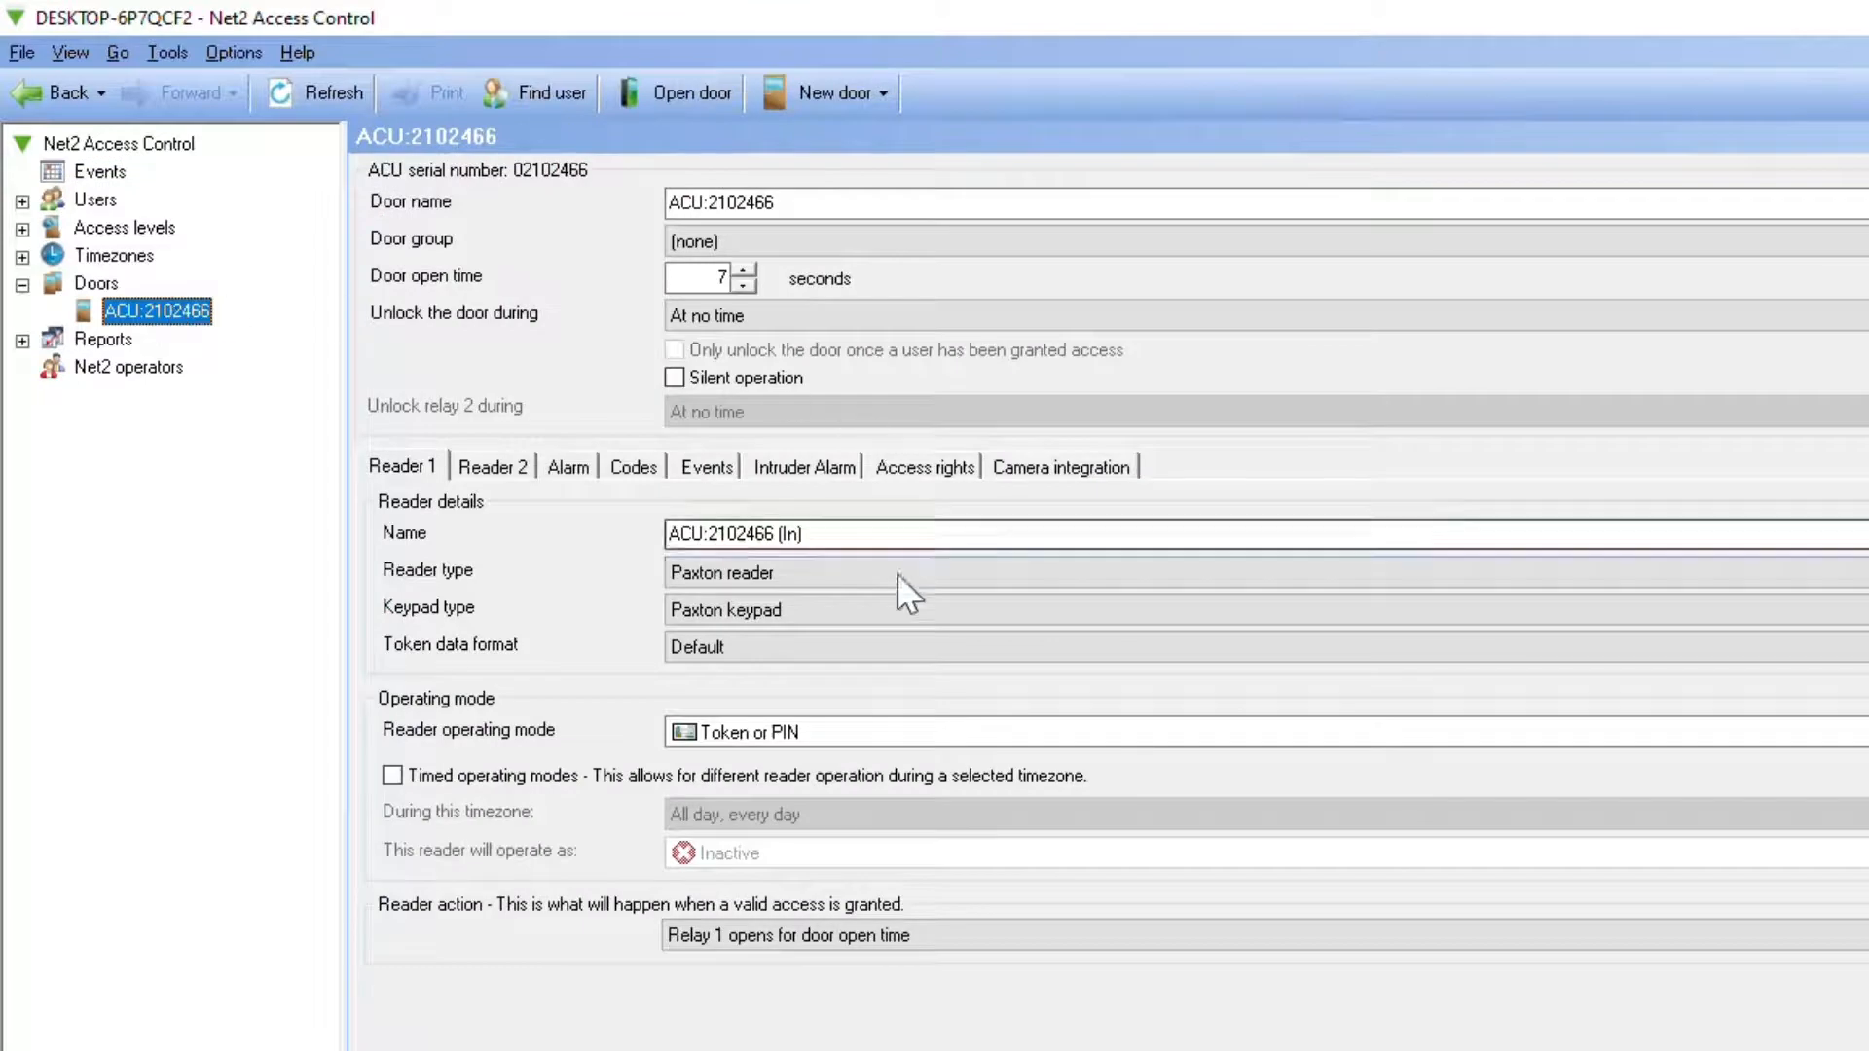
# - On Reader 2's camera integration, tick Camera 2 and leave Camera 01 unticked
pyautogui.click(490, 466)
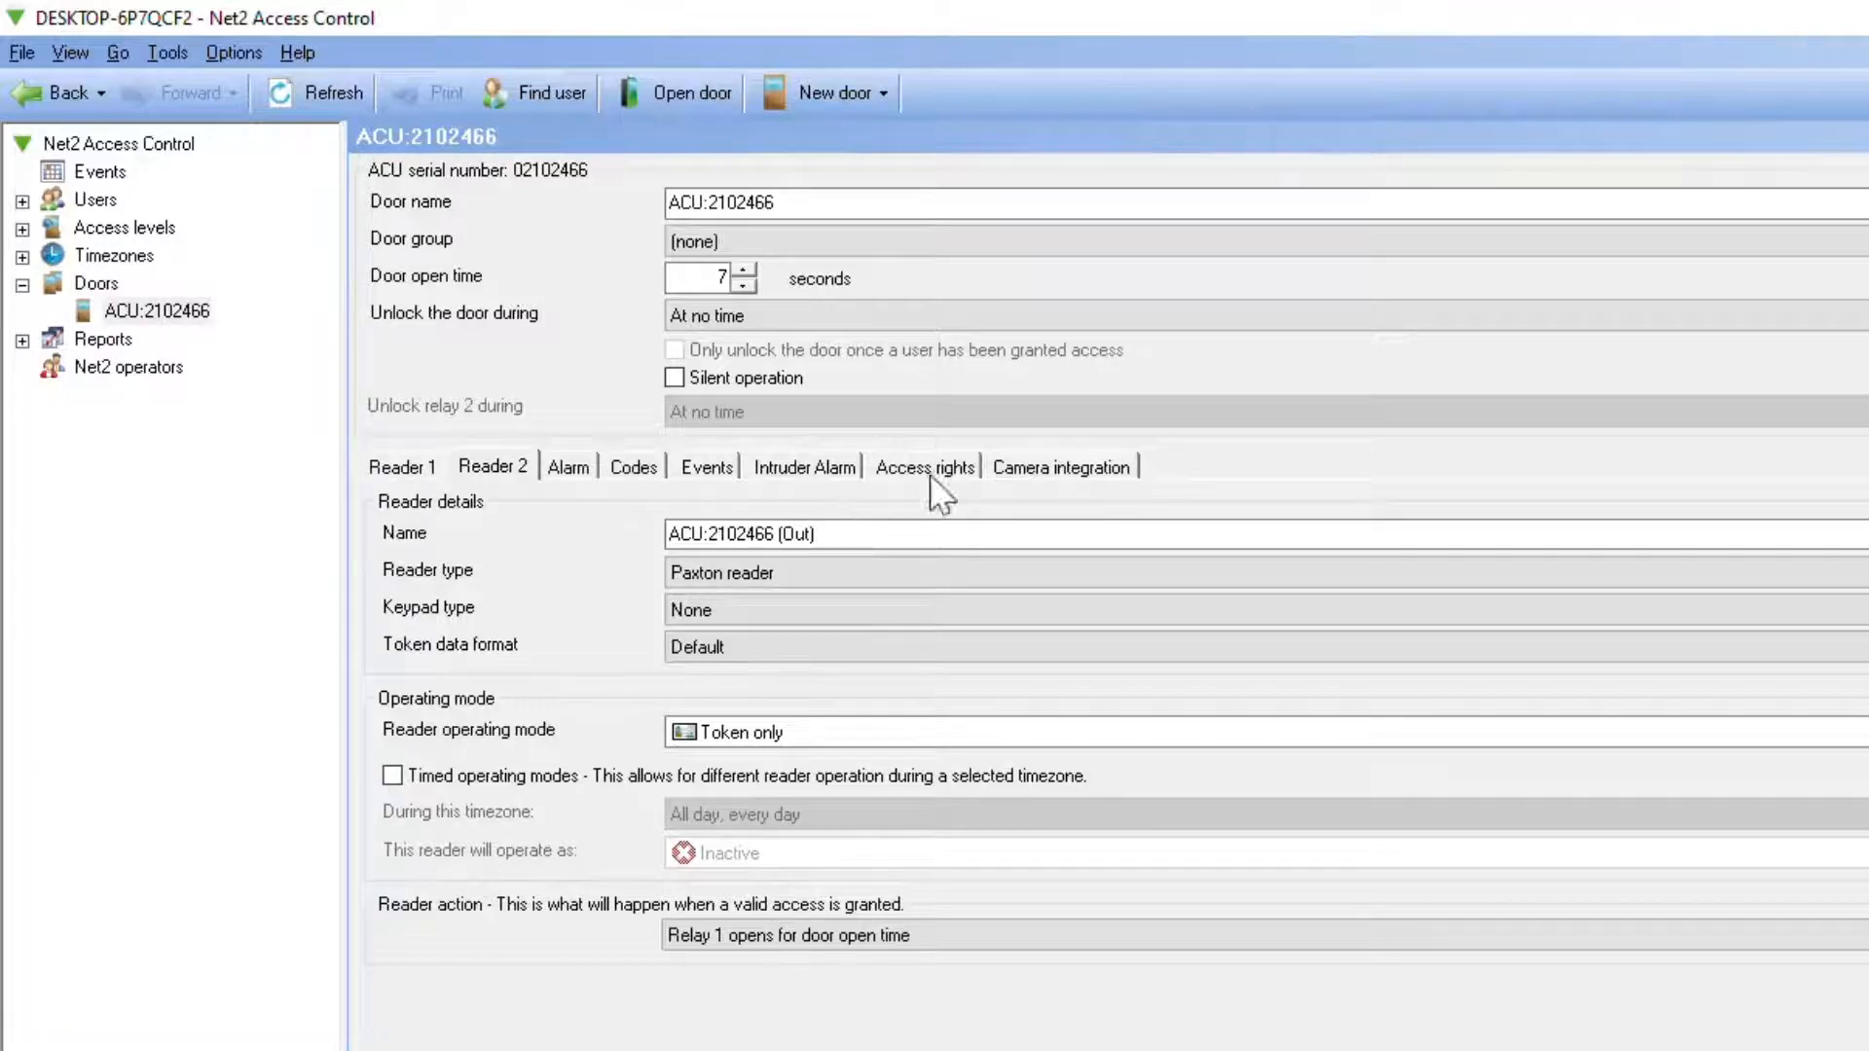
pyautogui.click(1060, 466)
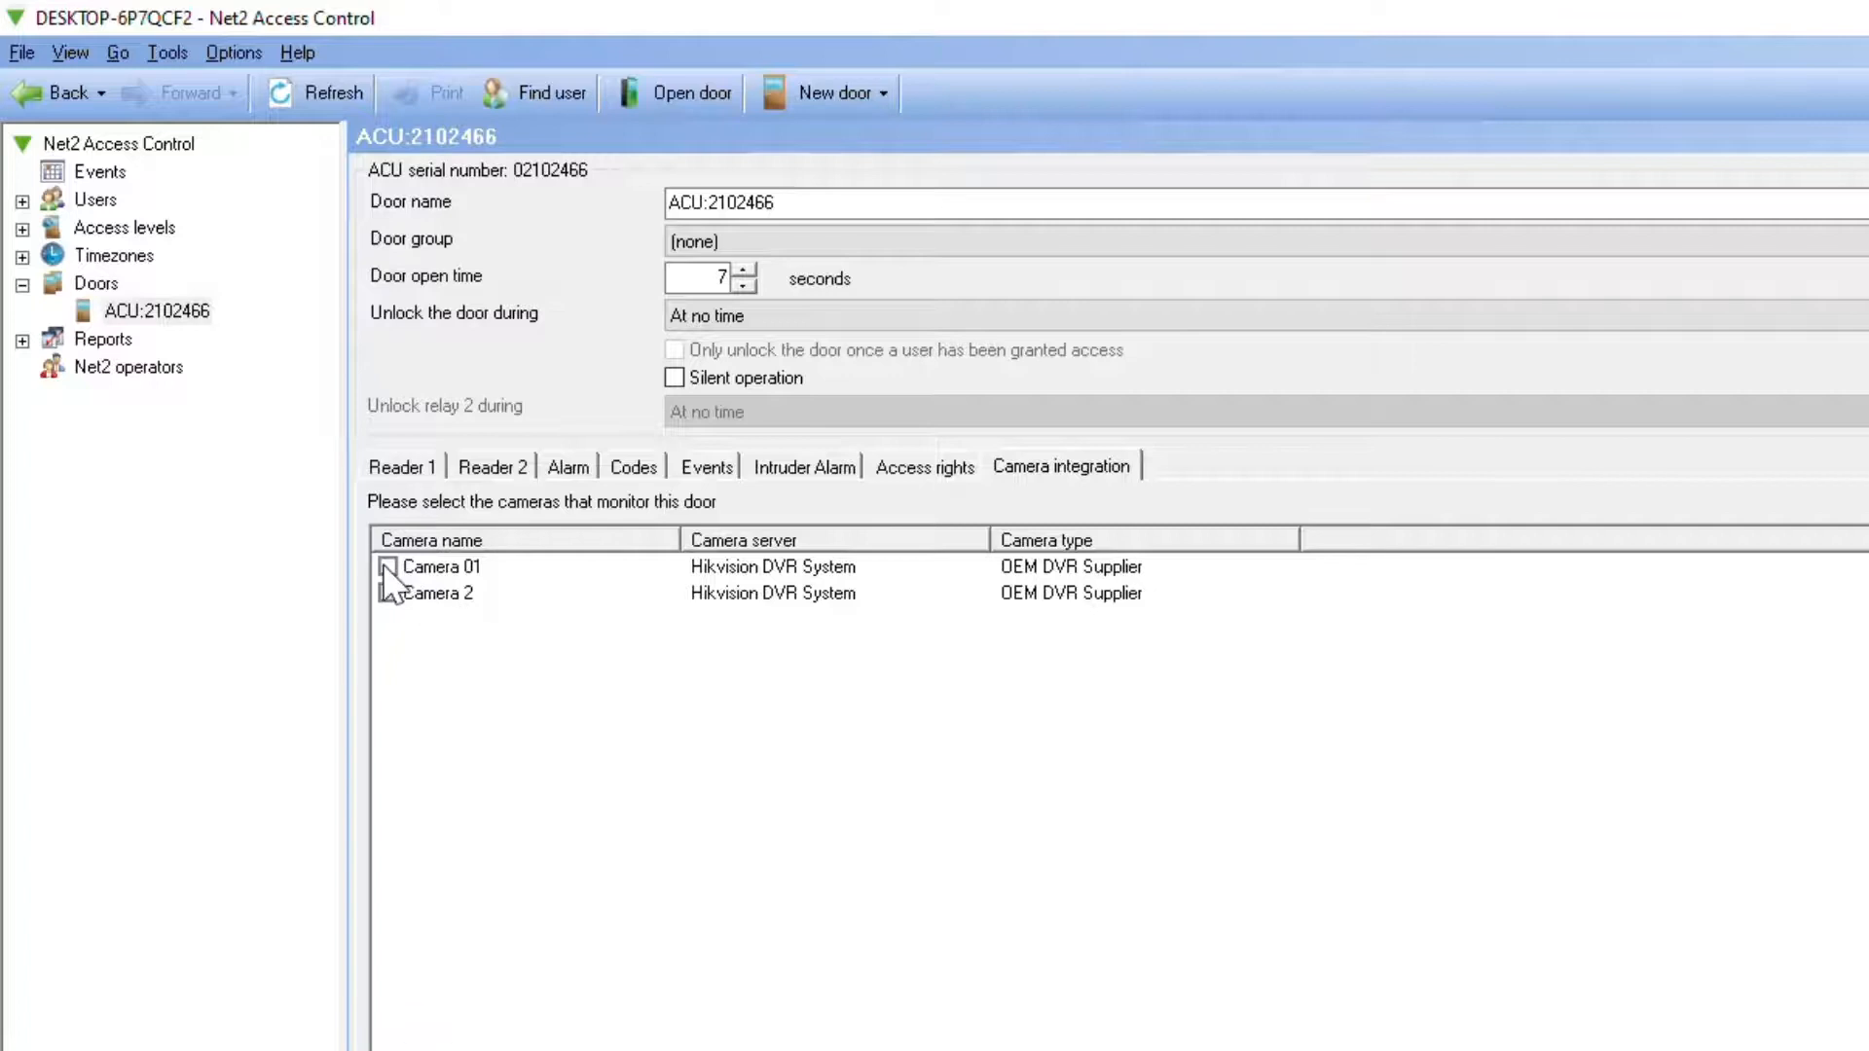
pyautogui.click(441, 567)
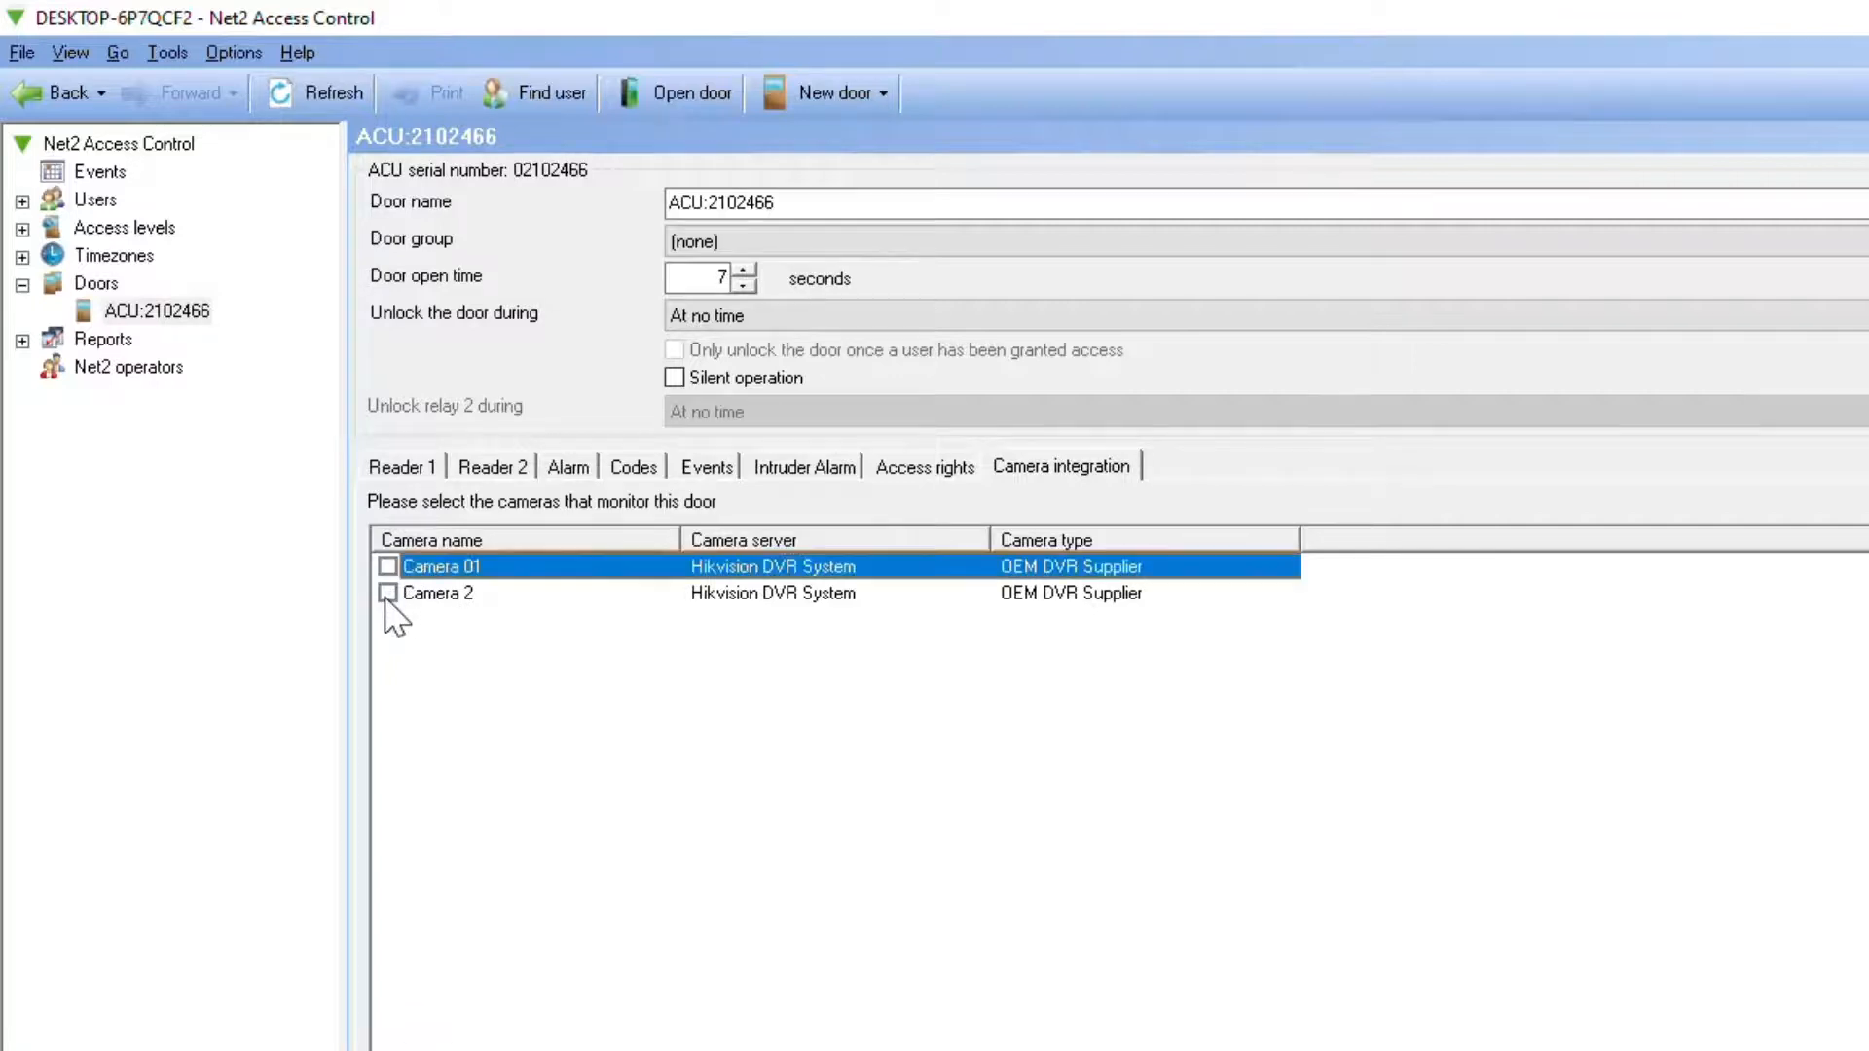
pyautogui.click(388, 594)
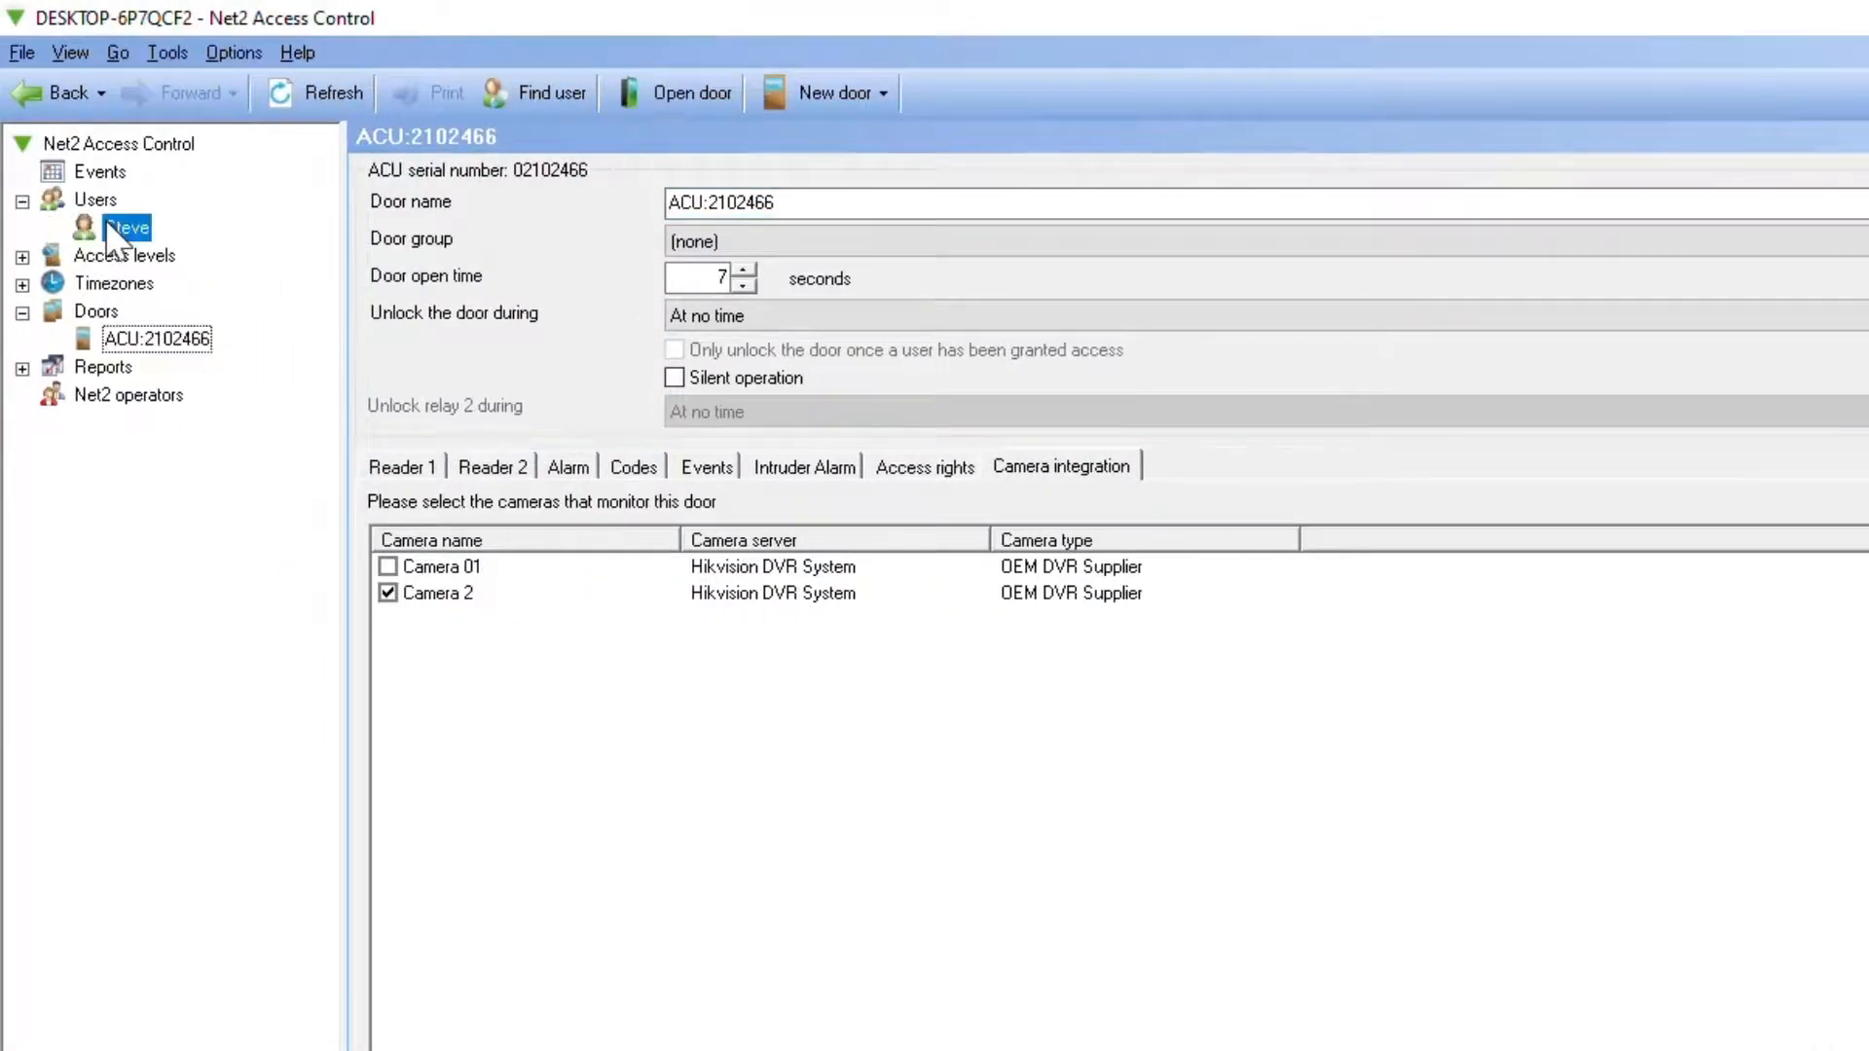
# - Open Steve's user record showing all-hours access through ACU:2102466 In and Out
pyautogui.click(127, 228)
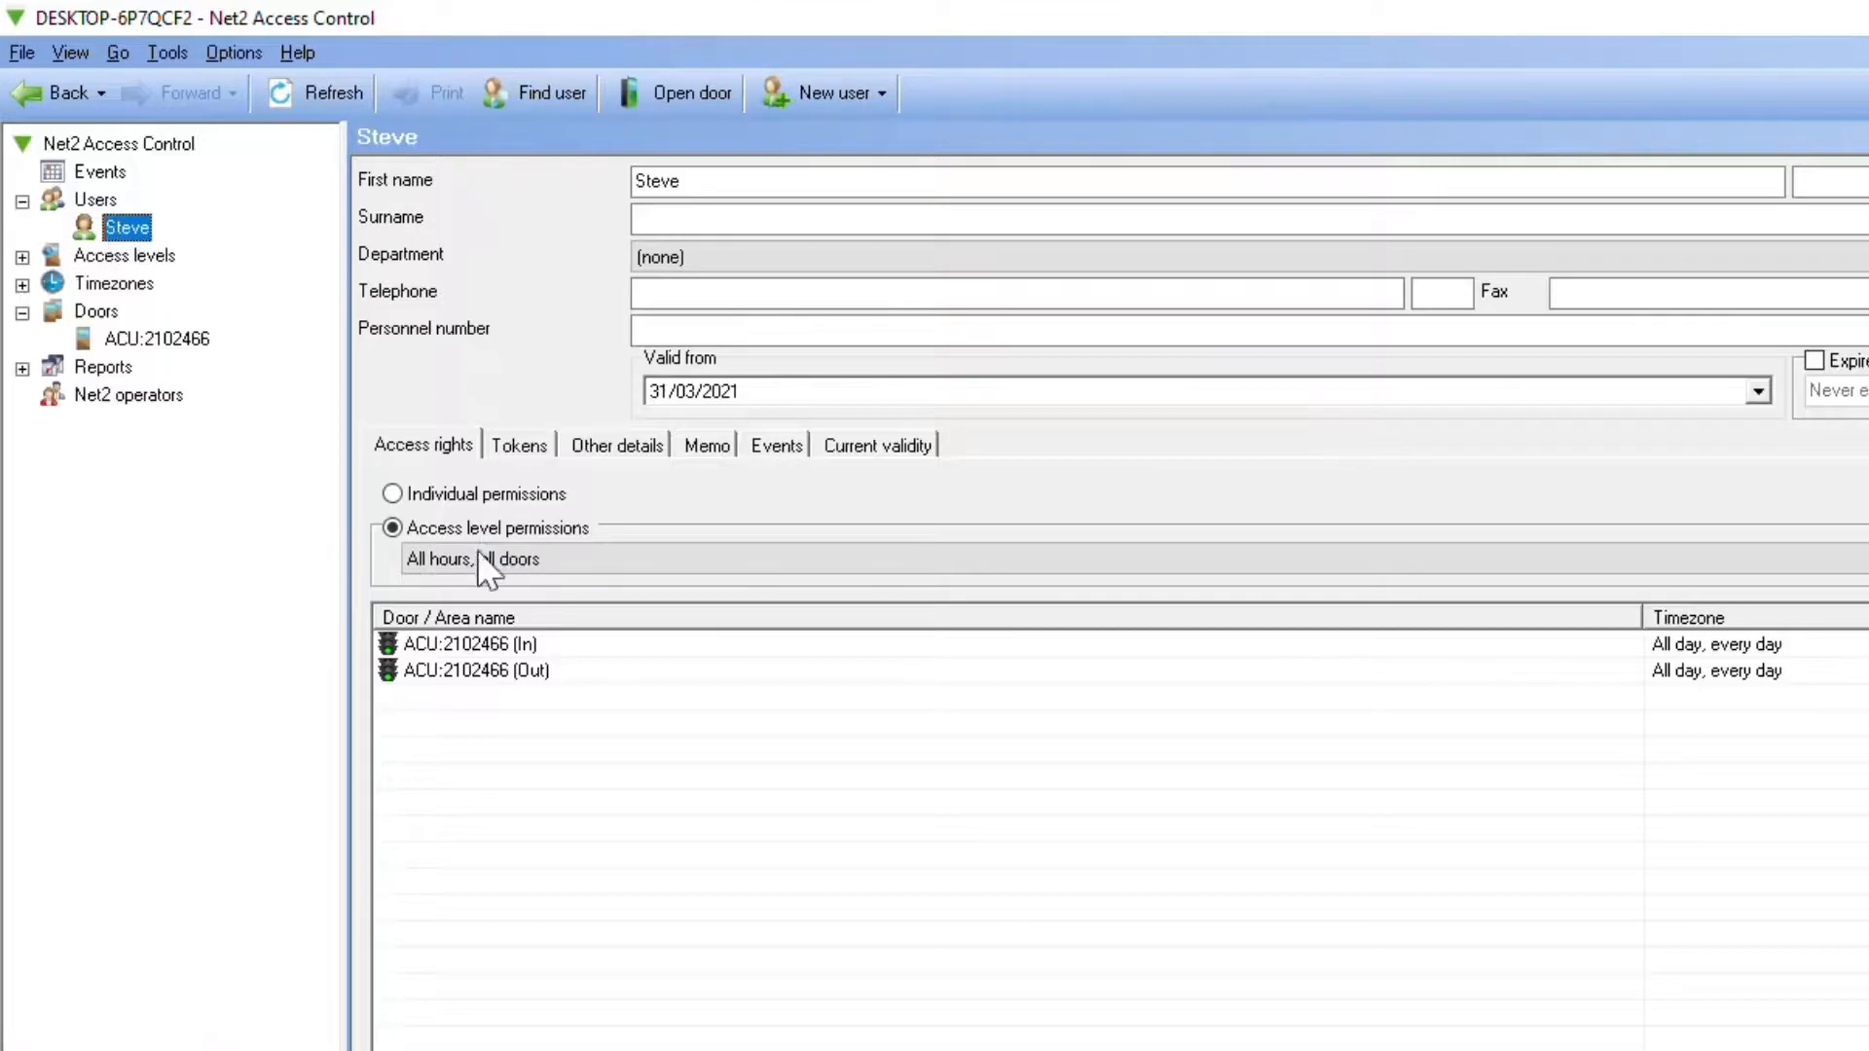
pyautogui.click(473, 558)
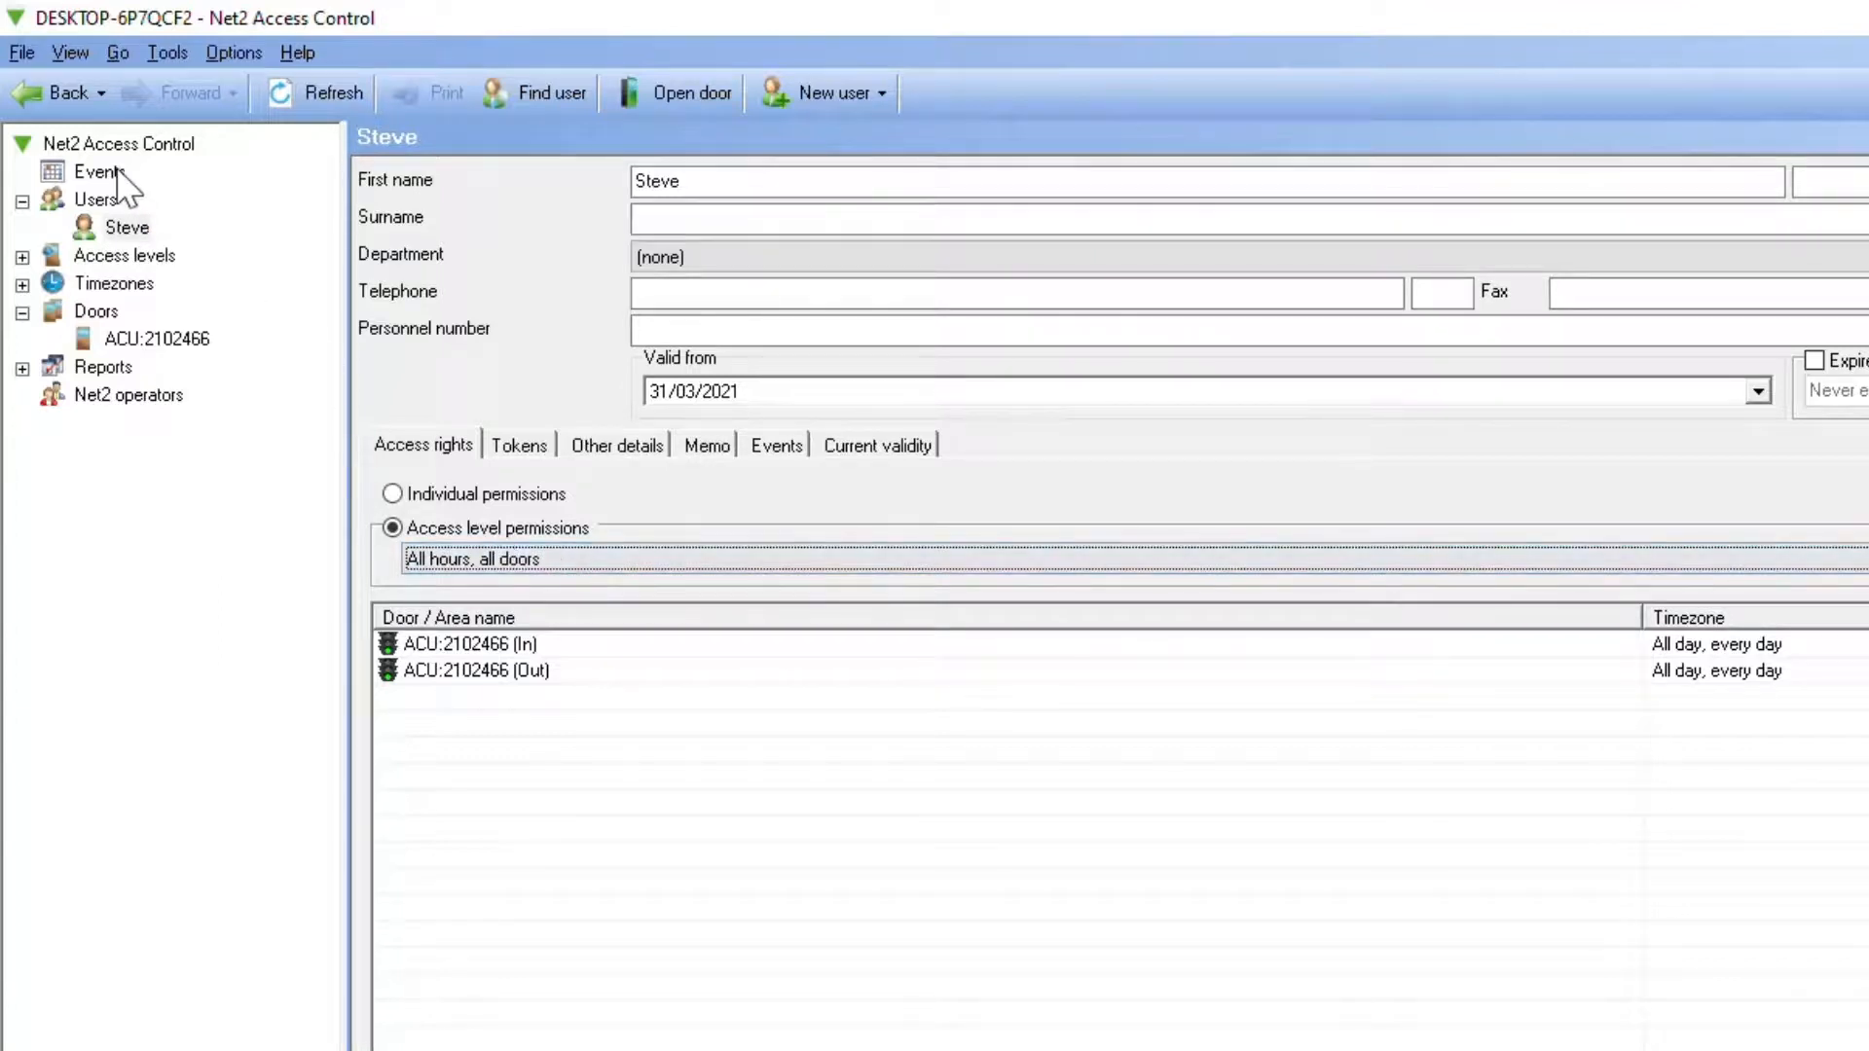
# - In the events list, play back Camera 2 footage of the 17:12:04 access event, then close it
pyautogui.click(97, 170)
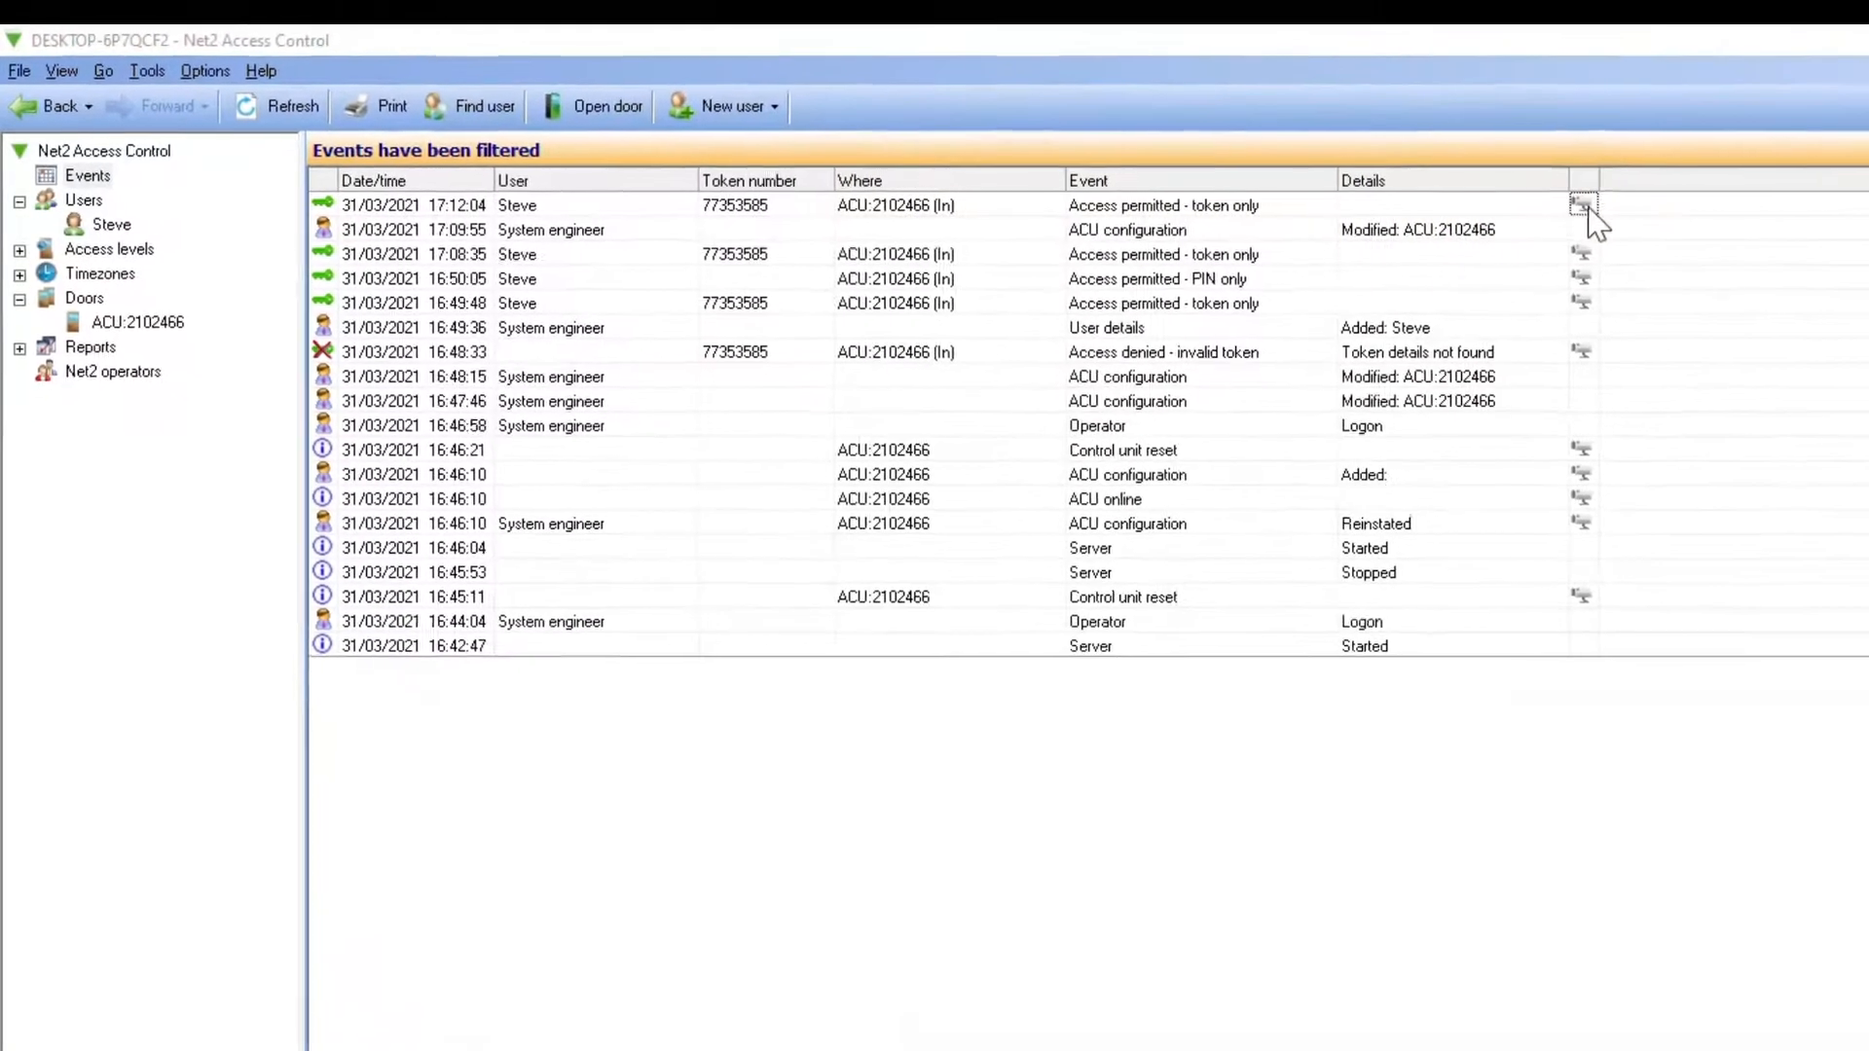
pyautogui.click(1586, 203)
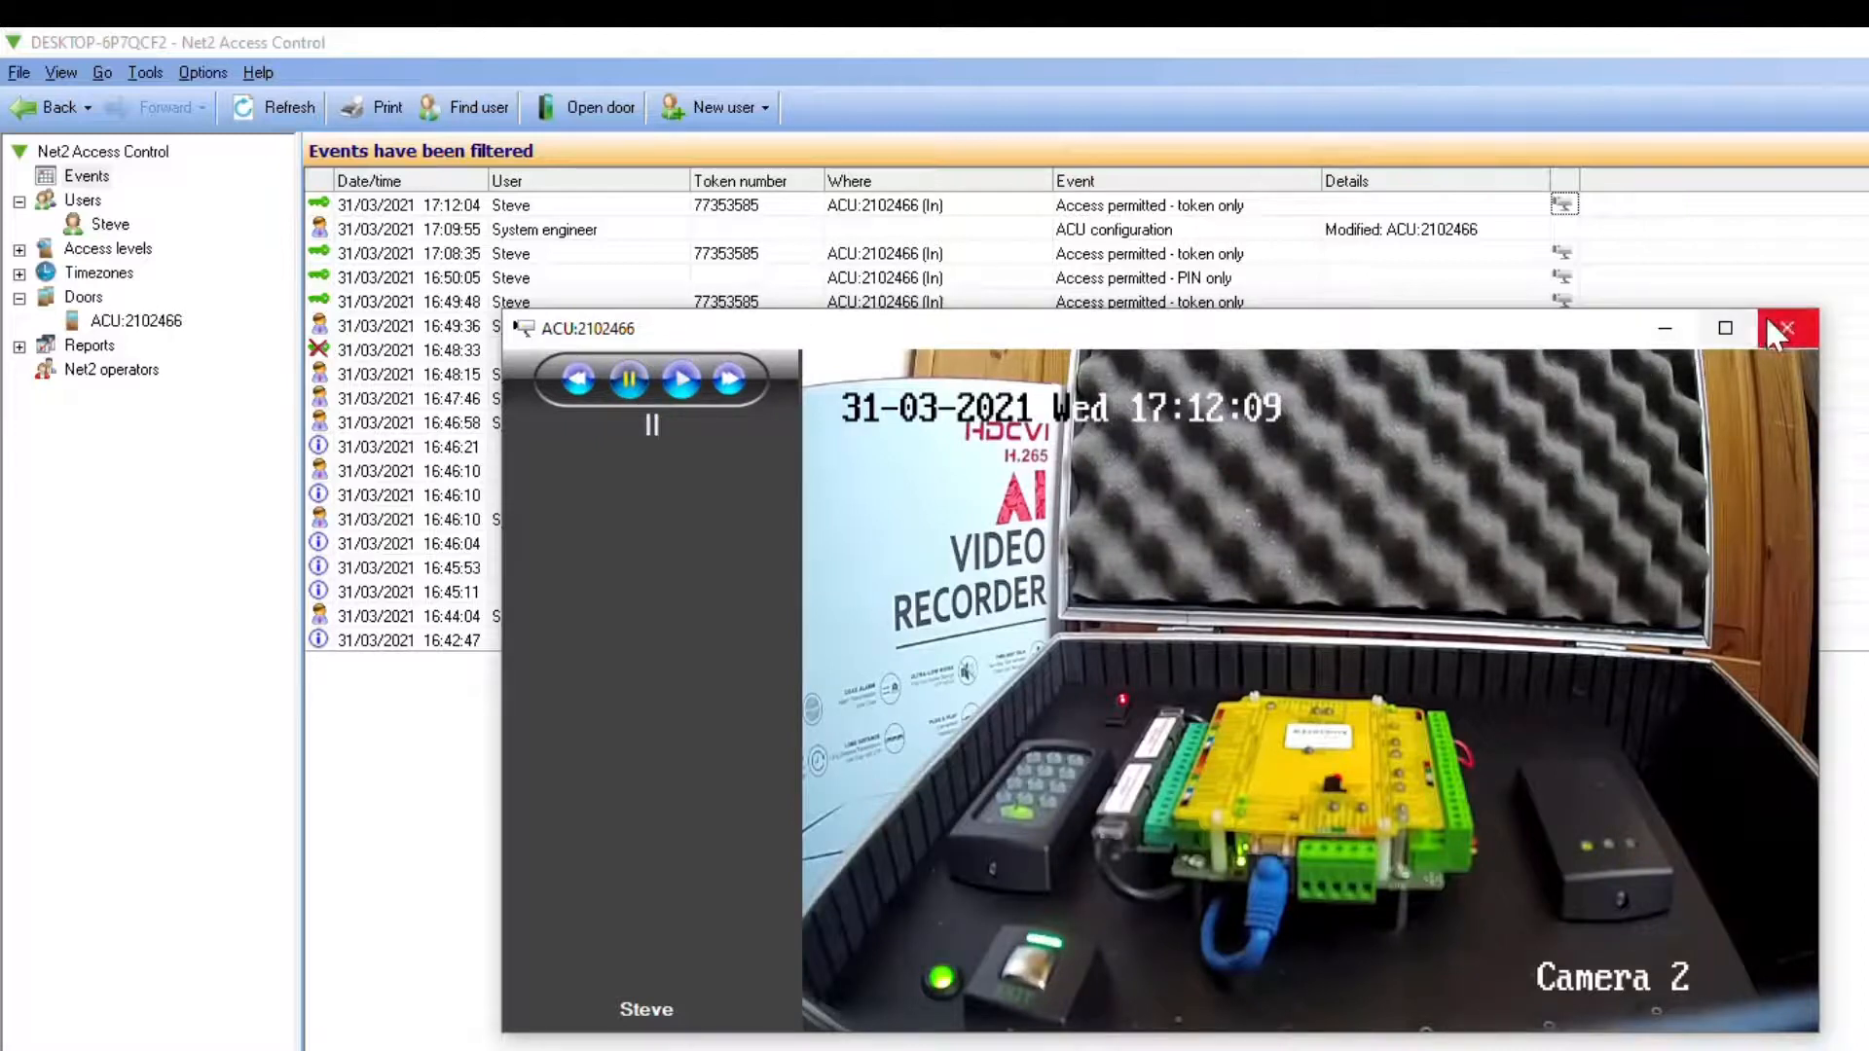
pyautogui.click(1785, 328)
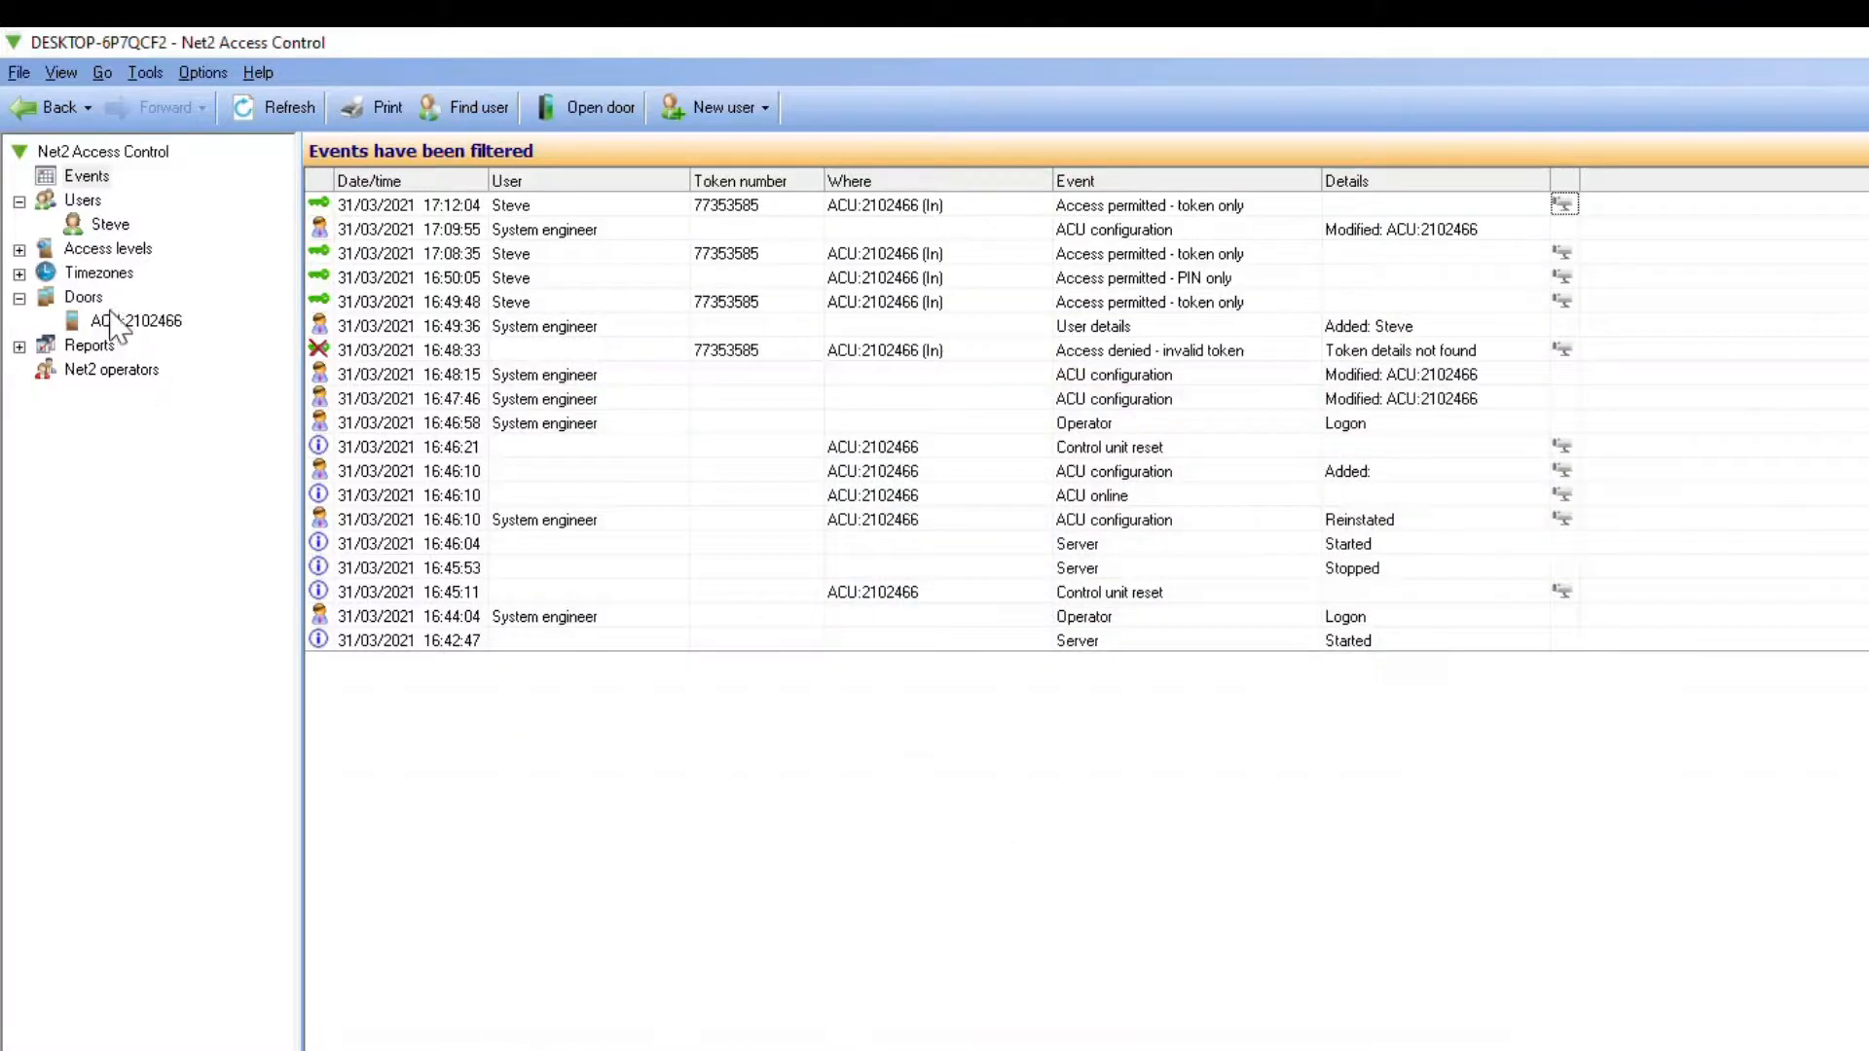
# - Add Camera 01 to door ACU:2102466's camera integration, then view the new event entry
pyautogui.click(147, 320)
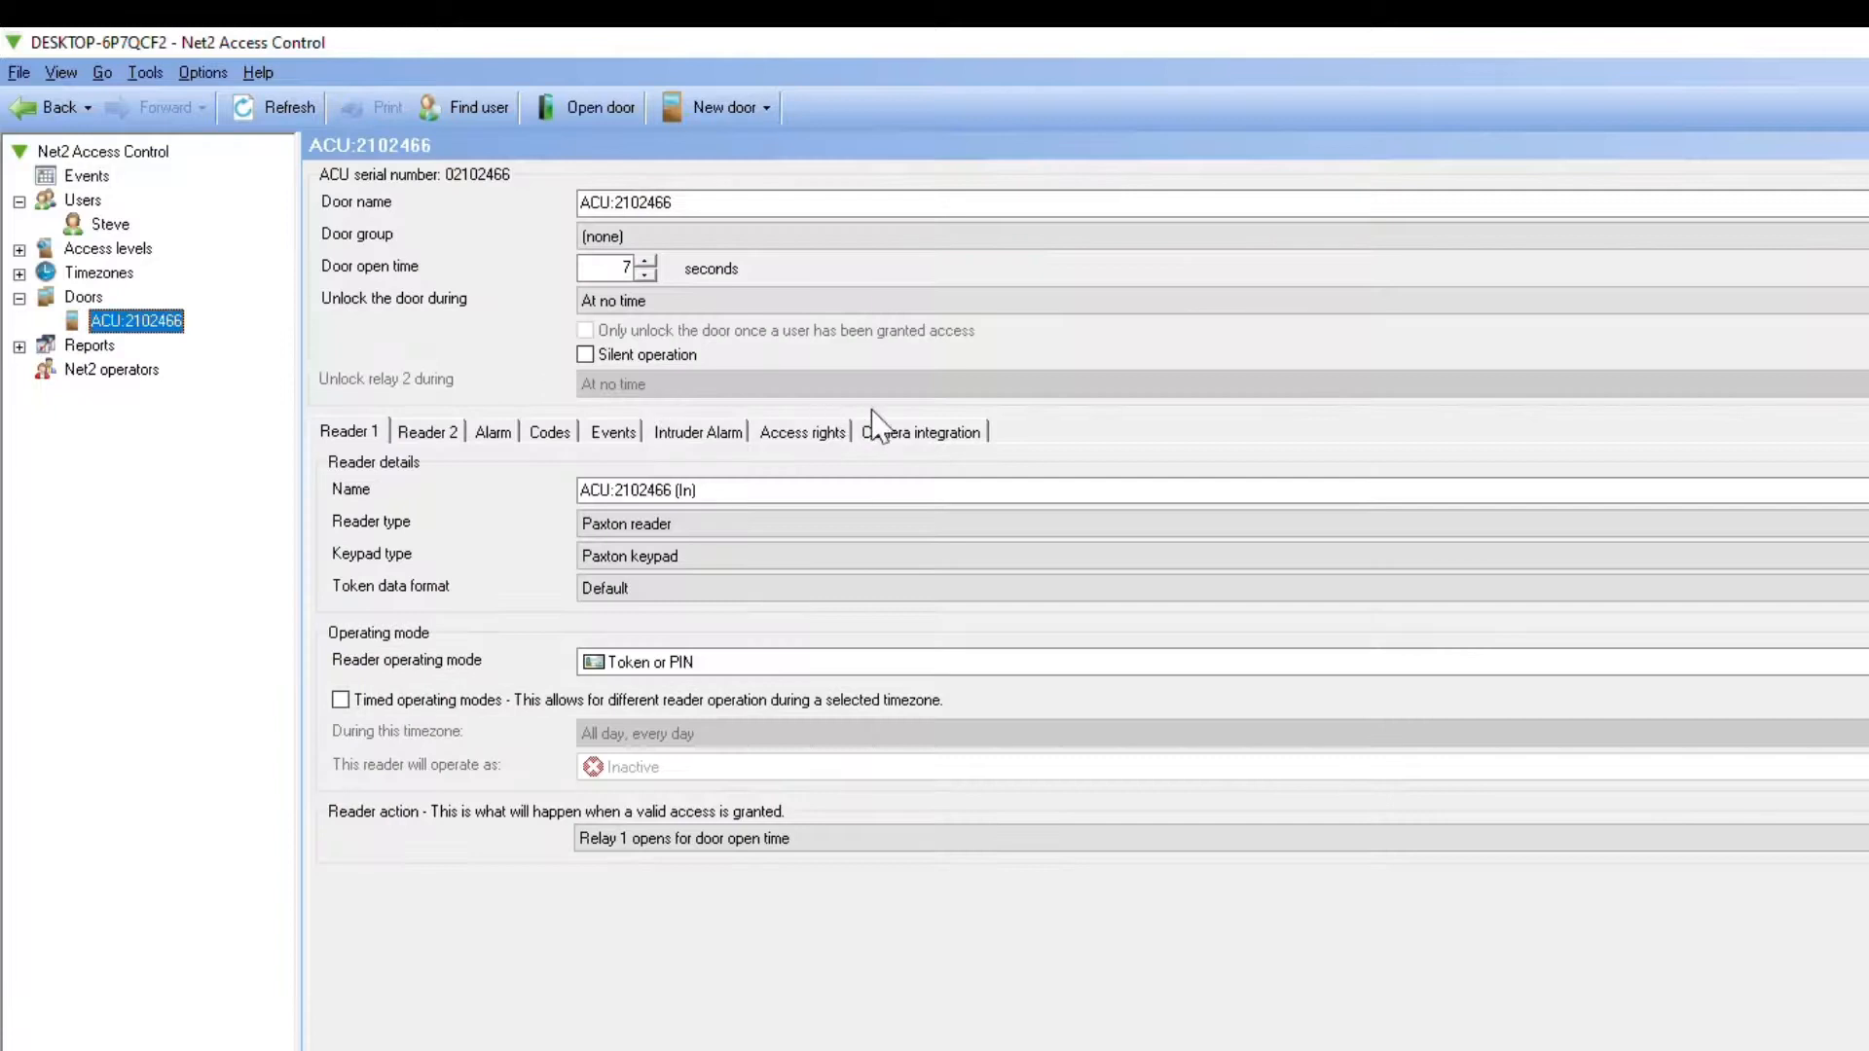
pyautogui.click(919, 430)
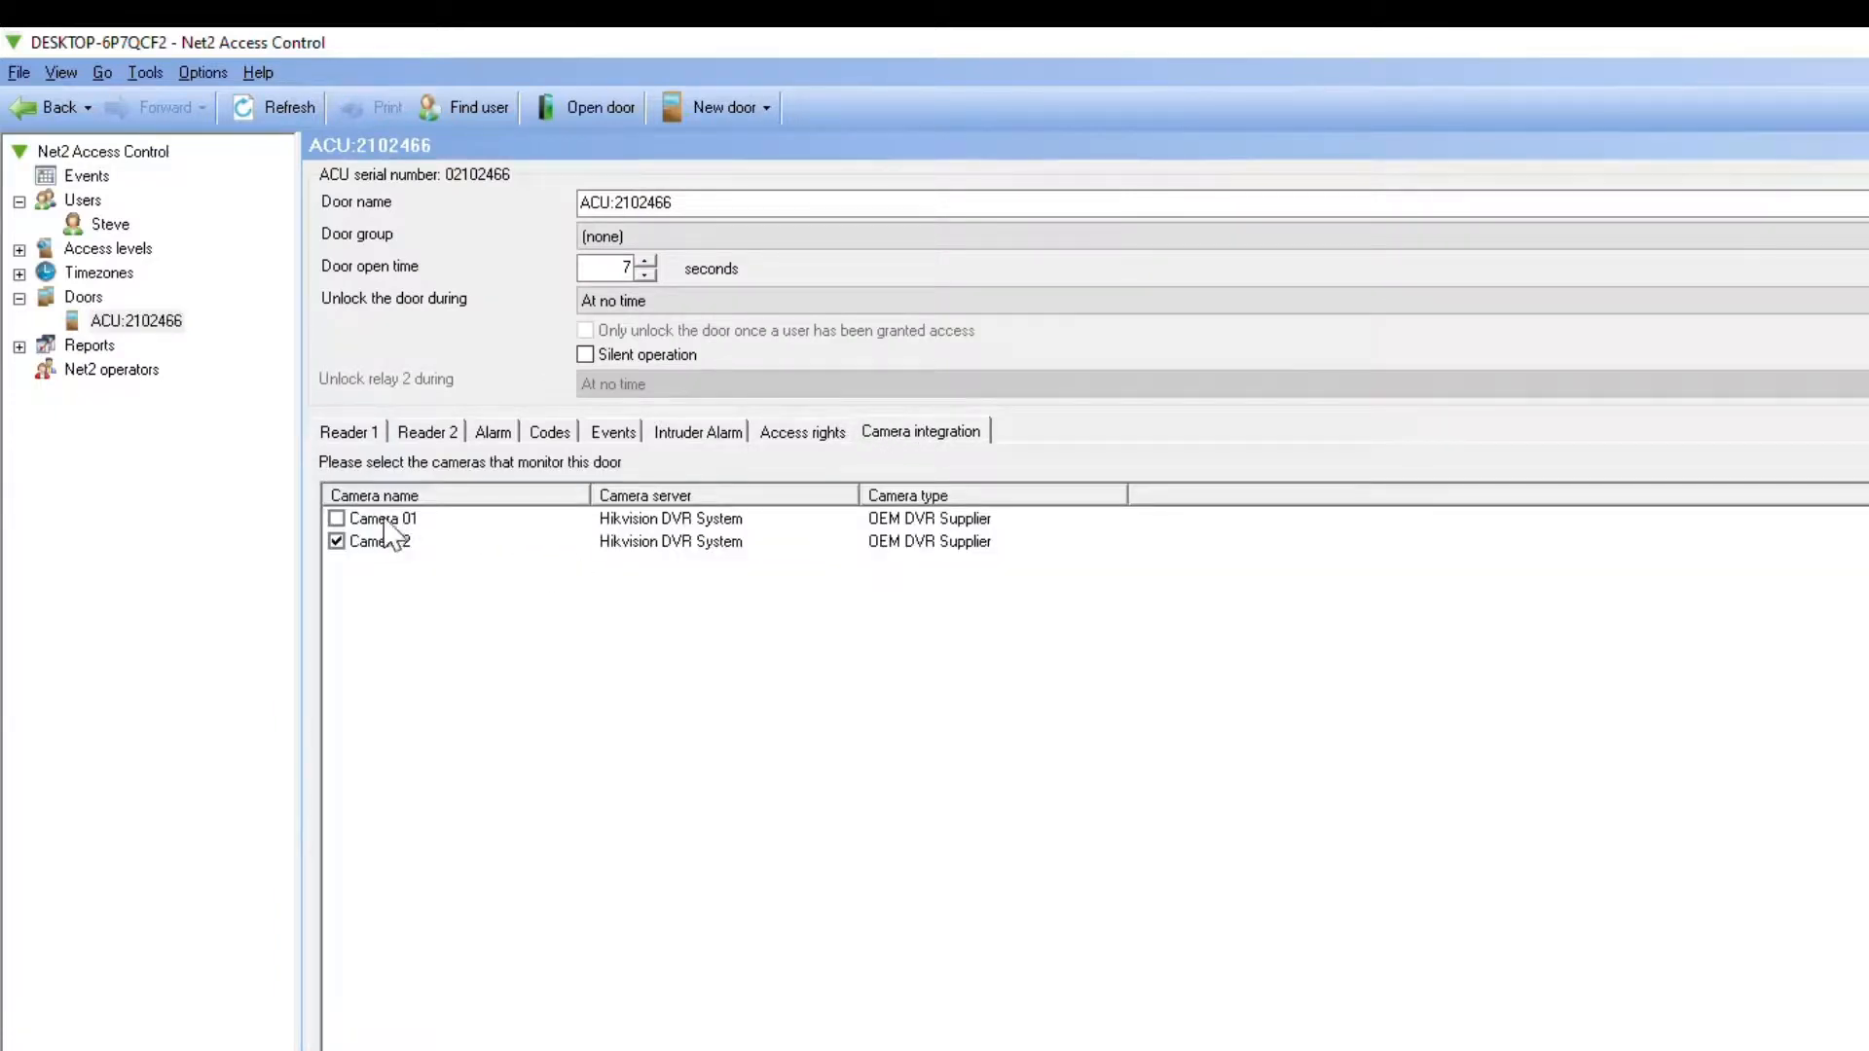
pyautogui.click(336, 517)
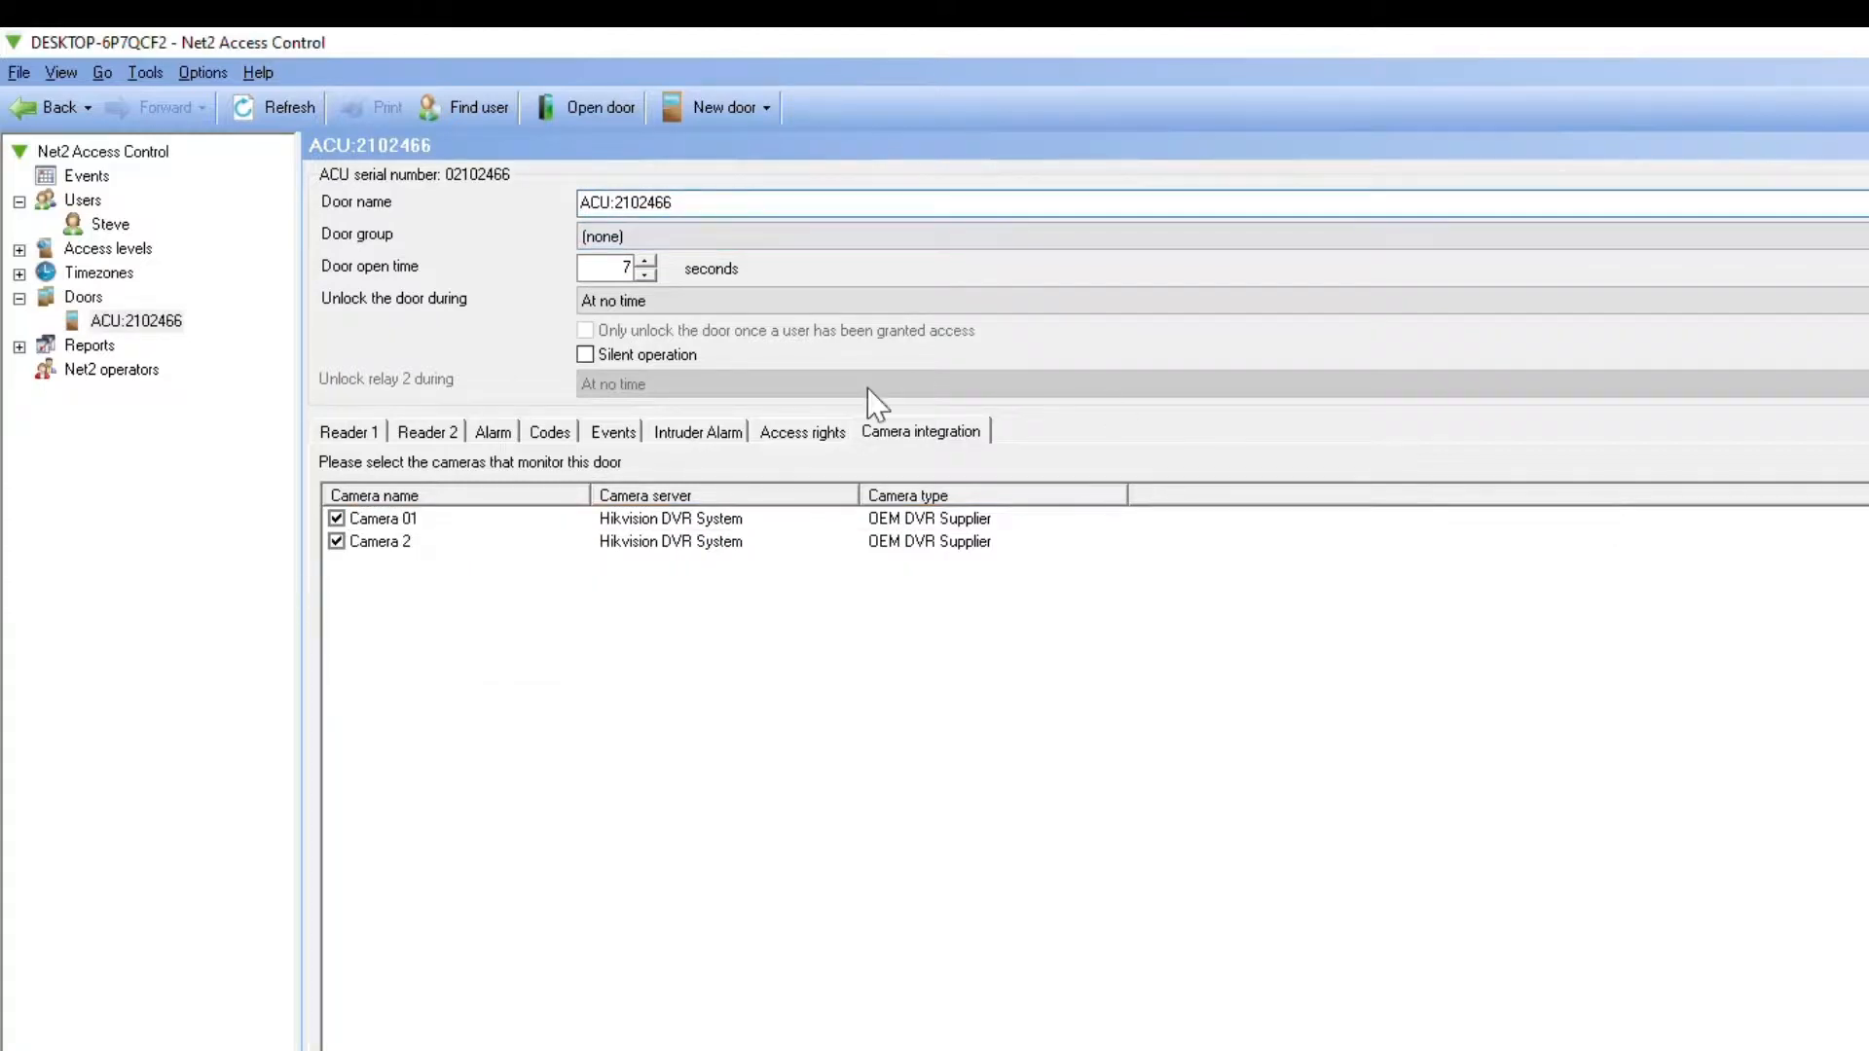
pyautogui.click(85, 176)
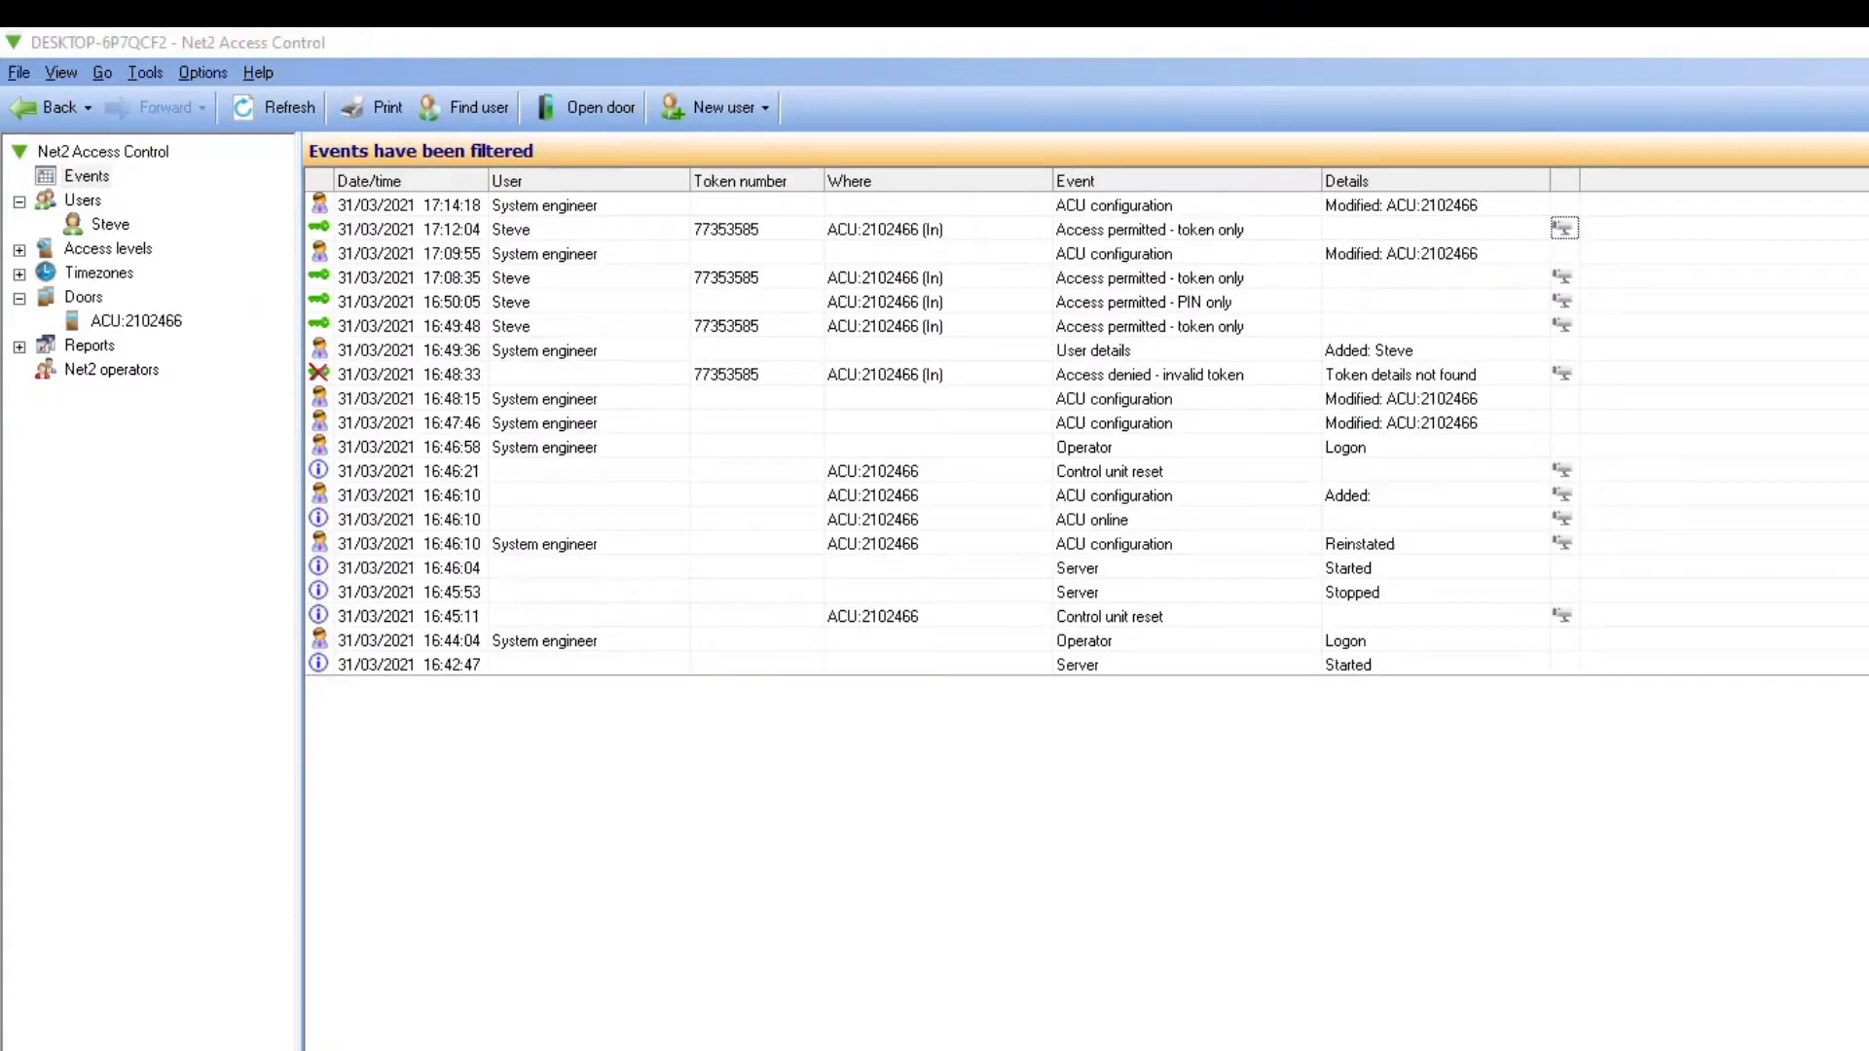
pyautogui.click(1561, 228)
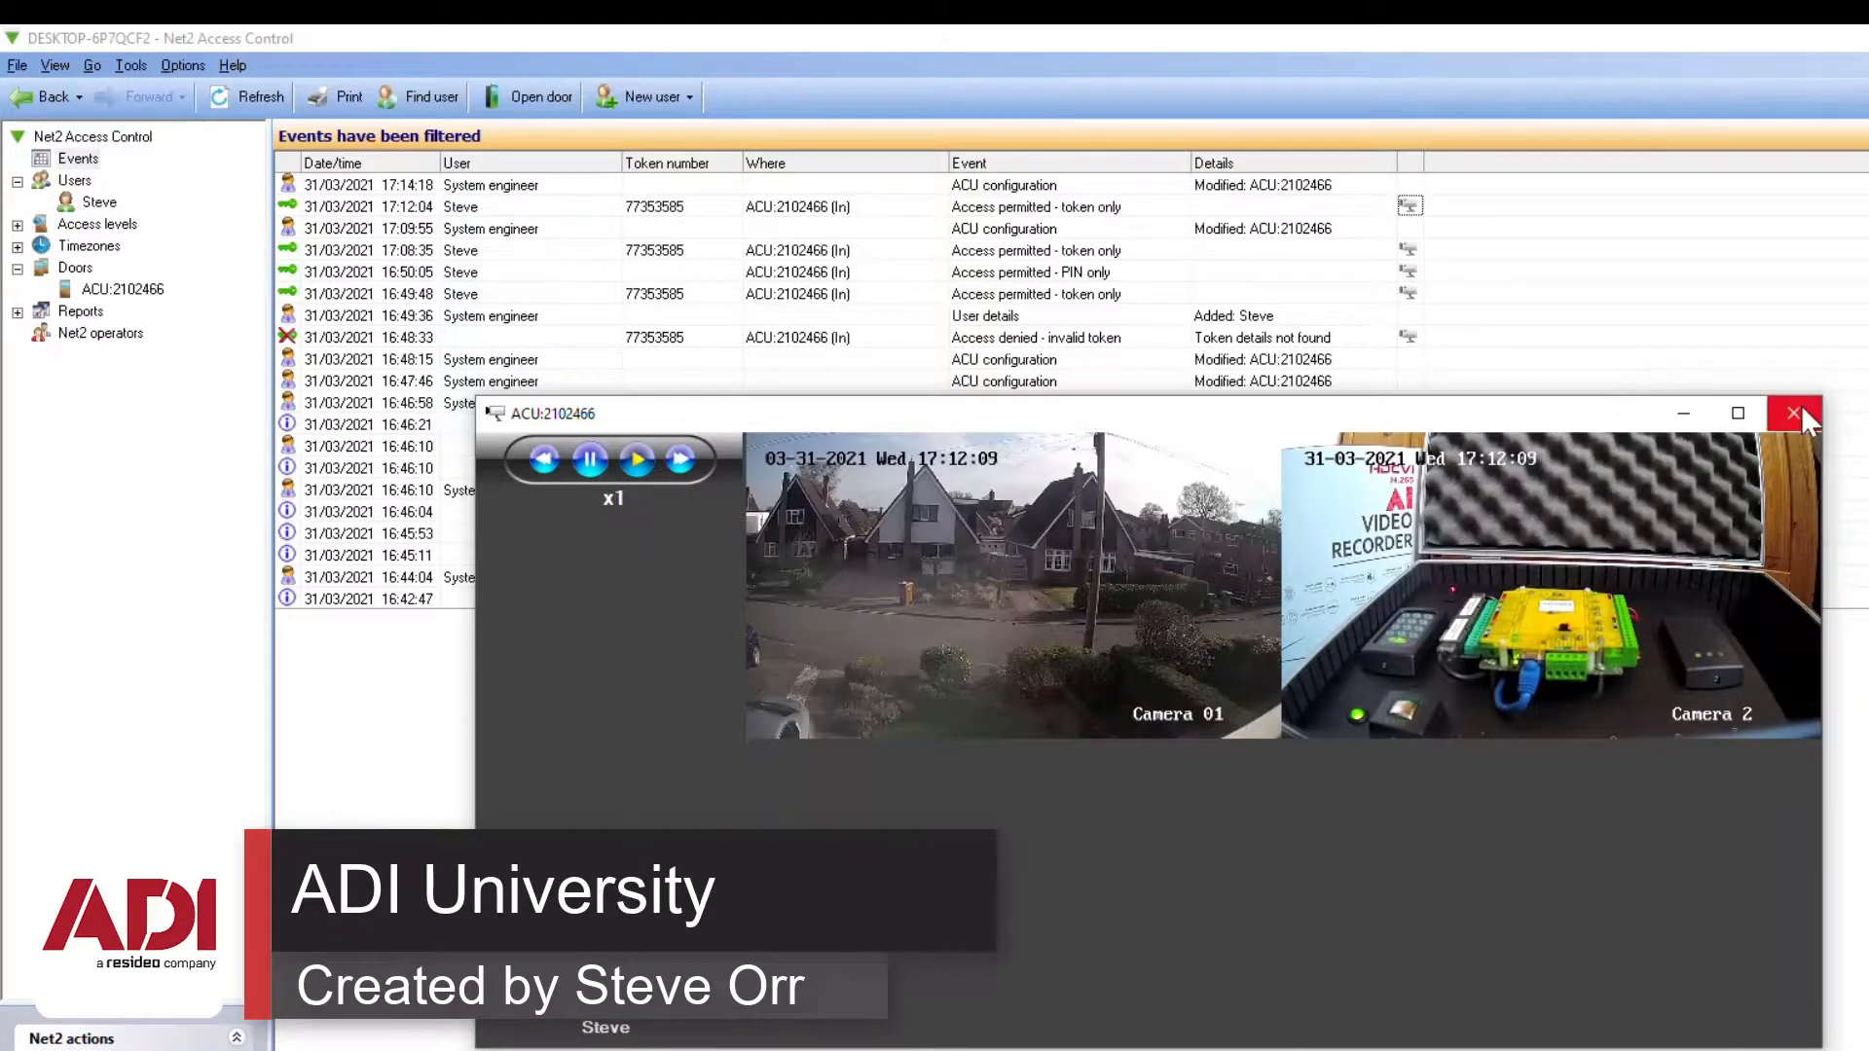
pyautogui.click(1798, 414)
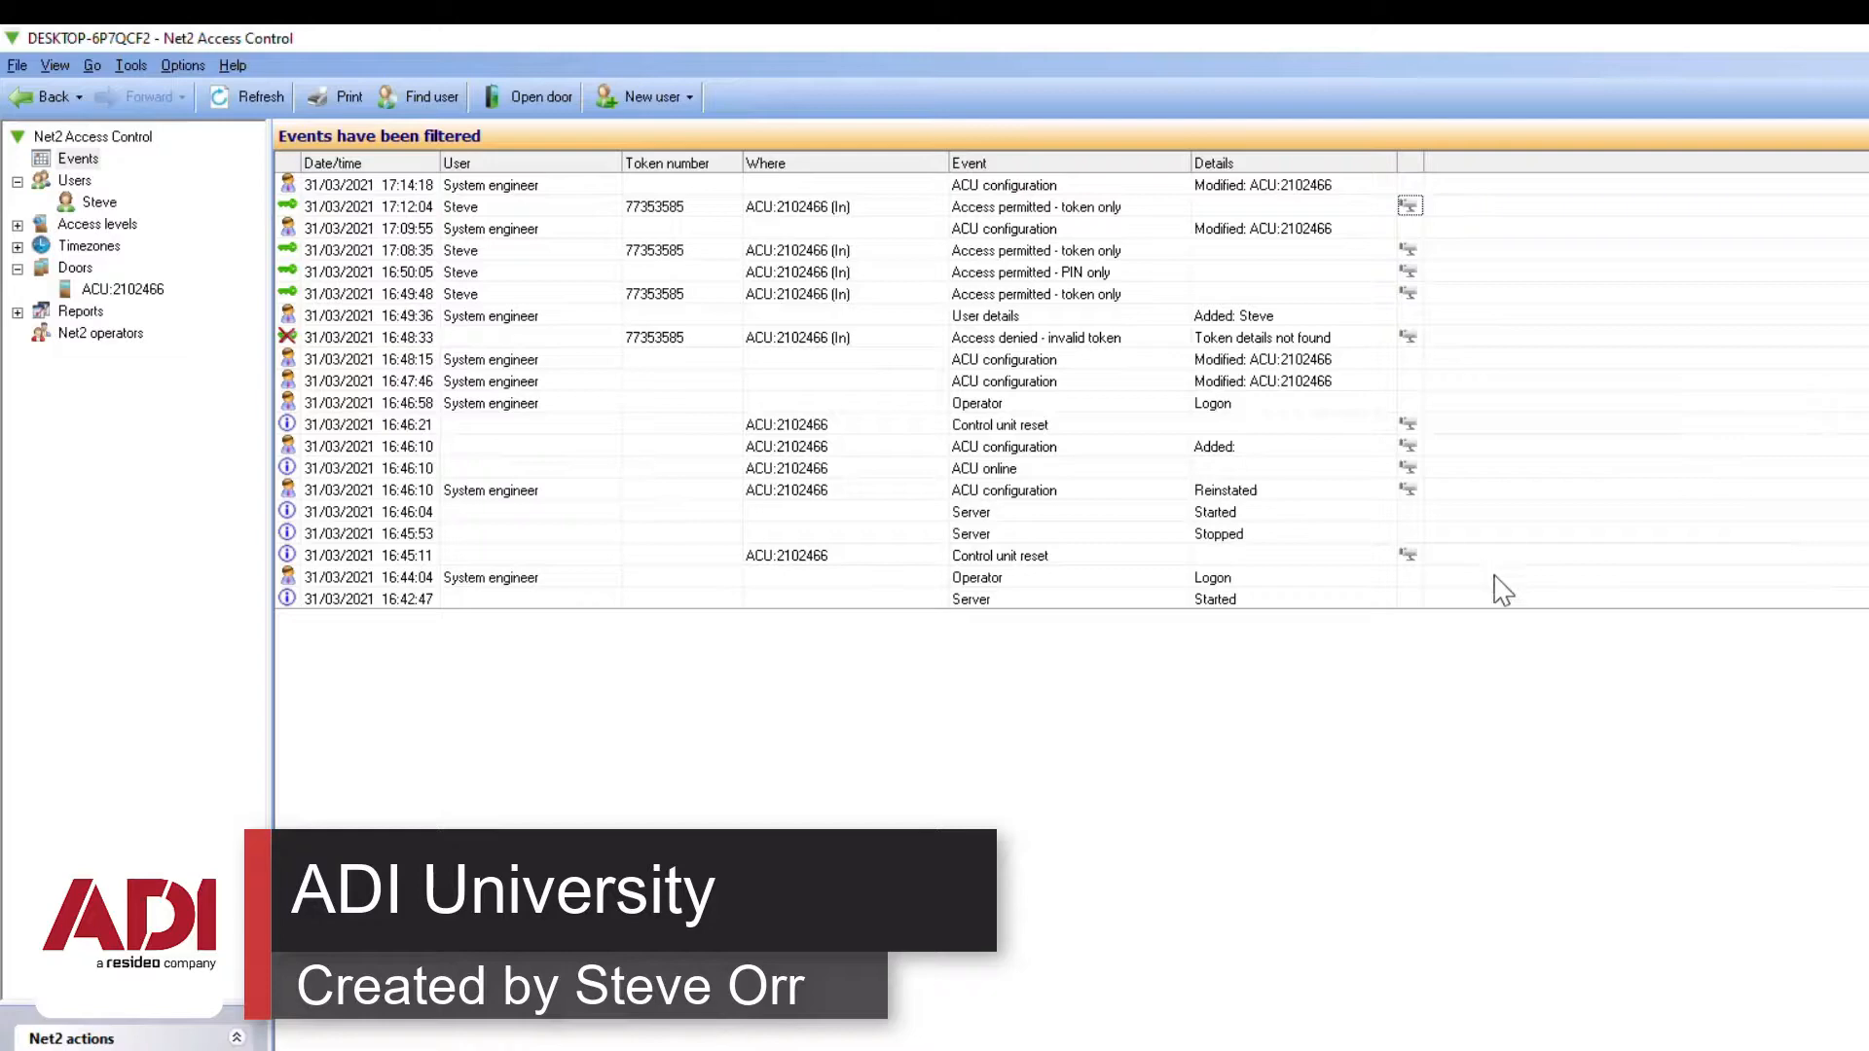